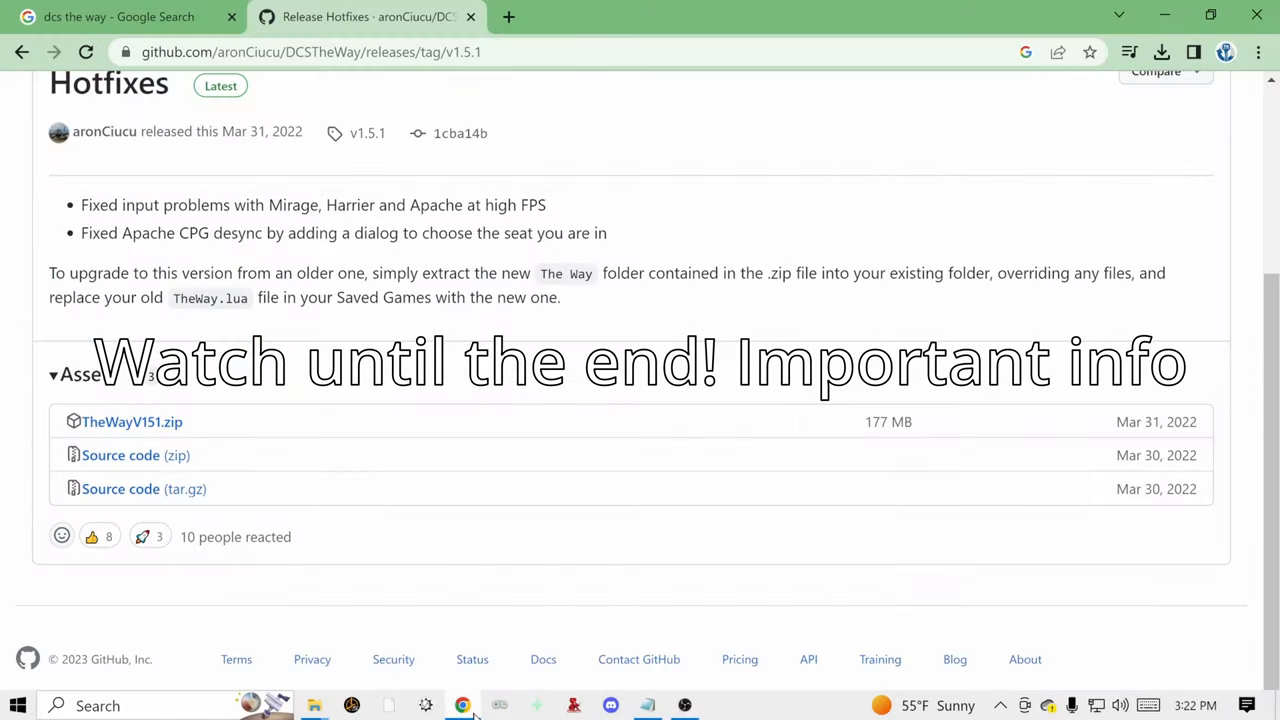
Return to the 'dcs the way' Google results and open the aronCiucu/DCSTheWay GitHub result
{"action": "left_click", "coordinate": [120, 17]}
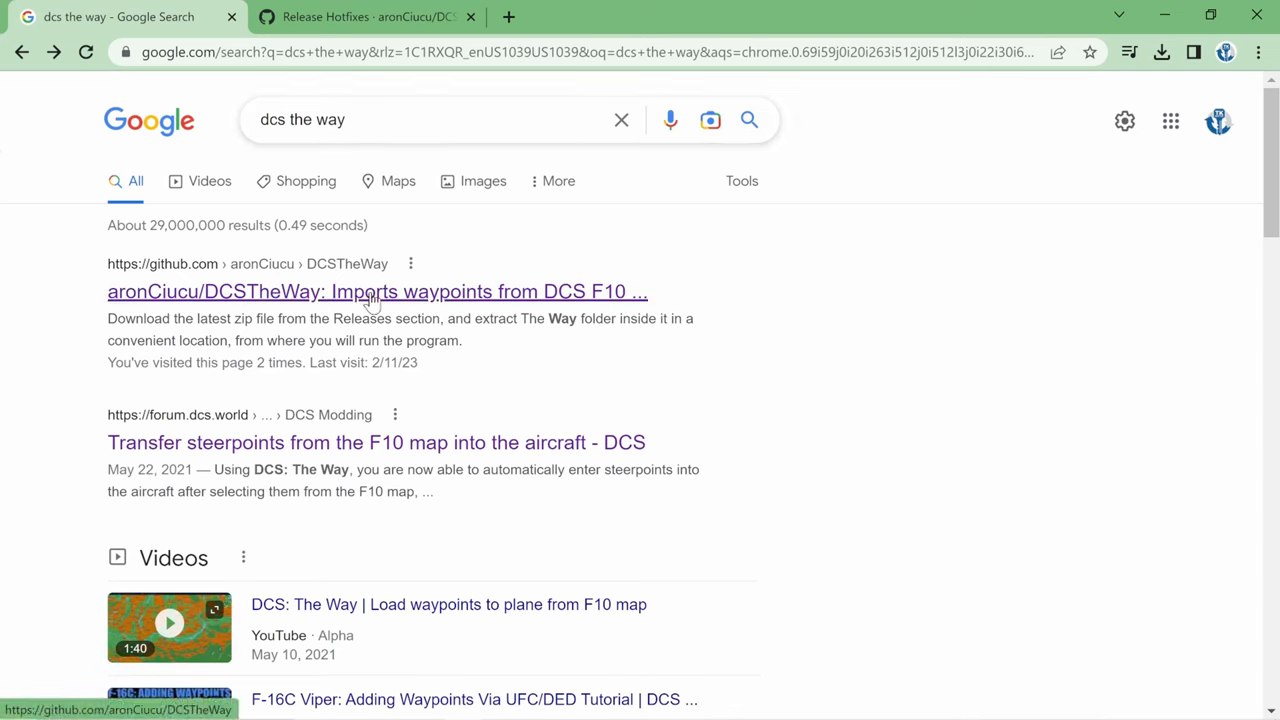
{"action": "mouse_move", "coordinate": [240, 310]}
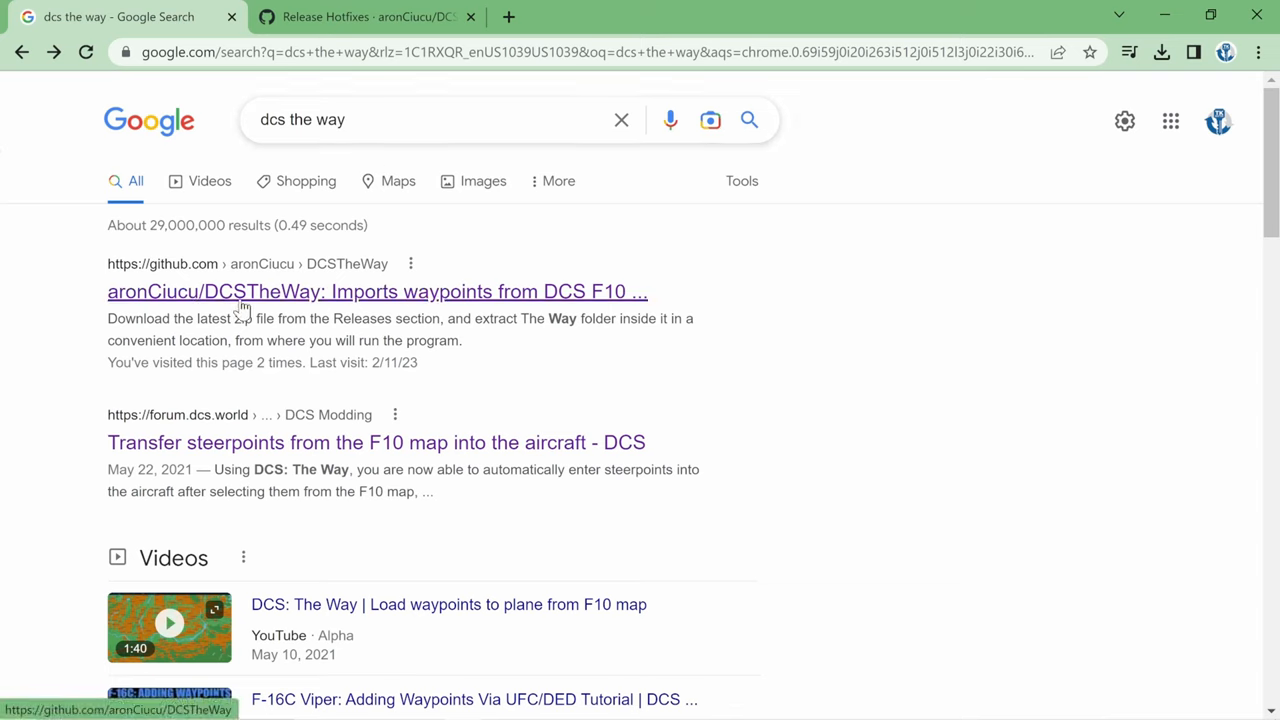
{"action": "left_click", "coordinate": [377, 291]}
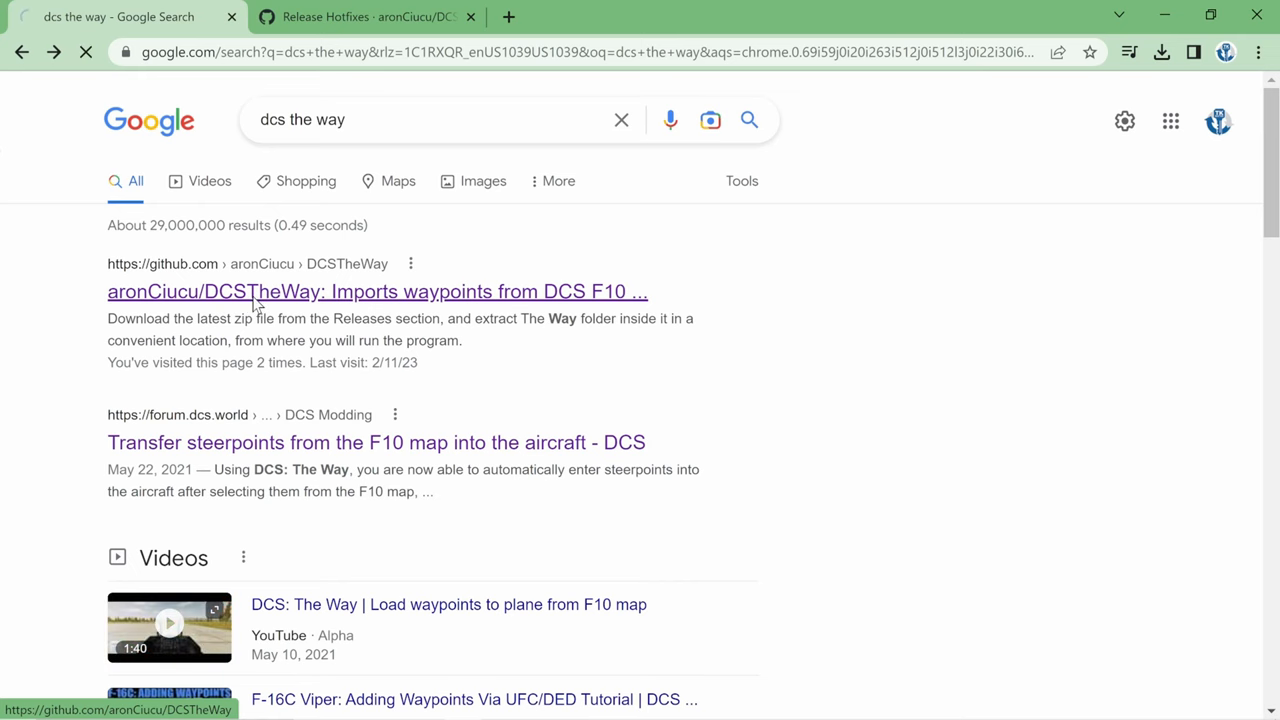
Open the latest DCSTheWay v1.5.1 Hotfixes release and scroll to its Assets list
{"action": "left_click", "coordinate": [377, 291]}
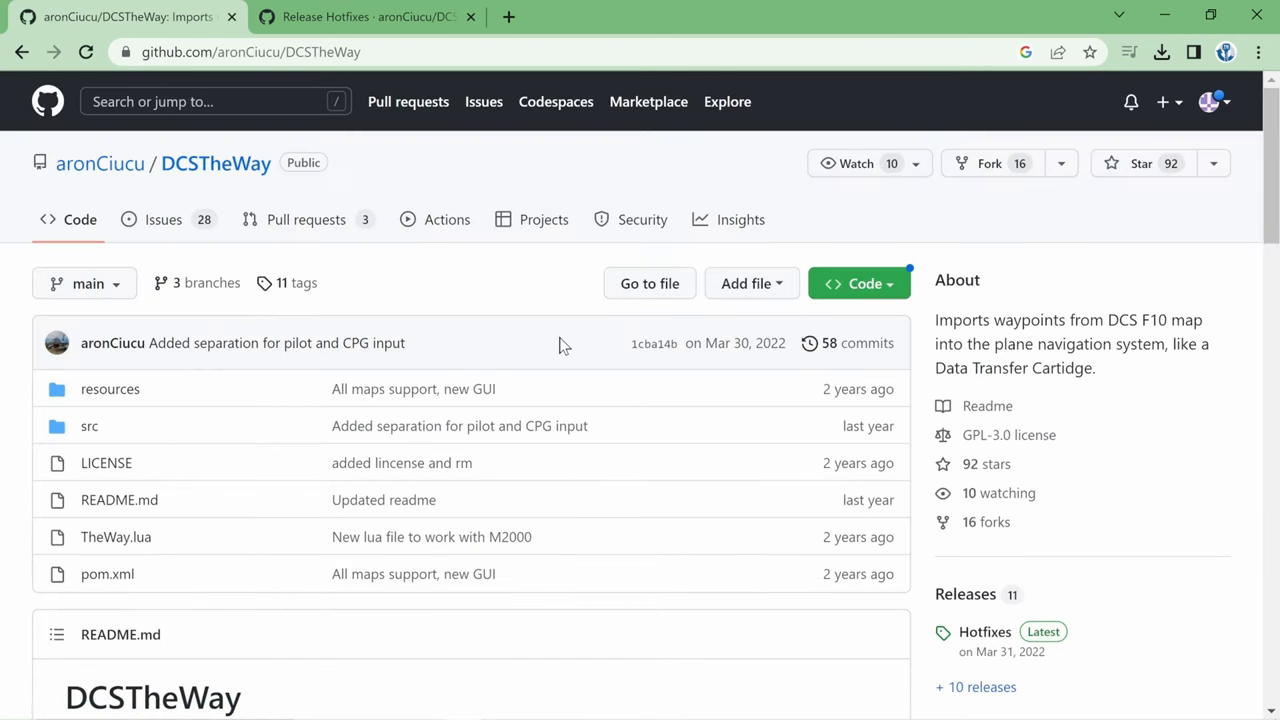
{"action": "mouse_move", "coordinate": [730, 474]}
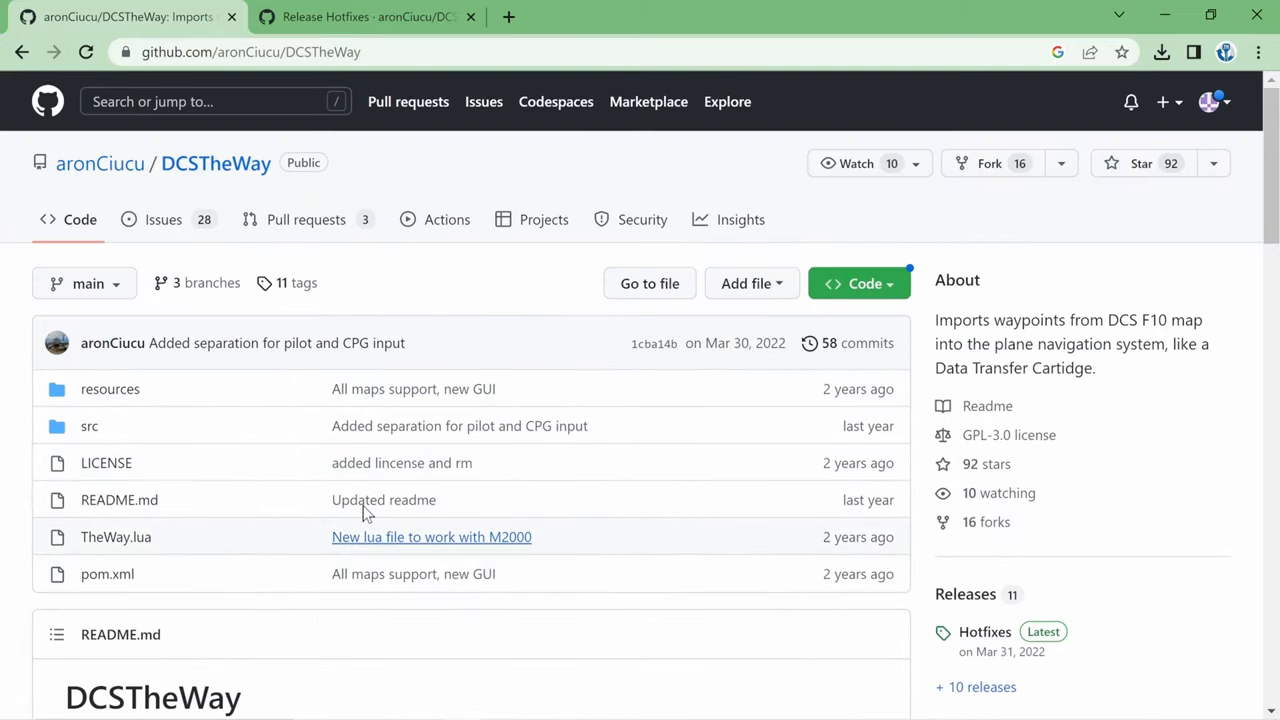
{"action": "scroll", "scroll_direction": "down", "scroll_amount": 3}
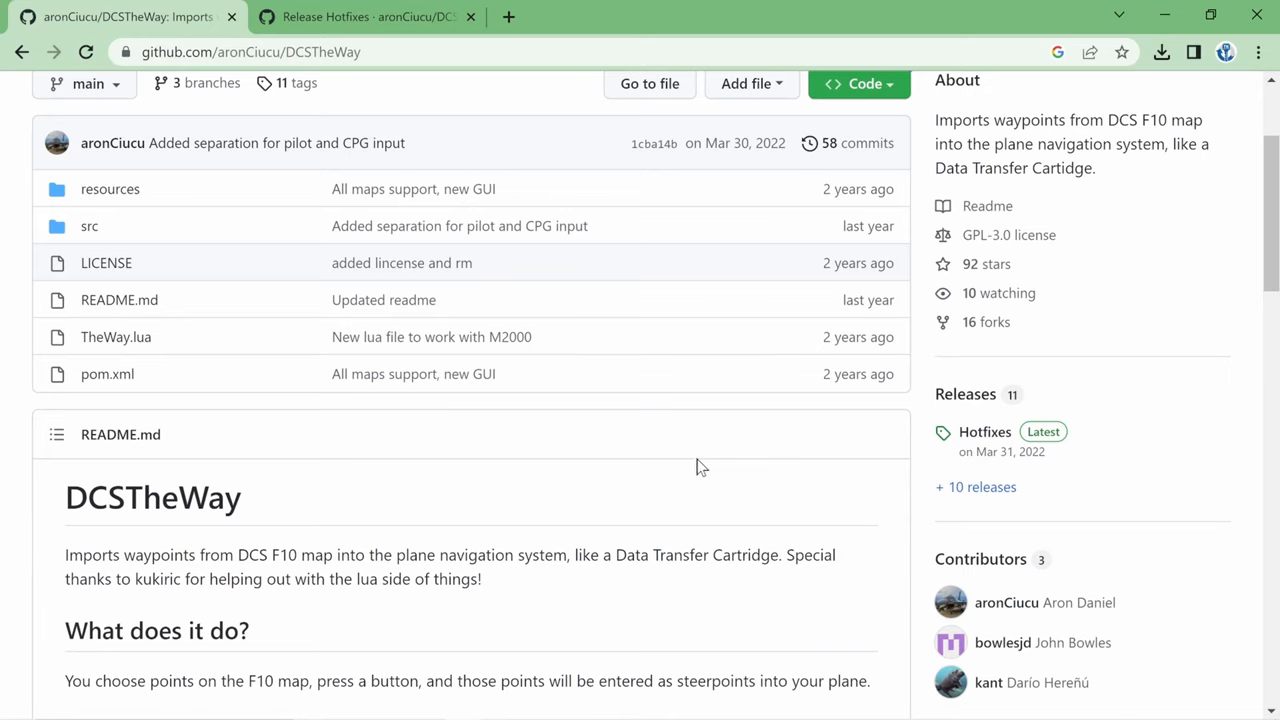
{"action": "mouse_move", "coordinate": [1043, 431]}
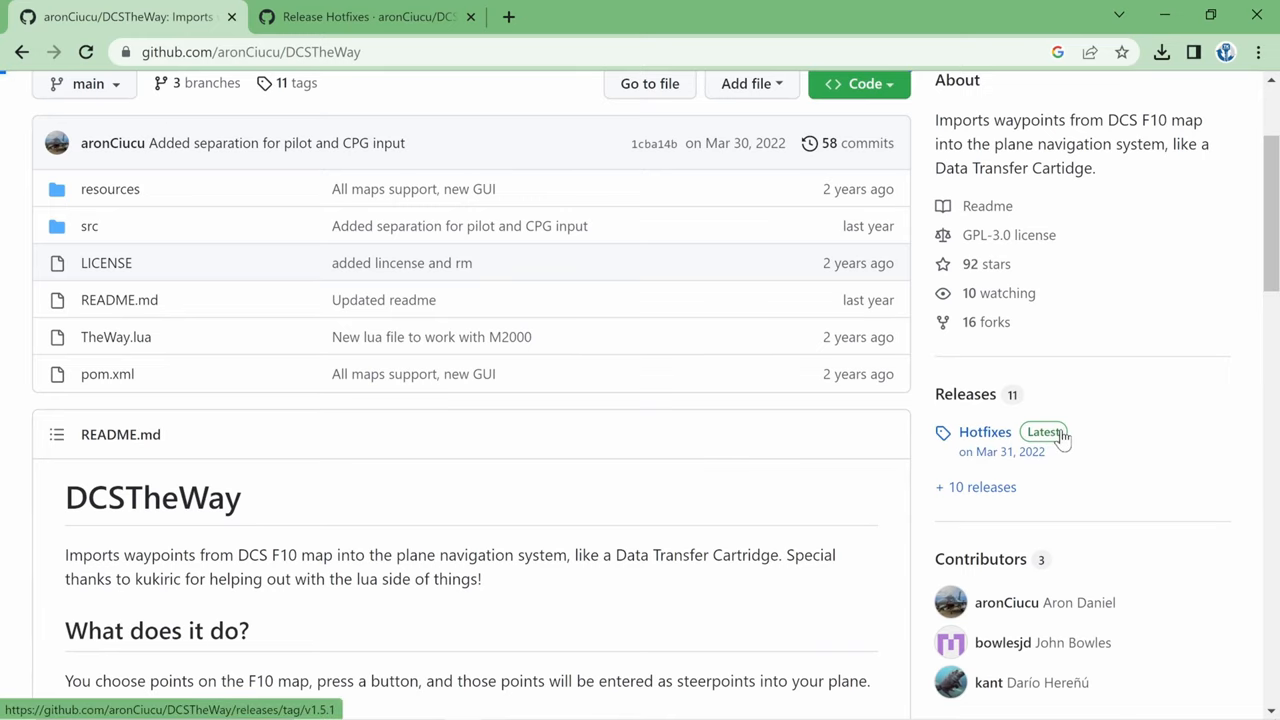
{"action": "left_click", "coordinate": [984, 431]}
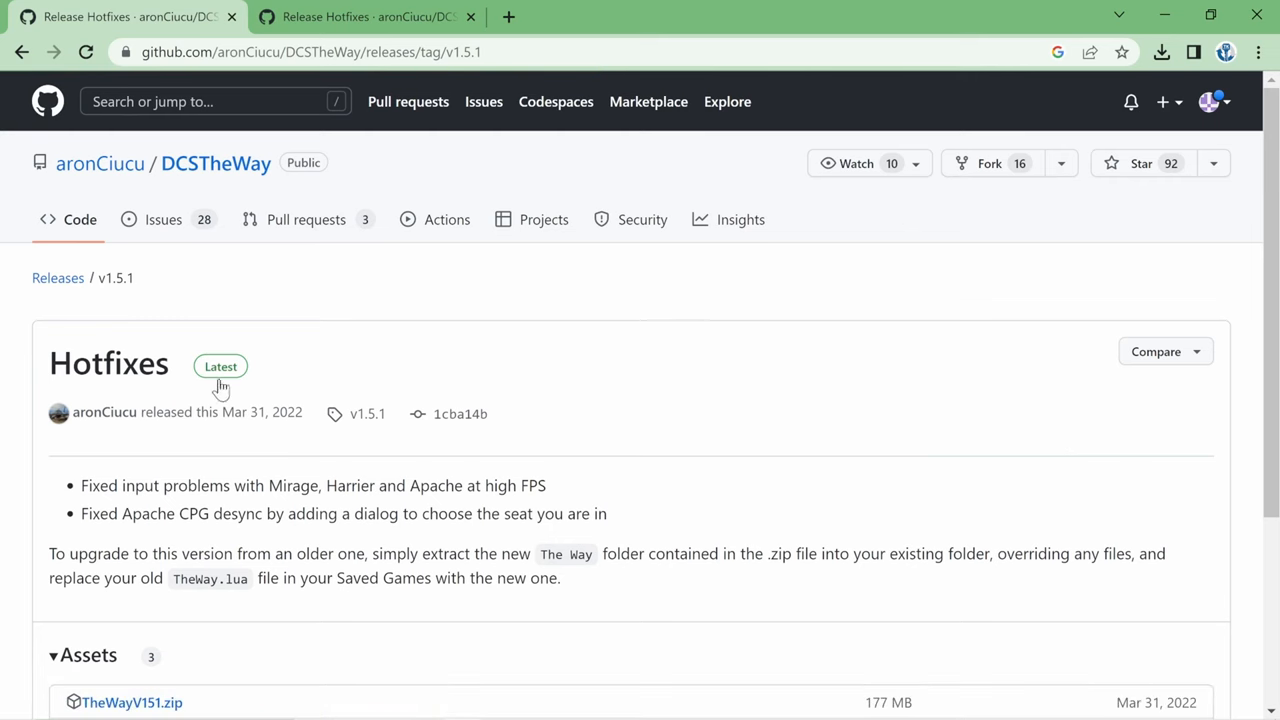
{"action": "scroll", "scroll_direction": "down", "scroll_amount": 3}
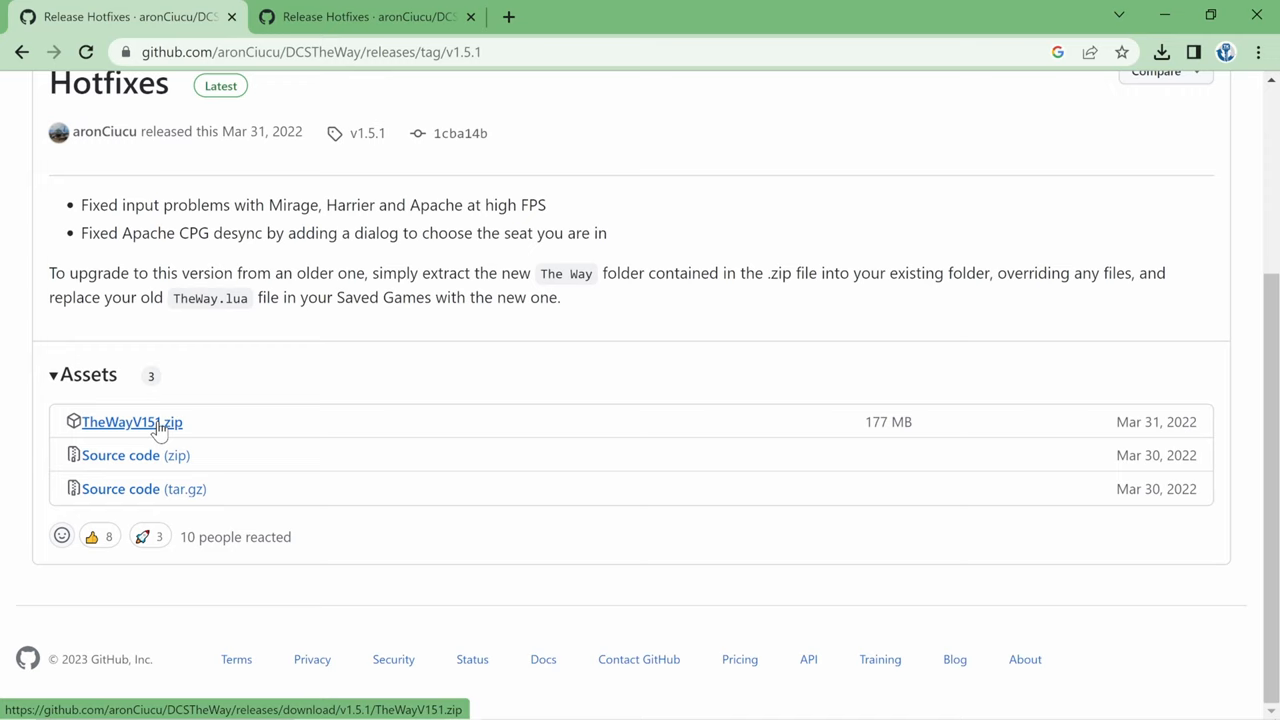
Download TheWayV151.zip and show it in its Downloads folder
{"action": "left_click", "coordinate": [131, 421]}
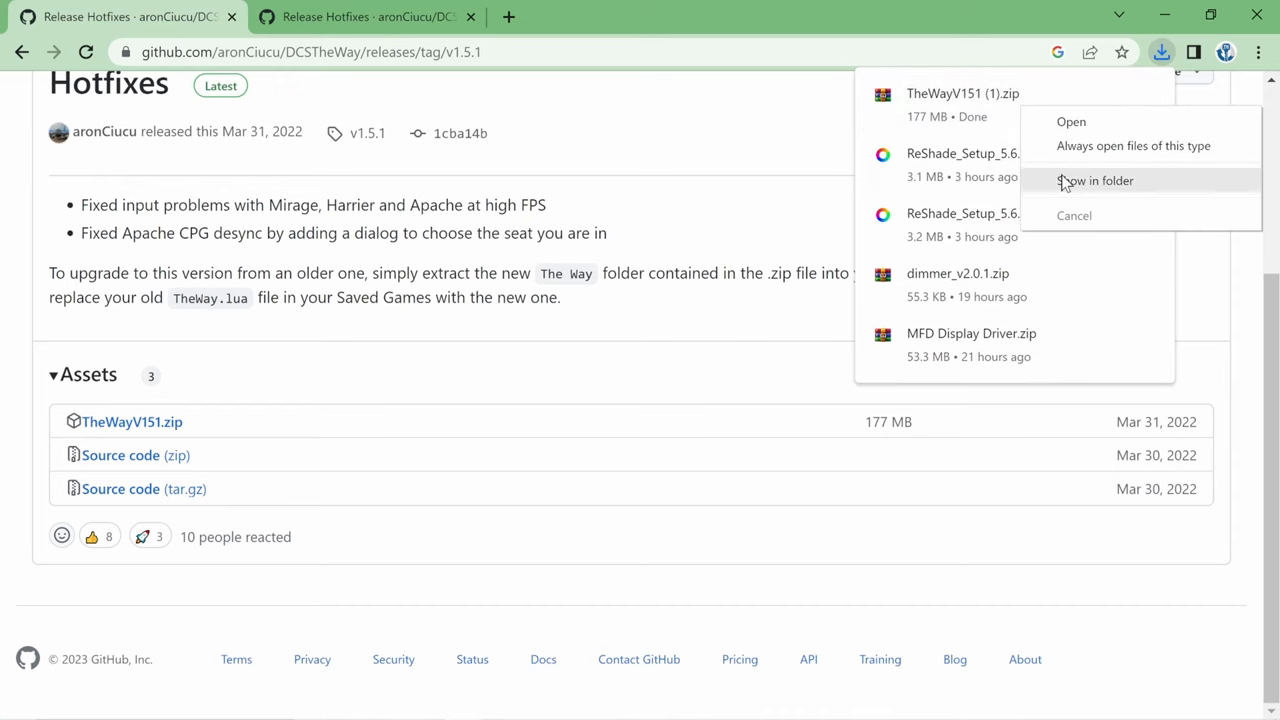
{"action": "left_click", "coordinate": [1094, 180]}
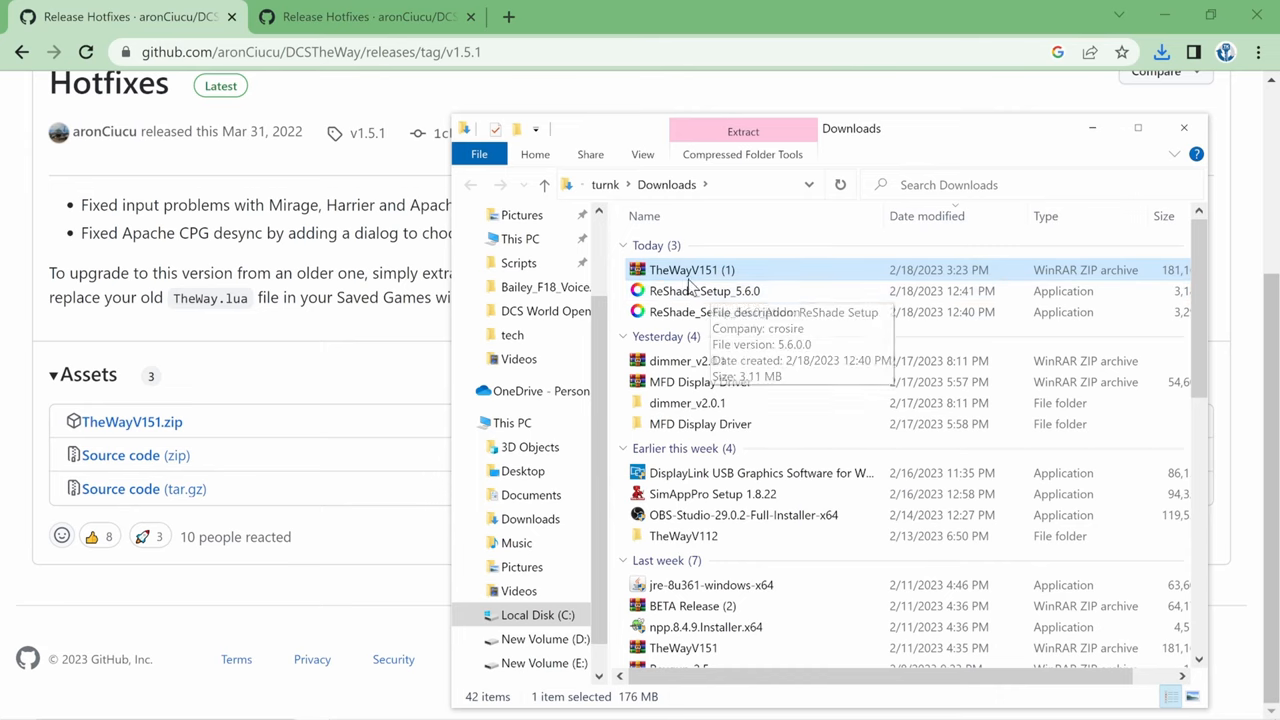
{"action": "mouse_move", "coordinate": [672, 270]}
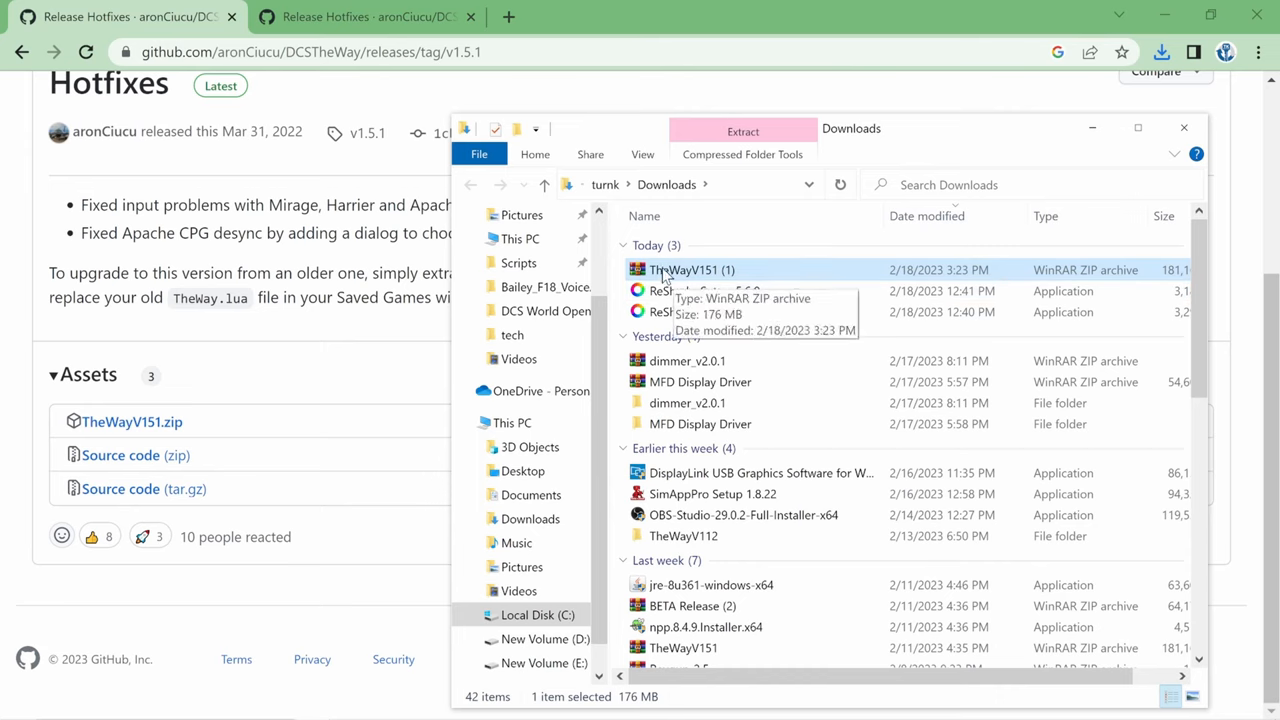
{"action": "mouse_move", "coordinate": [686, 278]}
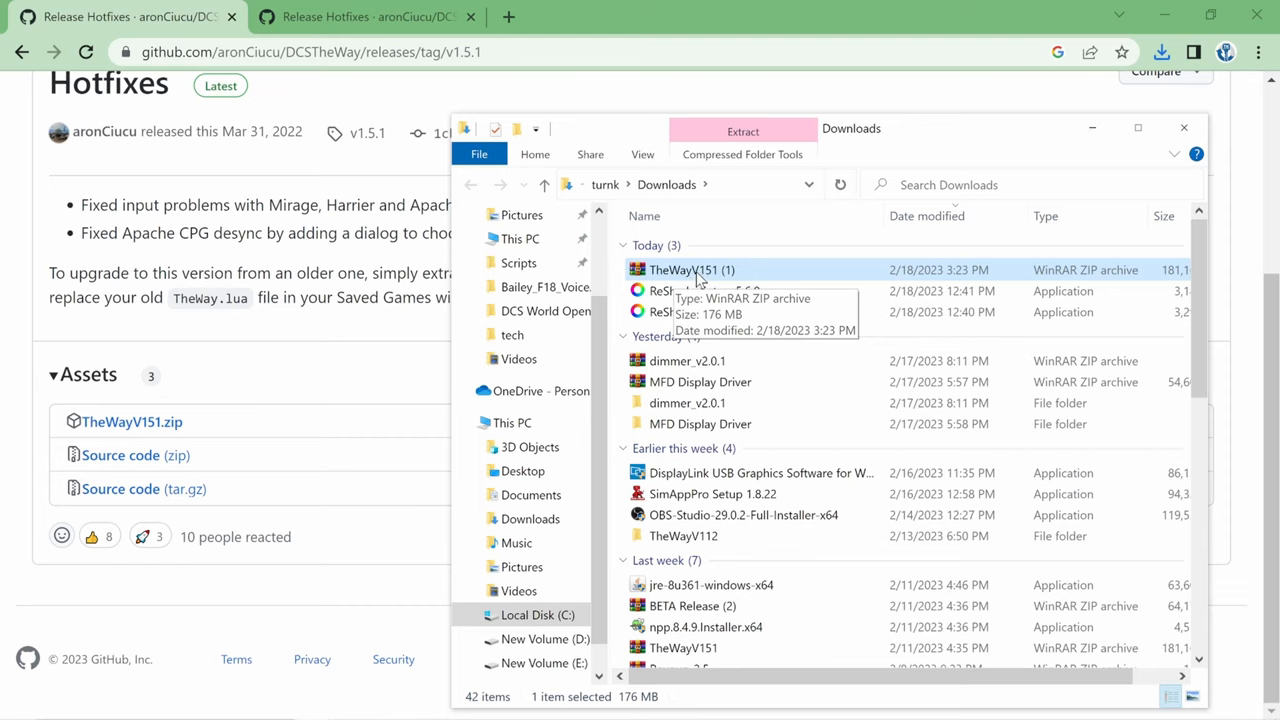
{"action": "mouse_move", "coordinate": [688, 283]}
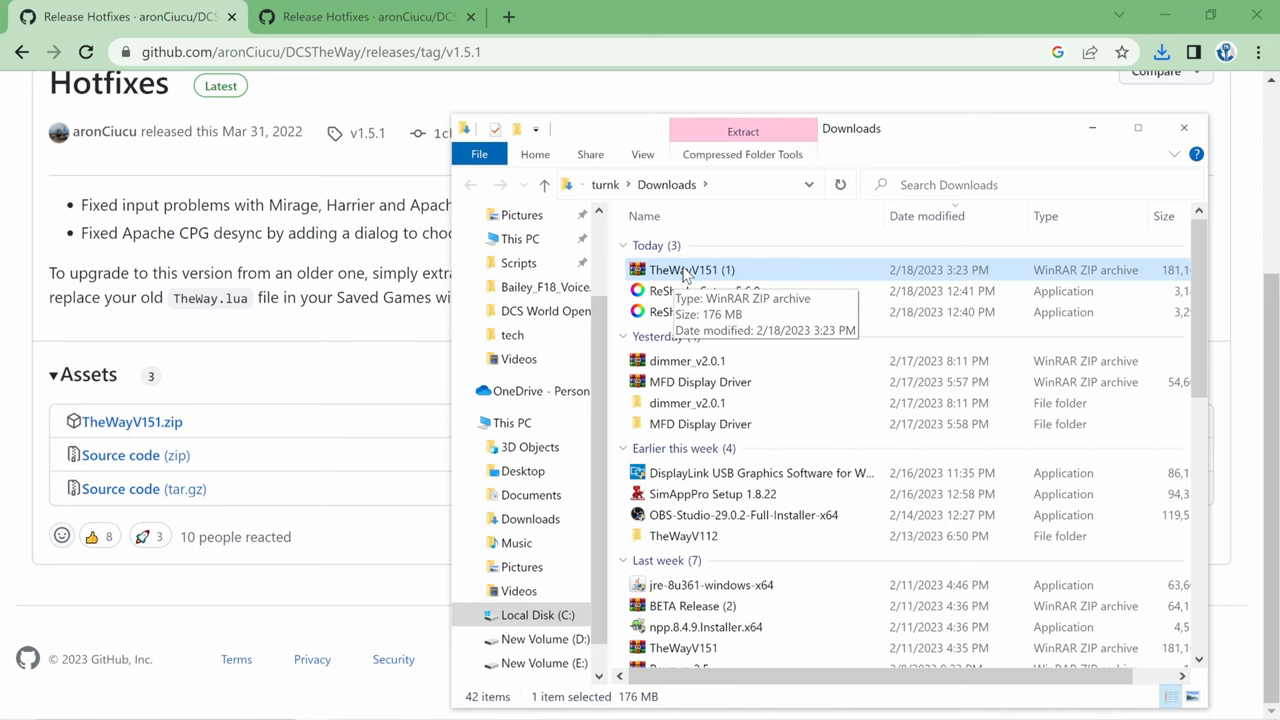
Extract TheWayV151 (1).zip with WinRAR into a TheWayV151 (1) folder
{"action": "right_click", "coordinate": [691, 269]}
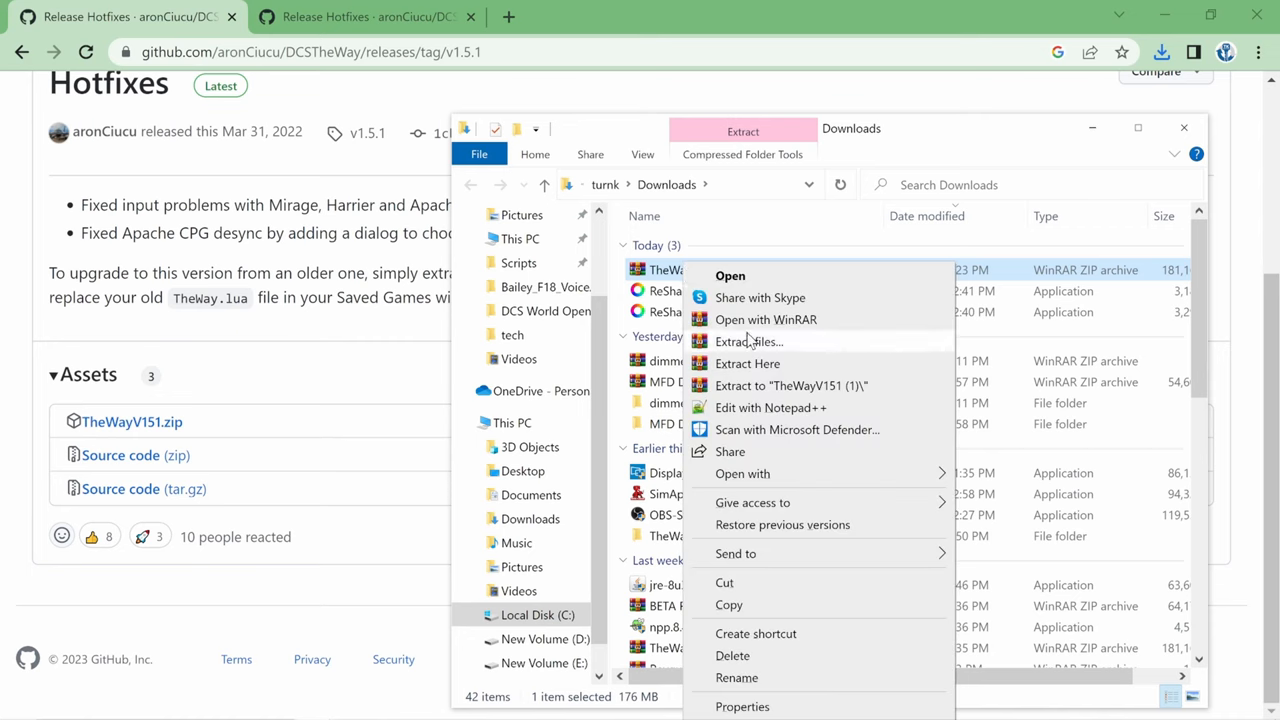
{"action": "mouse_move", "coordinate": [840, 330]}
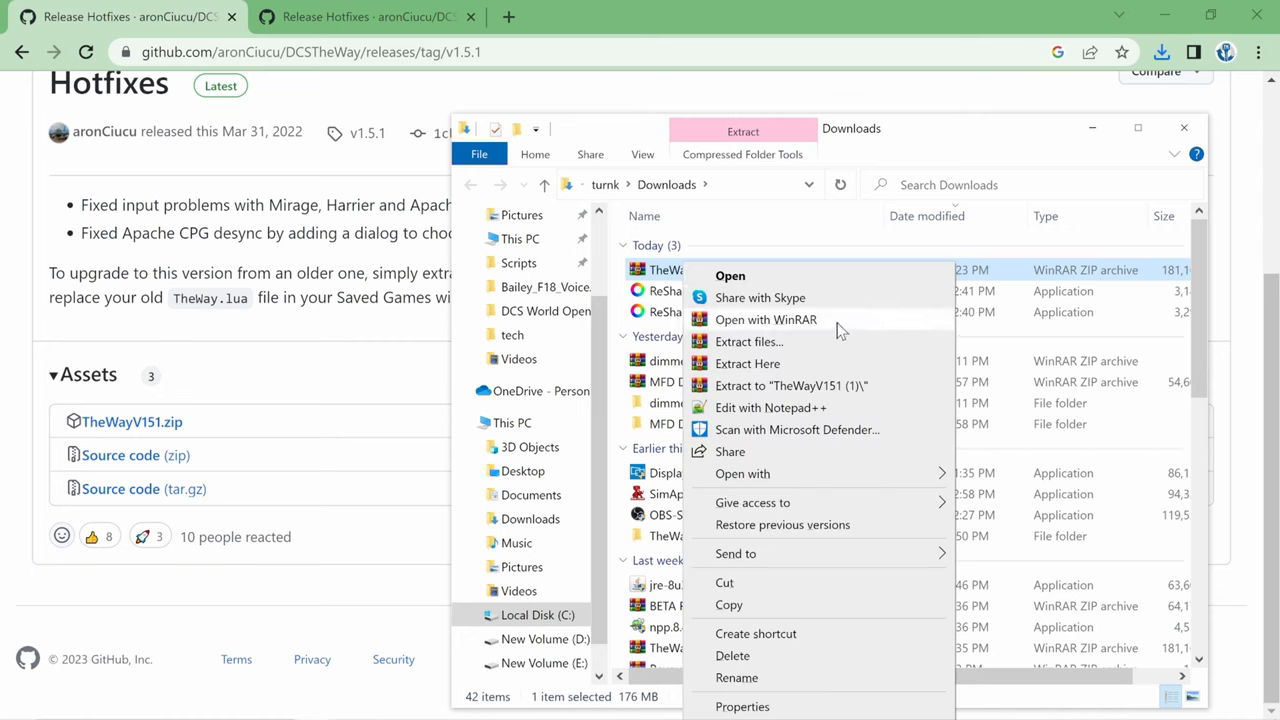
{"action": "mouse_move", "coordinate": [790, 385]}
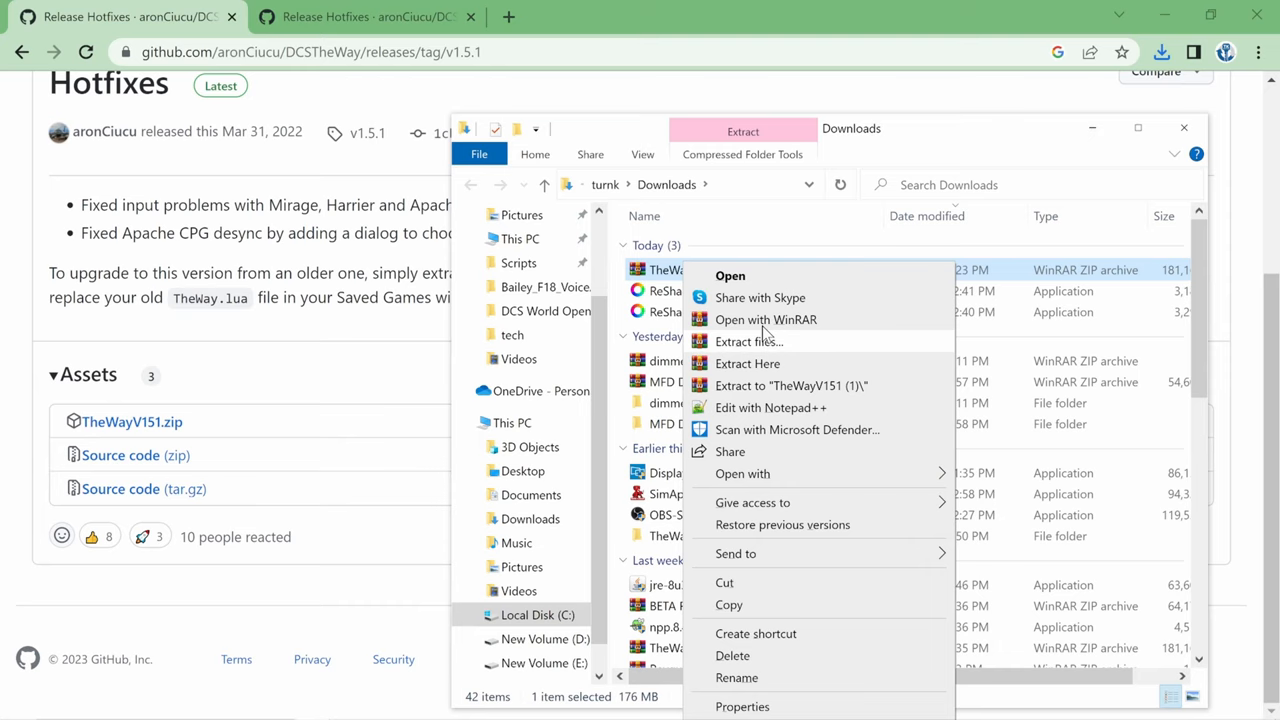
{"action": "mouse_move", "coordinate": [745, 345]}
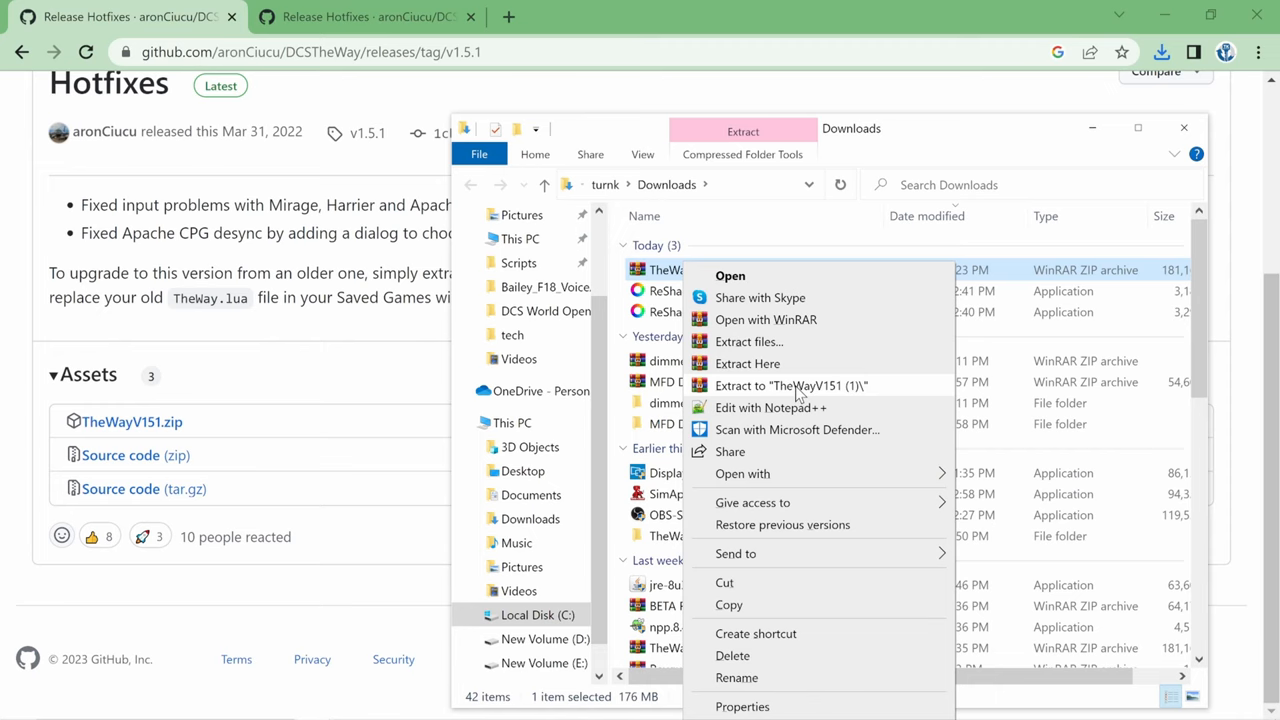
{"action": "left_click", "coordinate": [790, 385]}
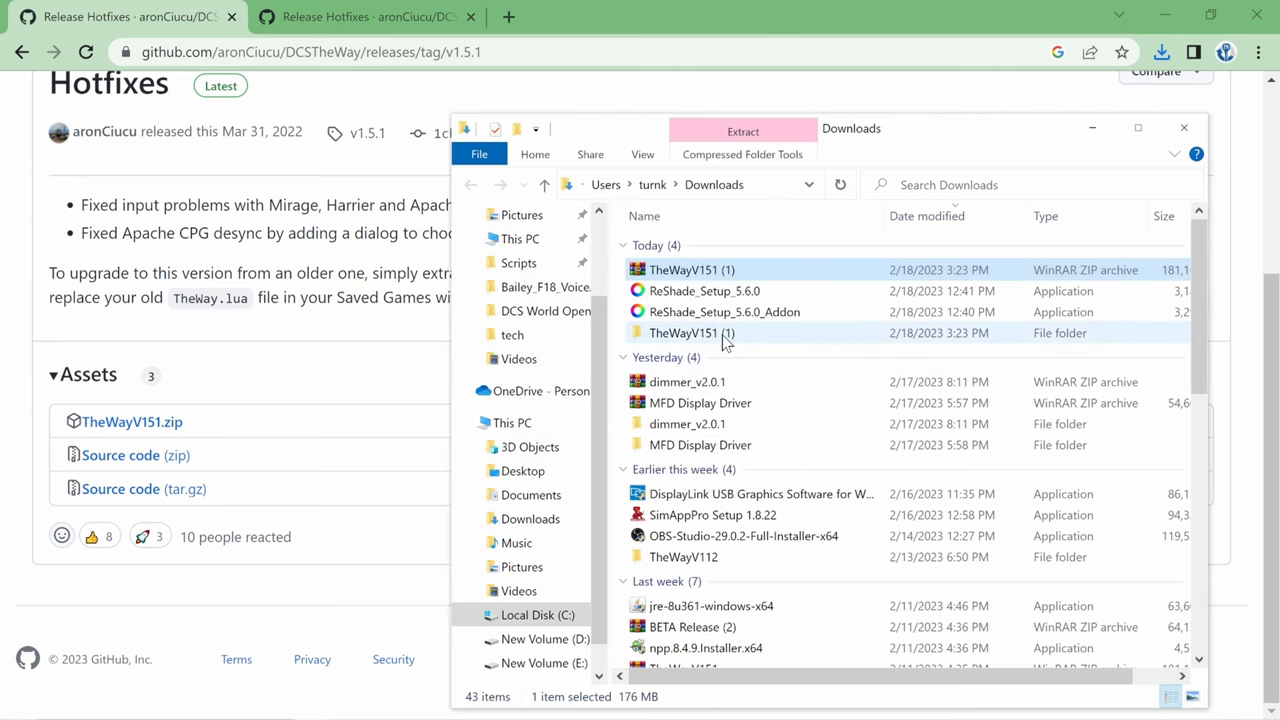
{"action": "mouse_move", "coordinate": [692, 333]}
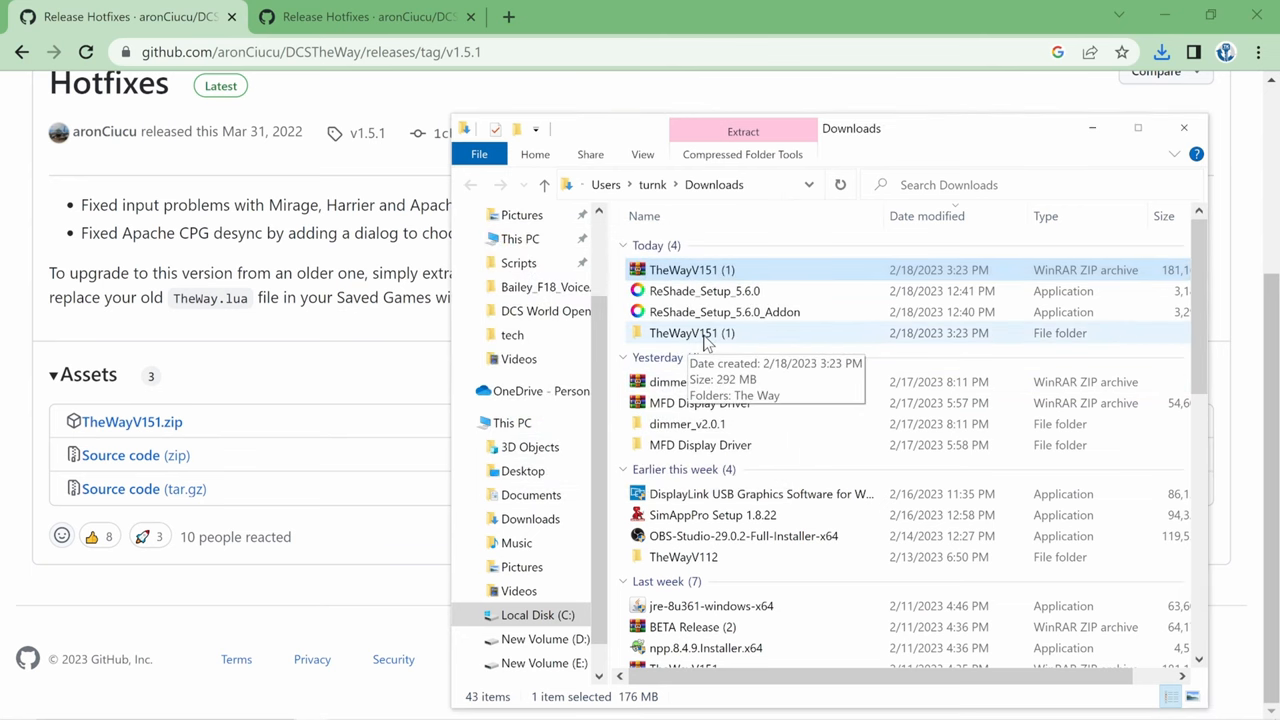
Browse into TheWayV151 (1) > The Way, check resources, and select TheWay application
{"action": "double_click", "coordinate": [691, 333]}
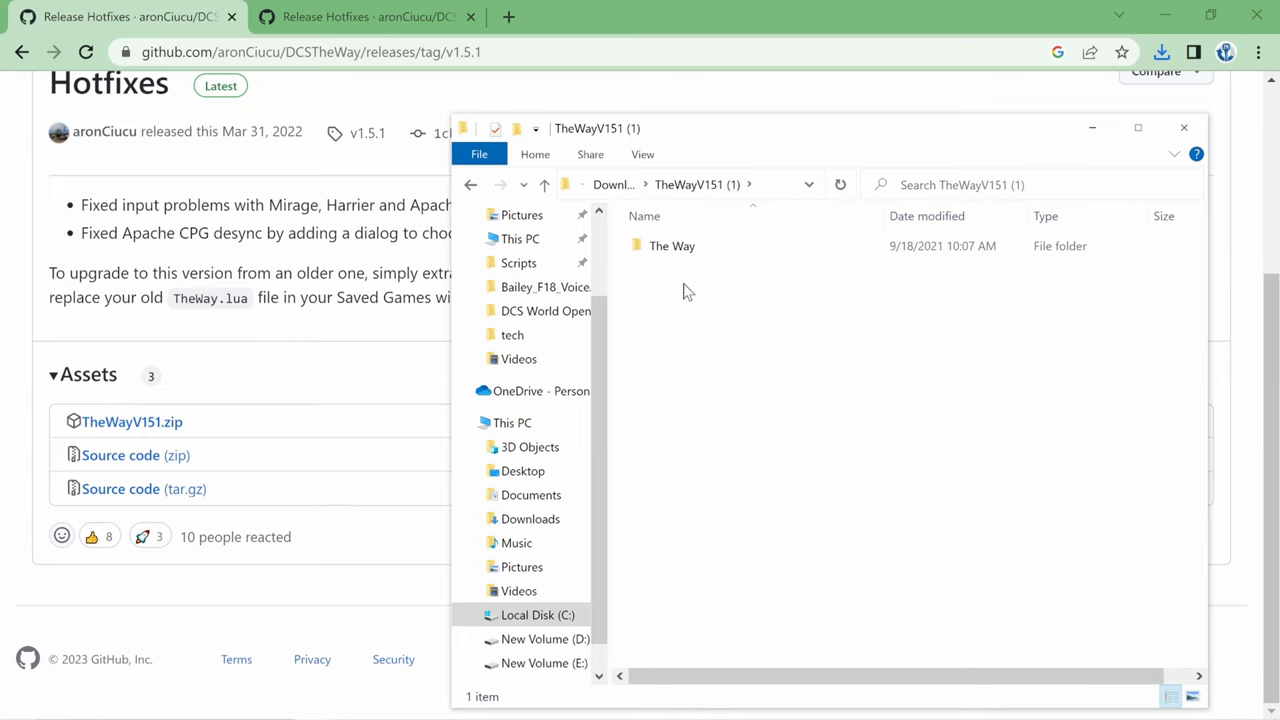
{"action": "double_click", "coordinate": [671, 245]}
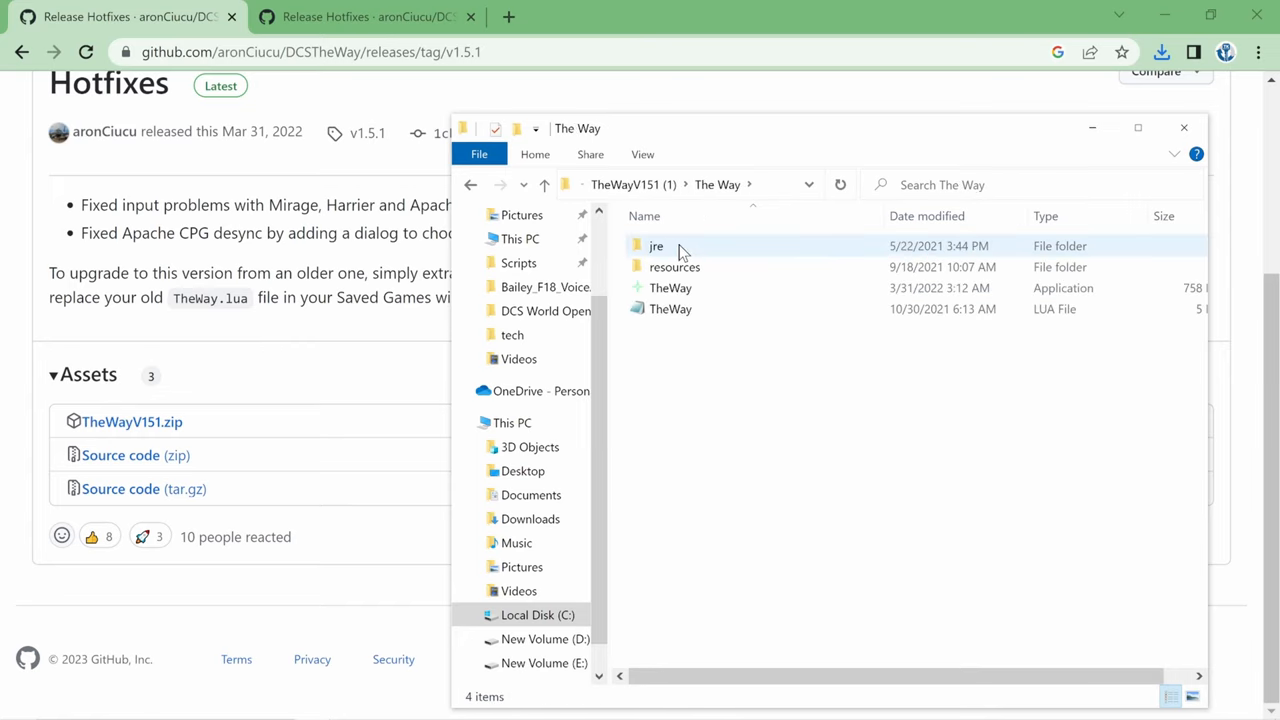
{"action": "left_click", "coordinate": [674, 267]}
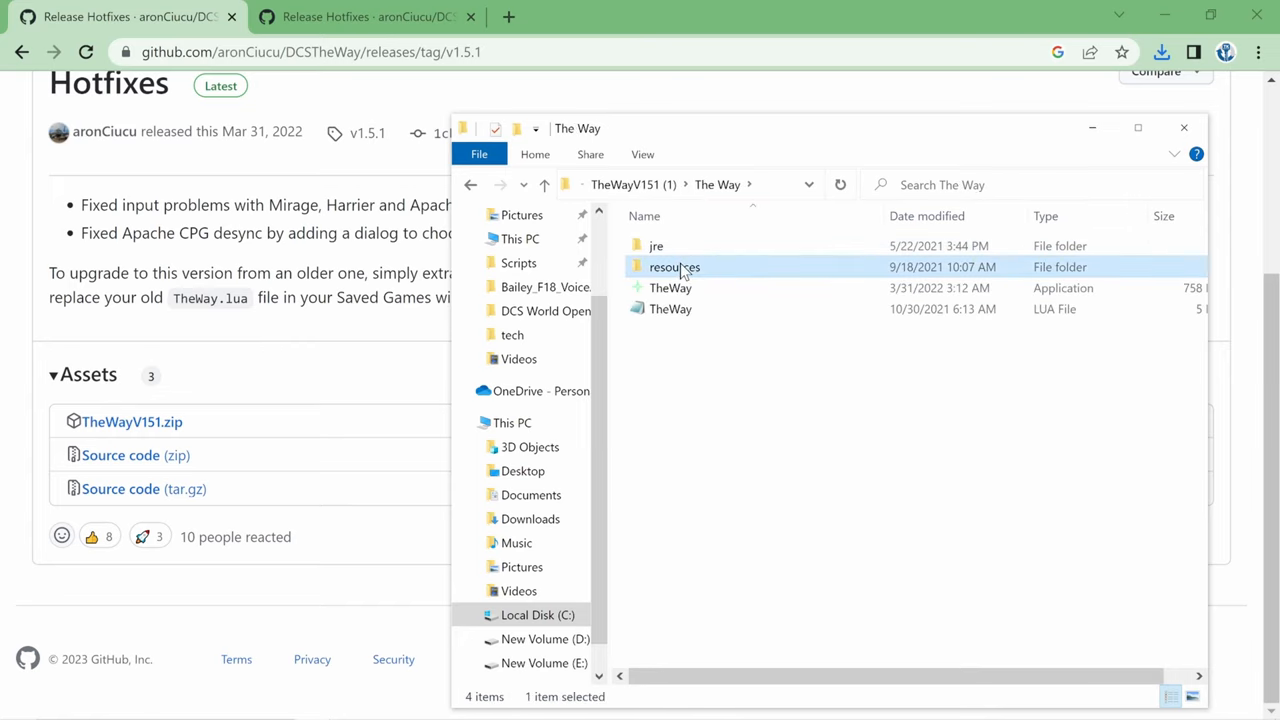
{"action": "double_click", "coordinate": [674, 266]}
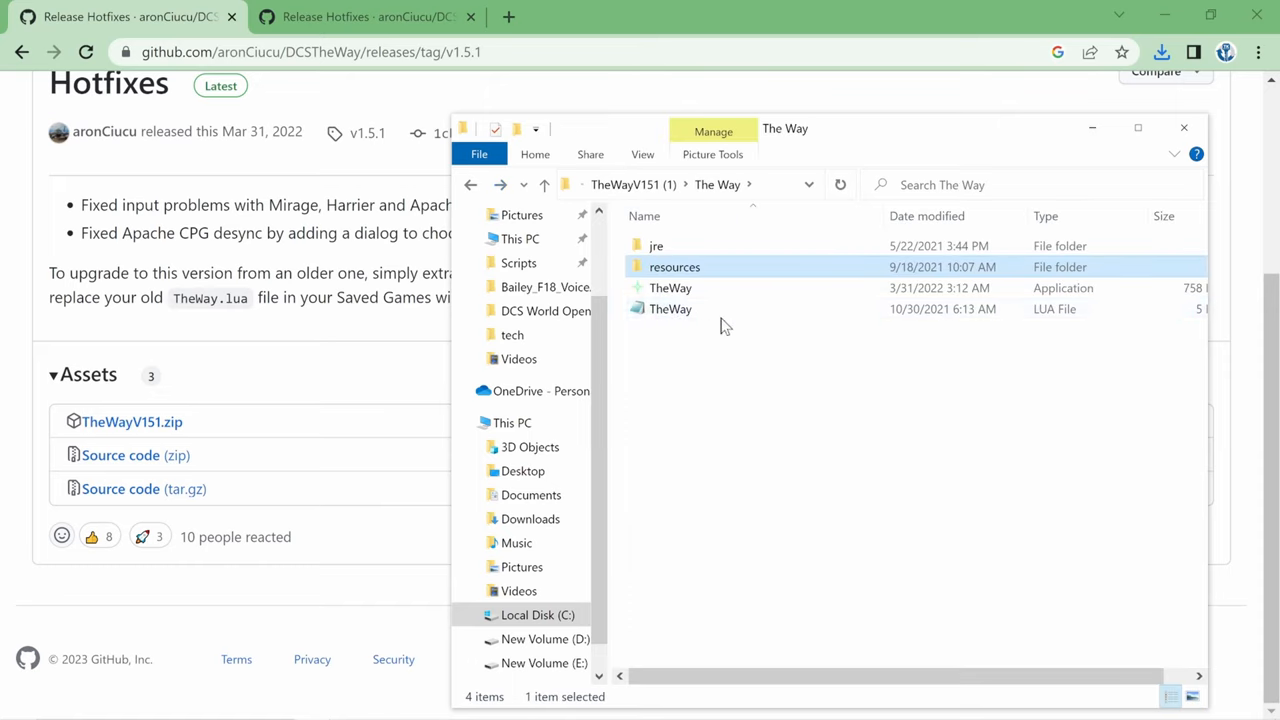
{"action": "left_click", "coordinate": [670, 288]}
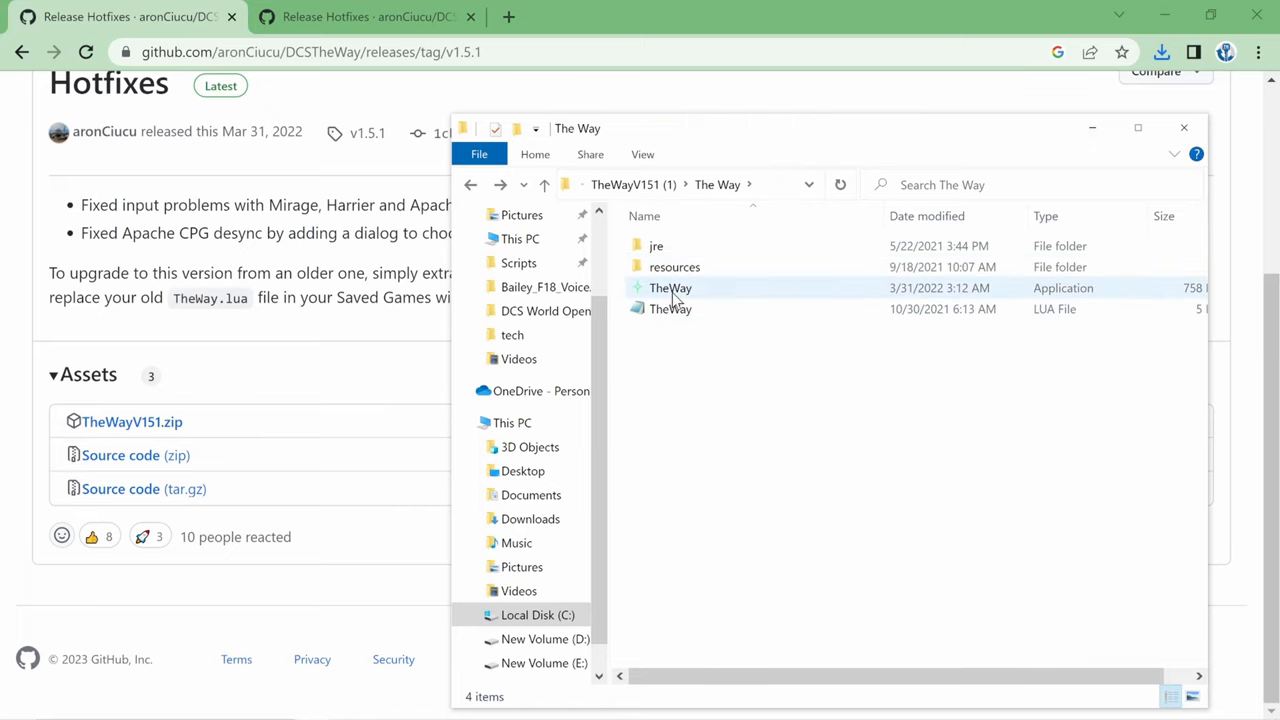
{"action": "left_click", "coordinate": [670, 308]}
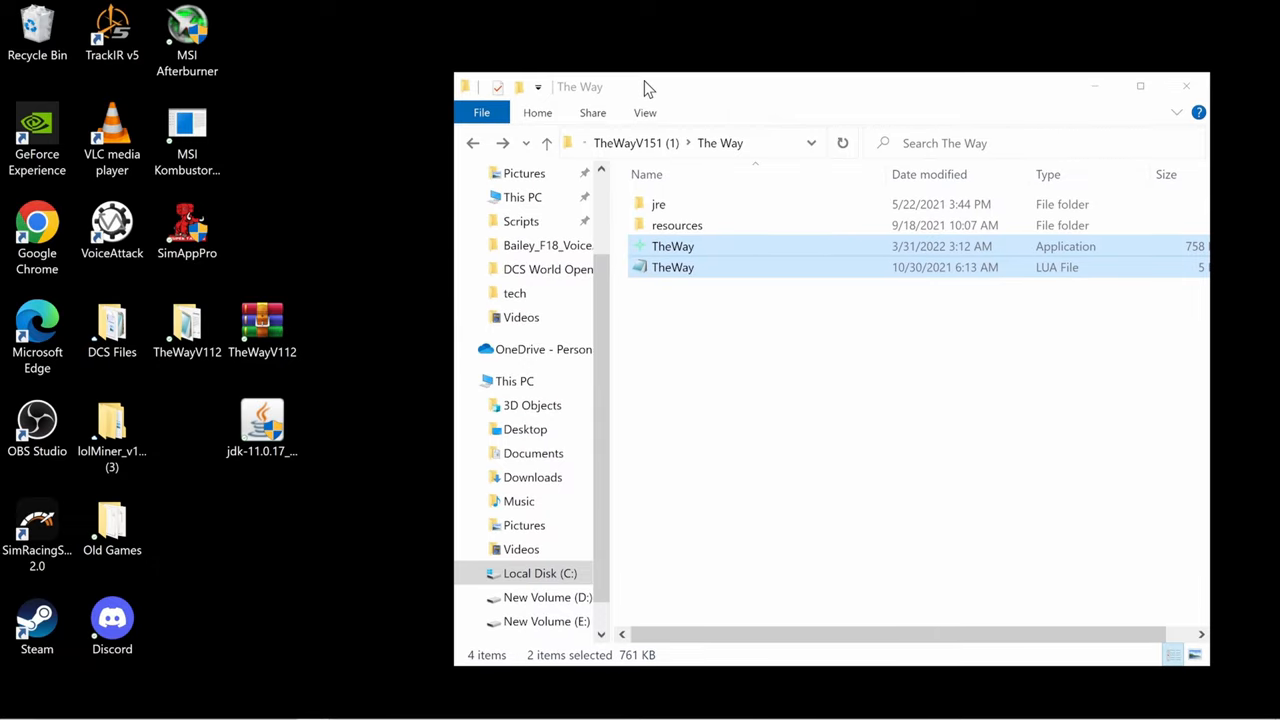
{"action": "mouse_move", "coordinate": [610, 432]}
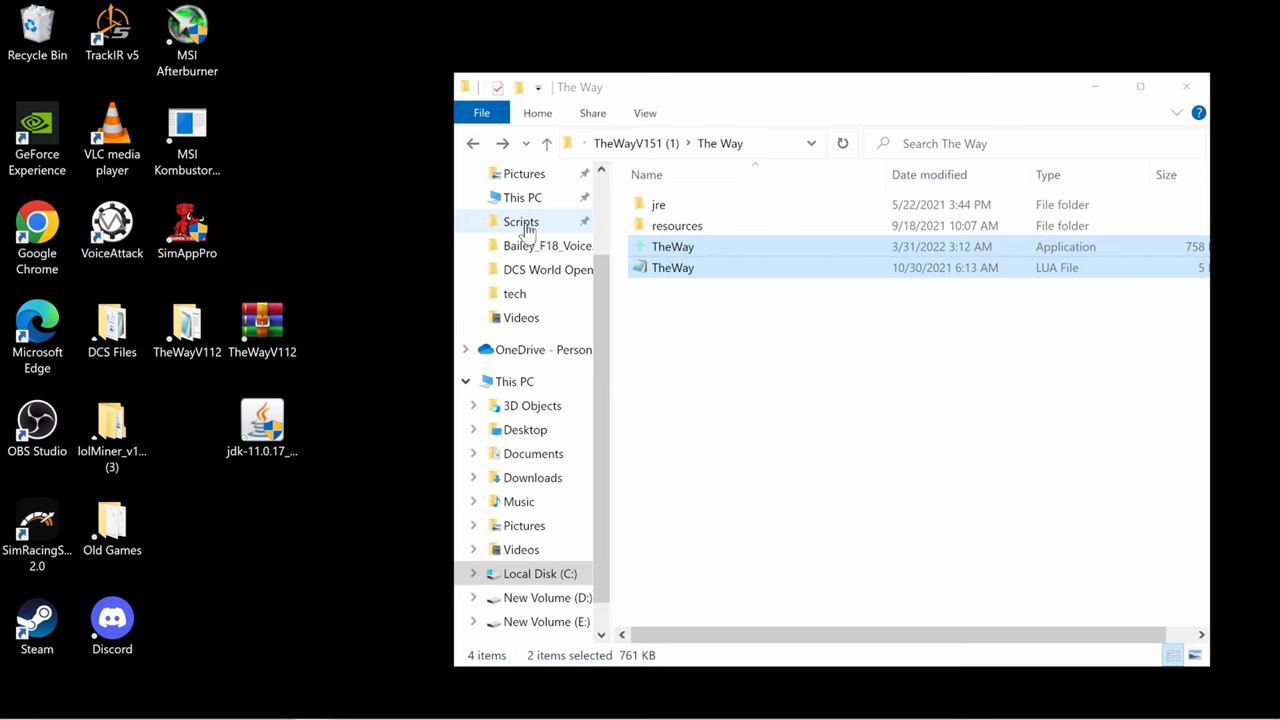
Open Saved Games\DCS.openbeta\Scripts from Quick Access and reveal its full path
{"action": "left_click", "coordinate": [521, 221]}
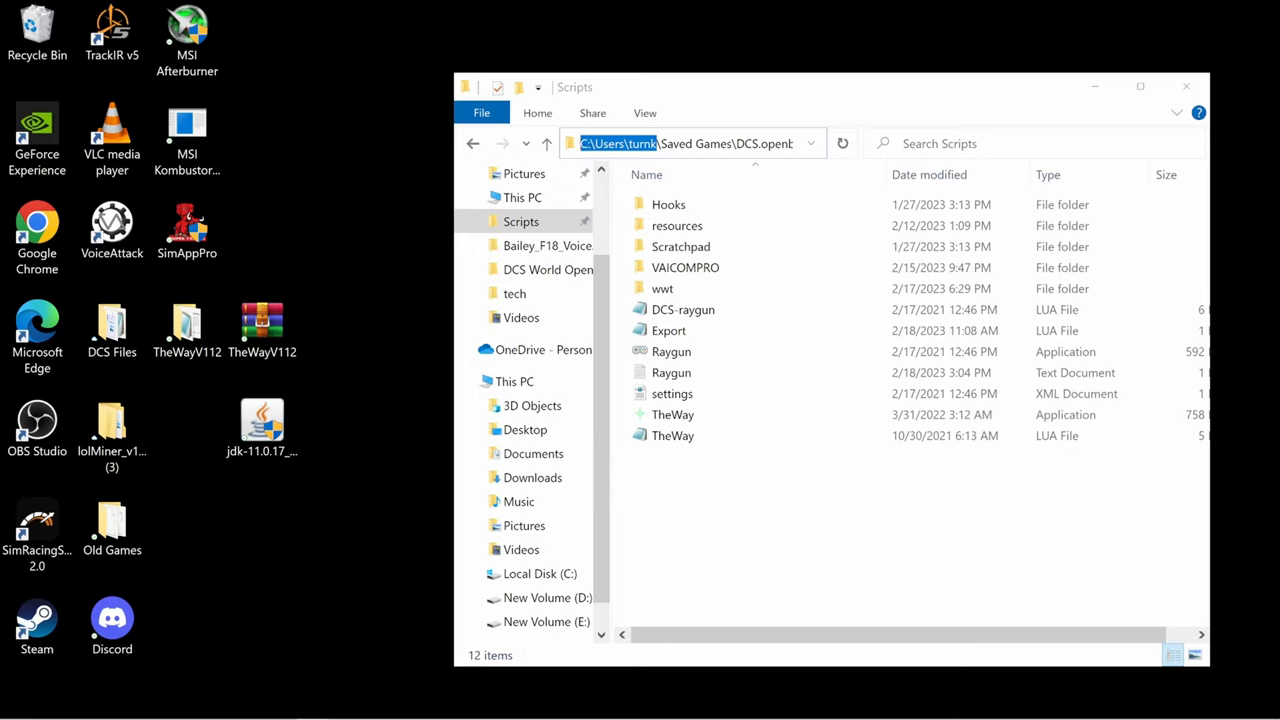
{"action": "left_click", "coordinate": [514, 381]}
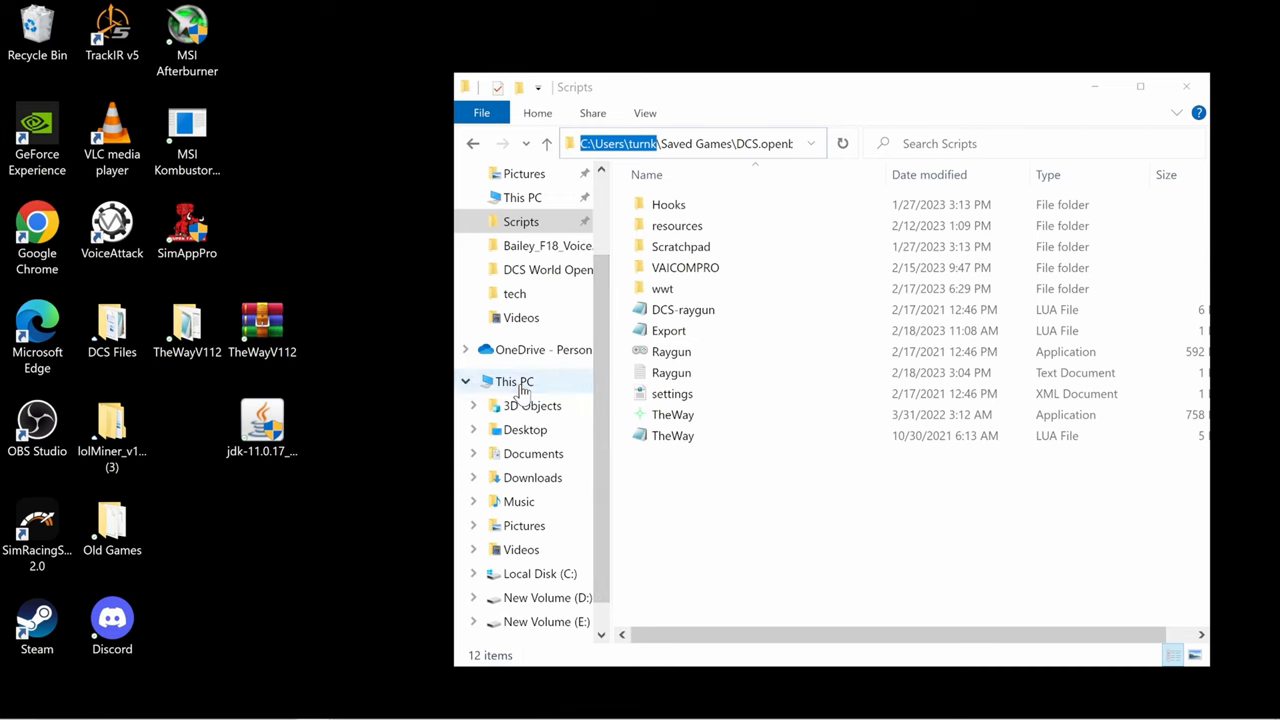
{"action": "left_click", "coordinate": [514, 381]}
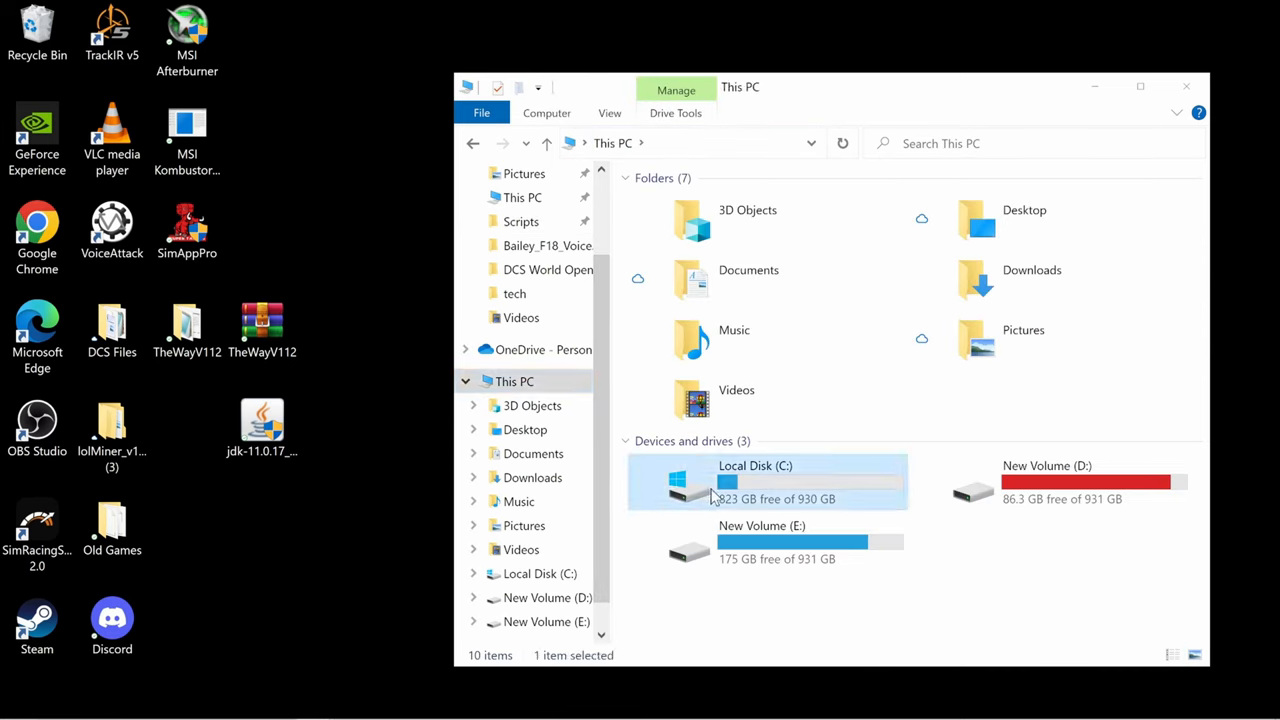
{"action": "double_click", "coordinate": [755, 482]}
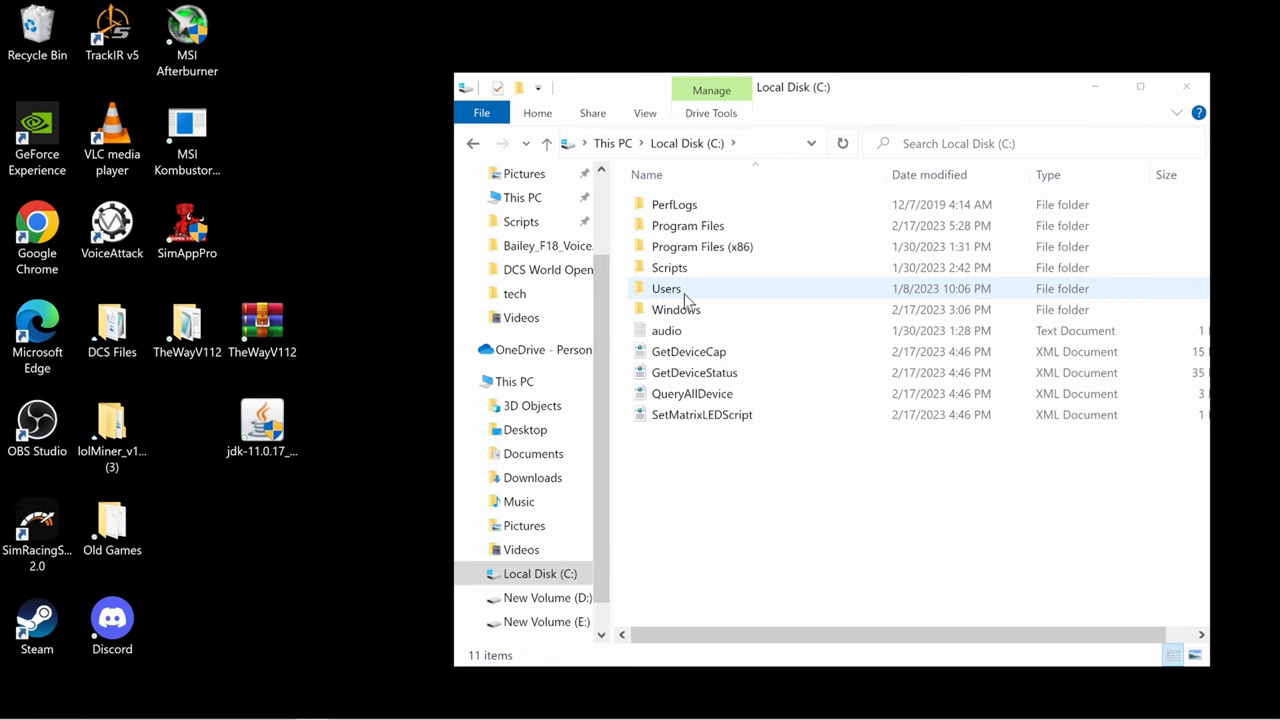
{"action": "double_click", "coordinate": [666, 288]}
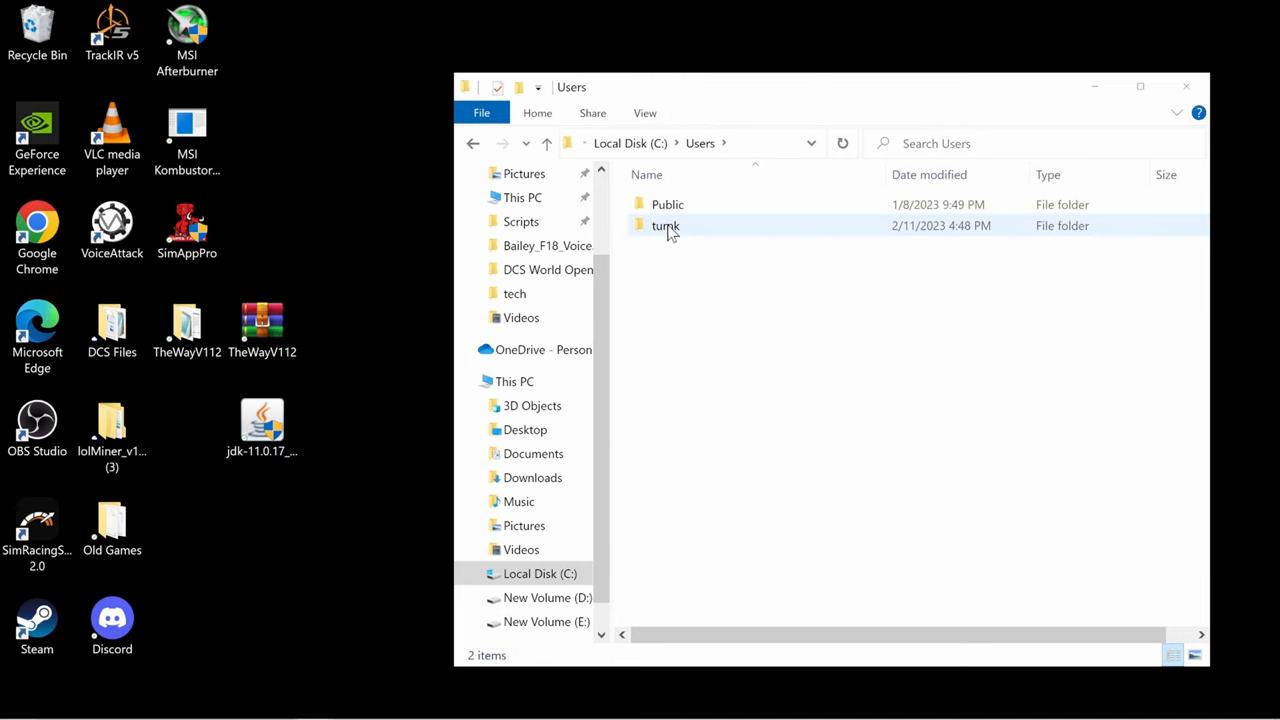
{"action": "double_click", "coordinate": [665, 225]}
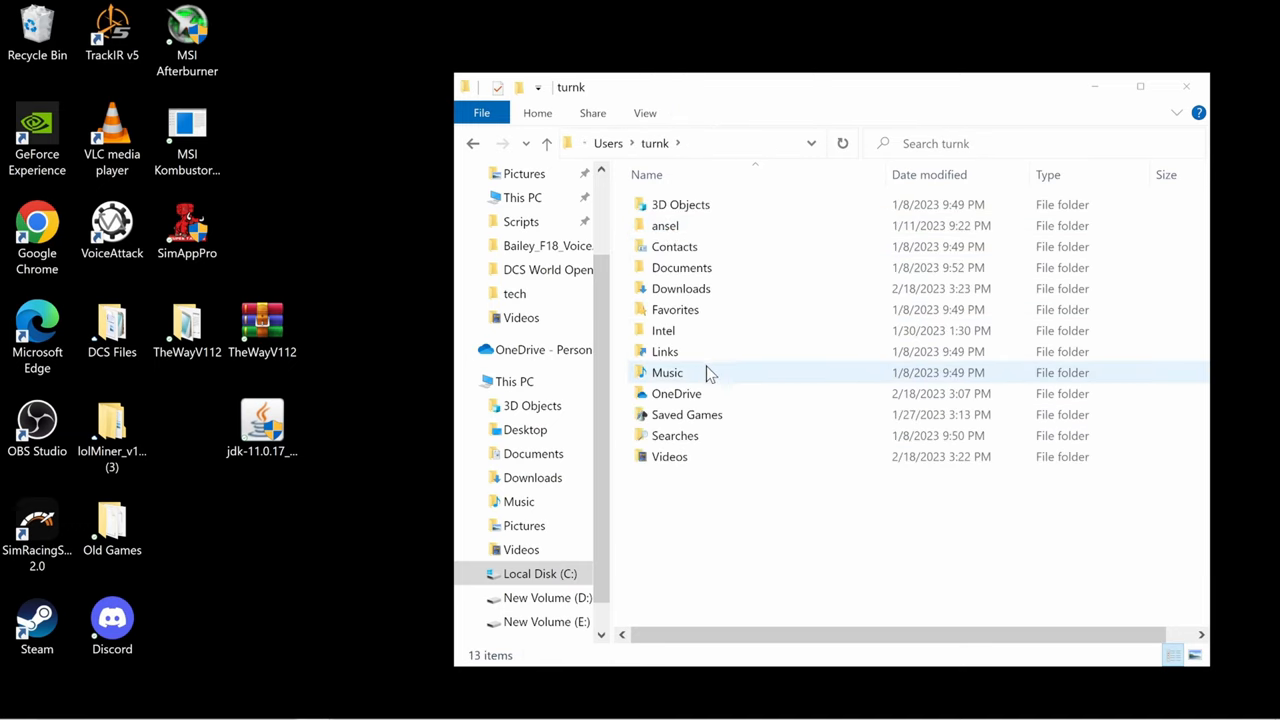
{"action": "double_click", "coordinate": [687, 414]}
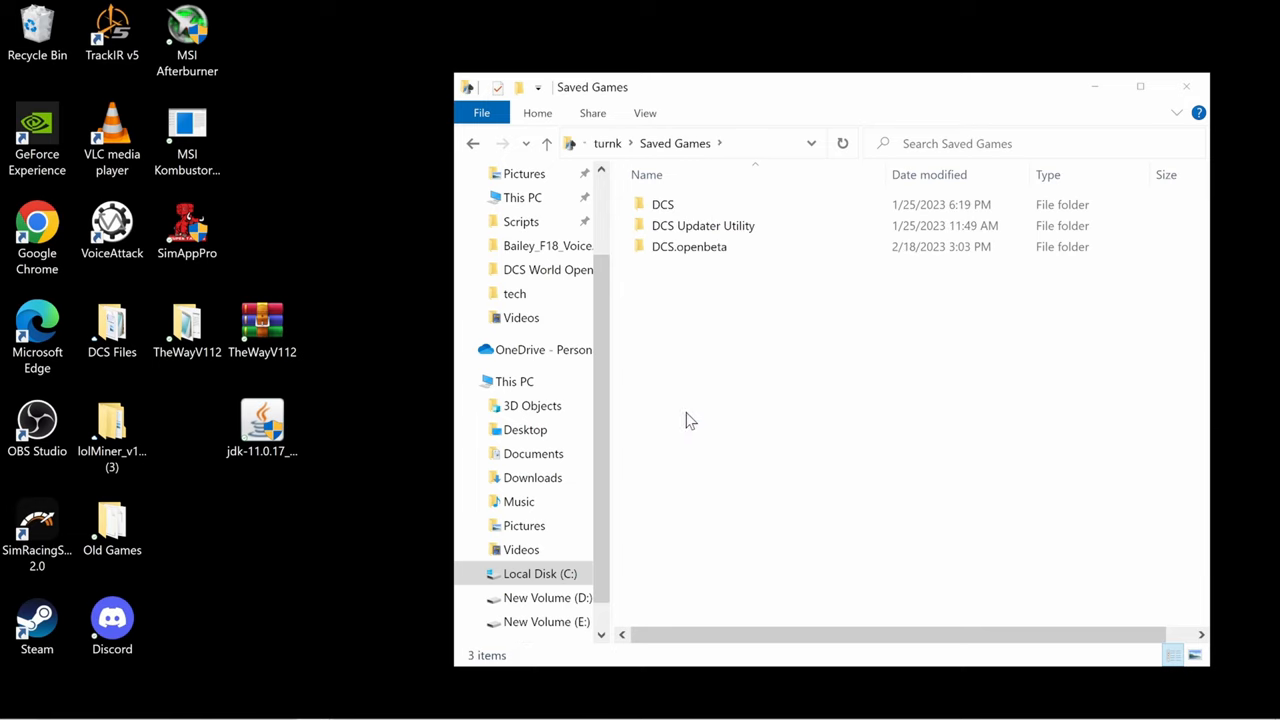
{"action": "mouse_move", "coordinate": [703, 225]}
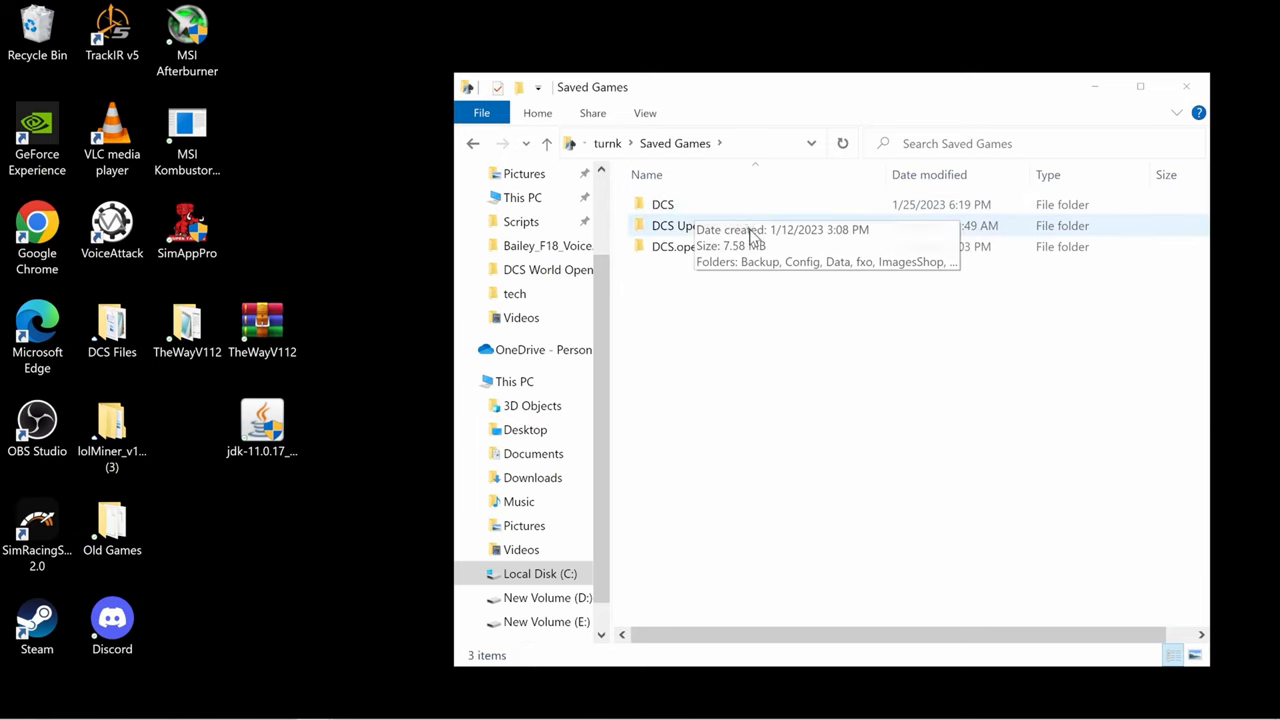
{"action": "mouse_move", "coordinate": [688, 247]}
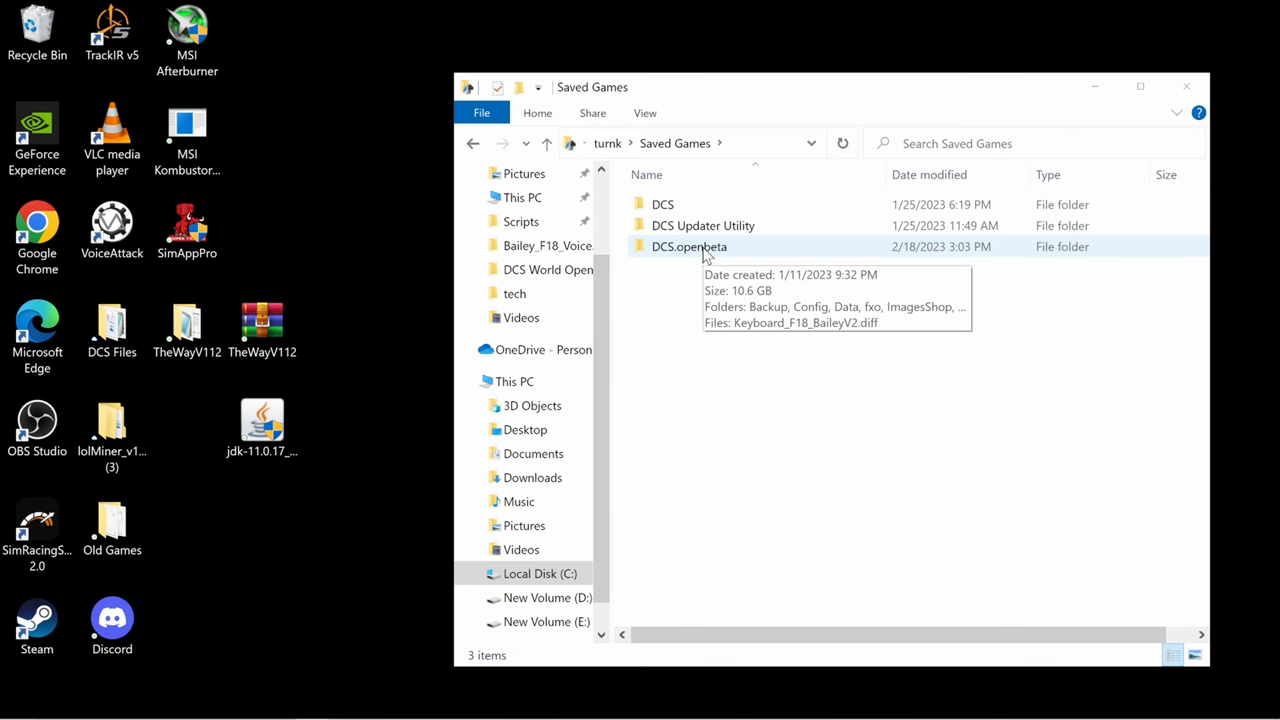
{"action": "double_click", "coordinate": [688, 246]}
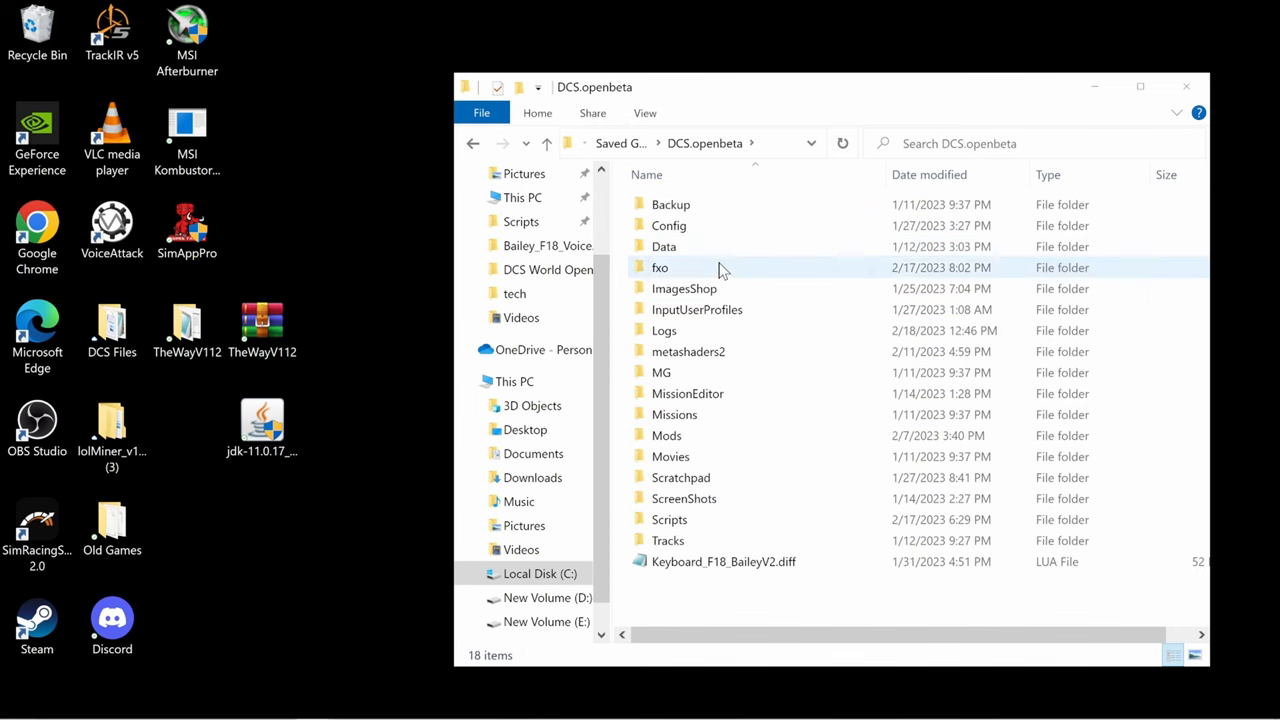
{"action": "mouse_move", "coordinate": [669, 519]}
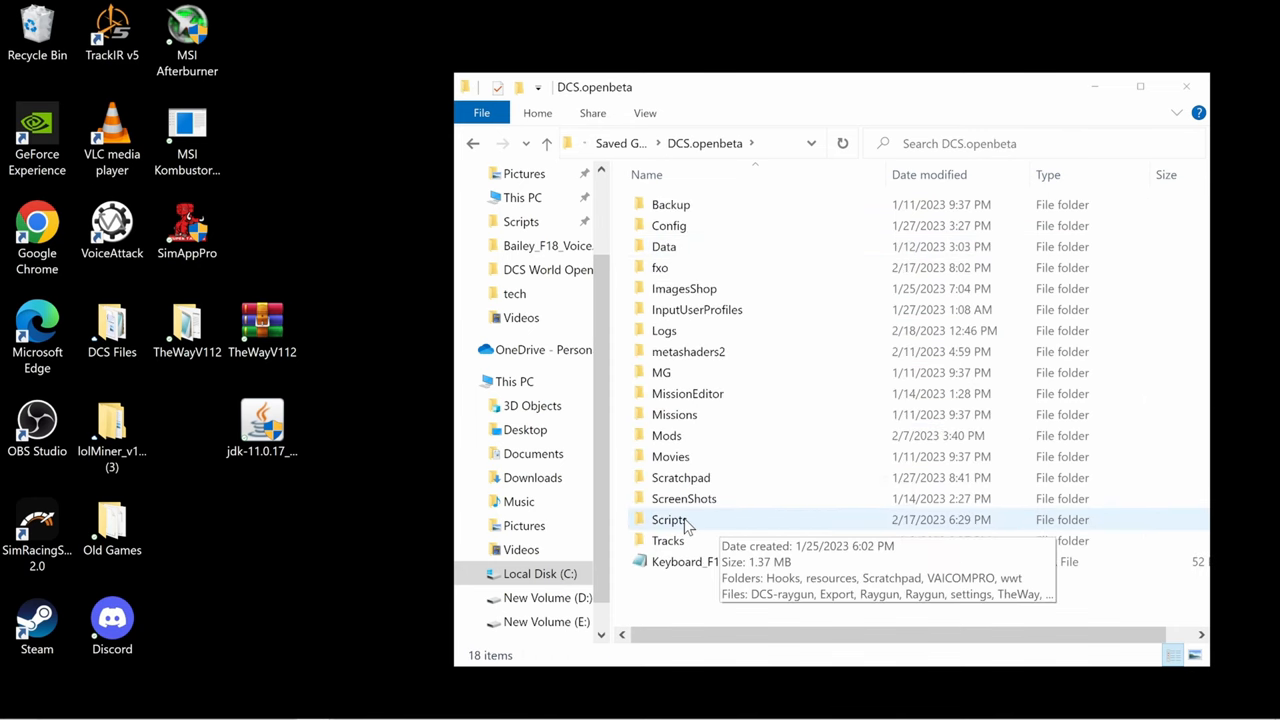
{"action": "double_click", "coordinate": [669, 519]}
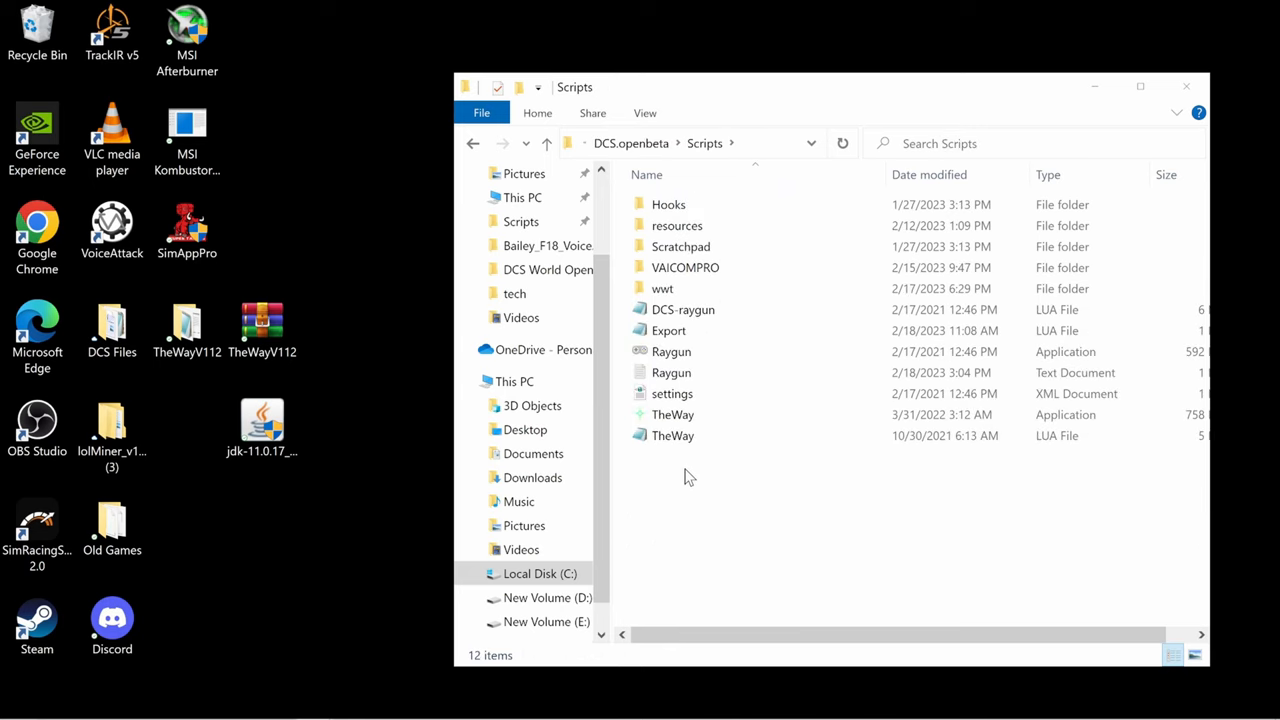
{"action": "left_click", "coordinate": [262, 325]}
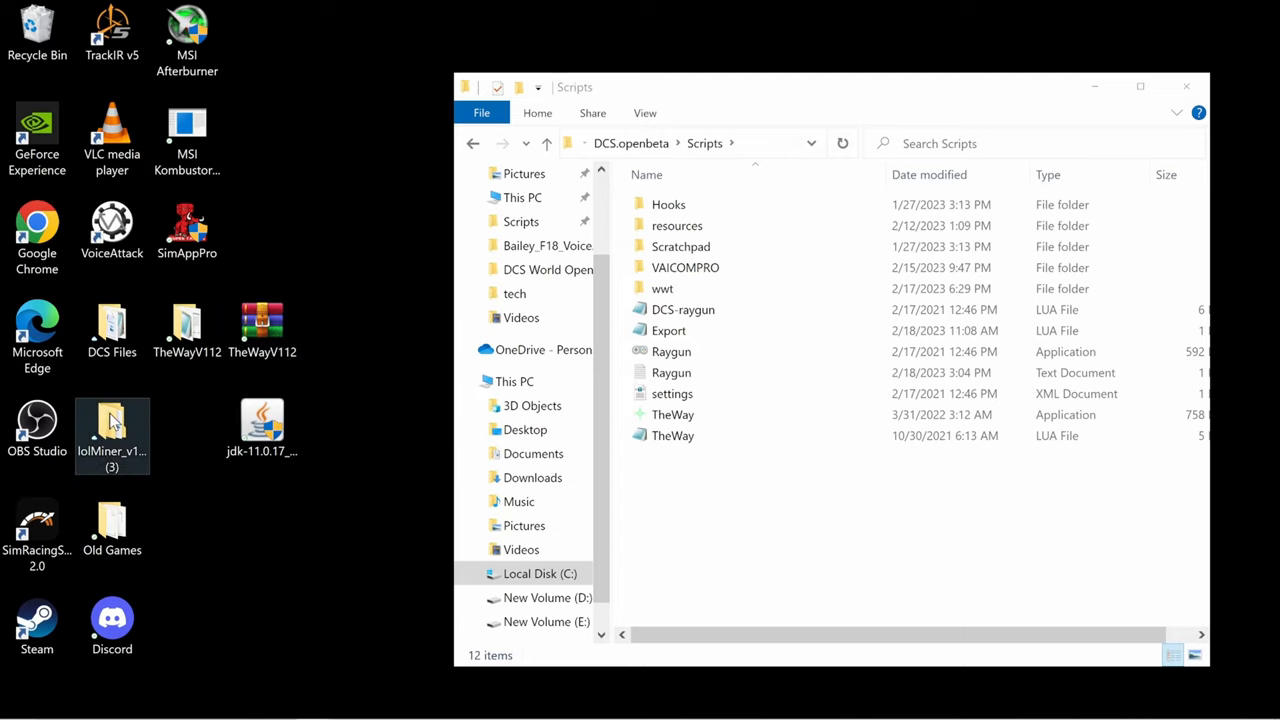
{"action": "double_click", "coordinate": [112, 425]}
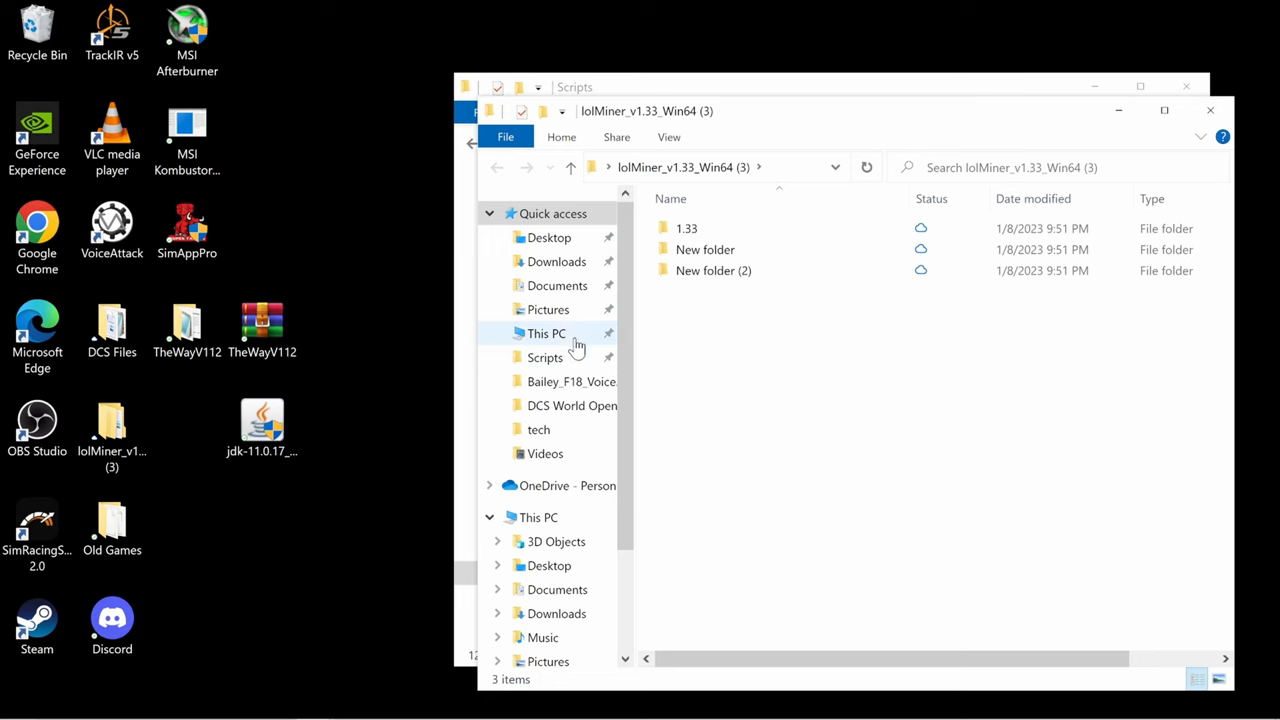
{"action": "left_click", "coordinate": [556, 261]}
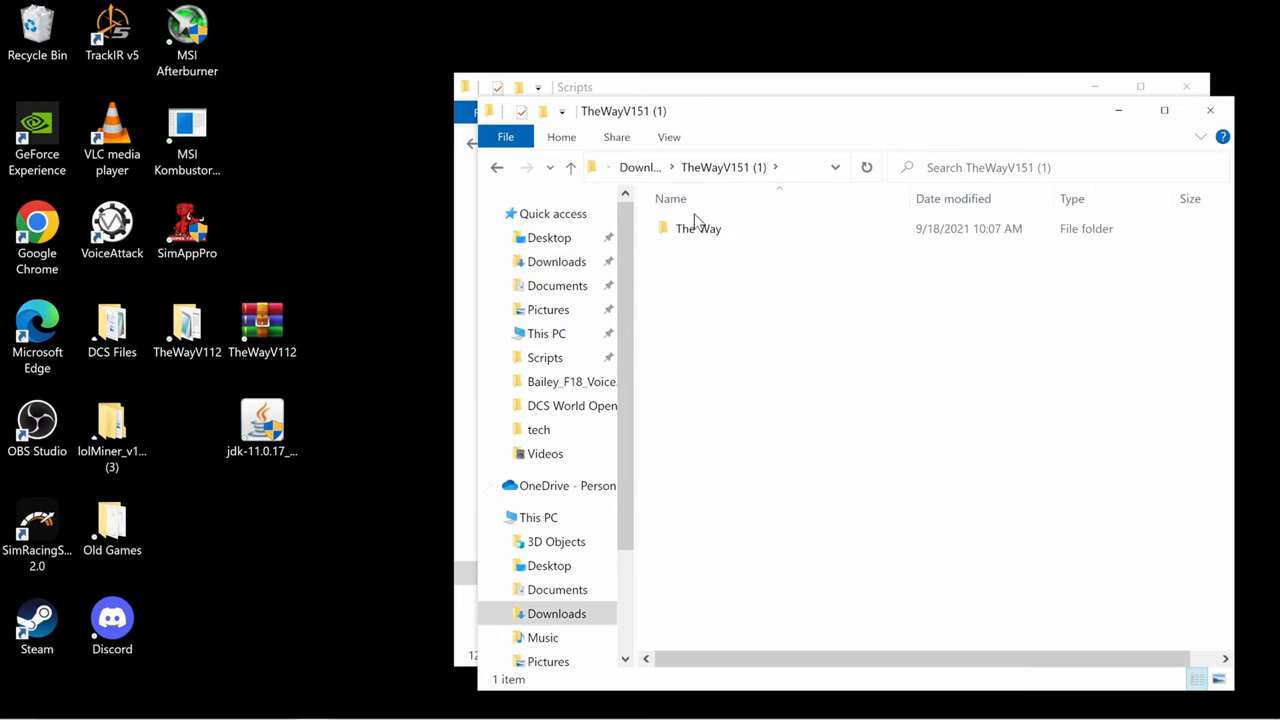
{"action": "double_click", "coordinate": [698, 228]}
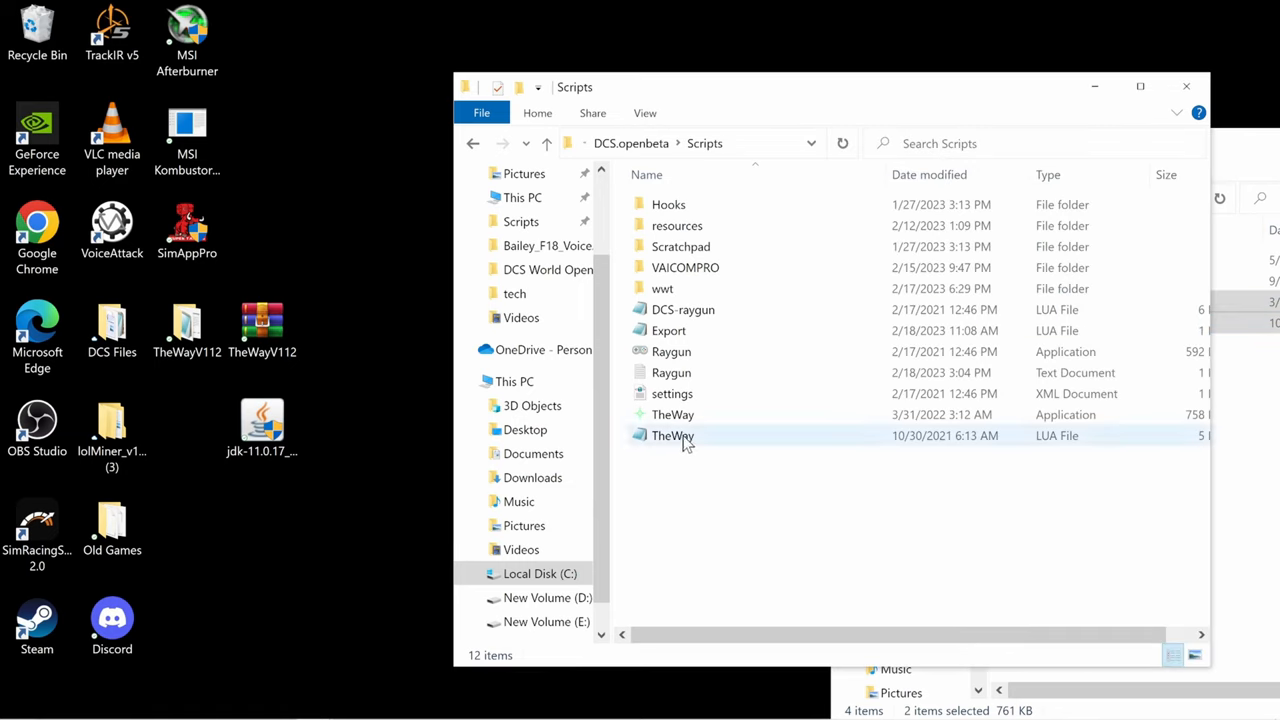
{"action": "mouse_move", "coordinate": [672, 435]}
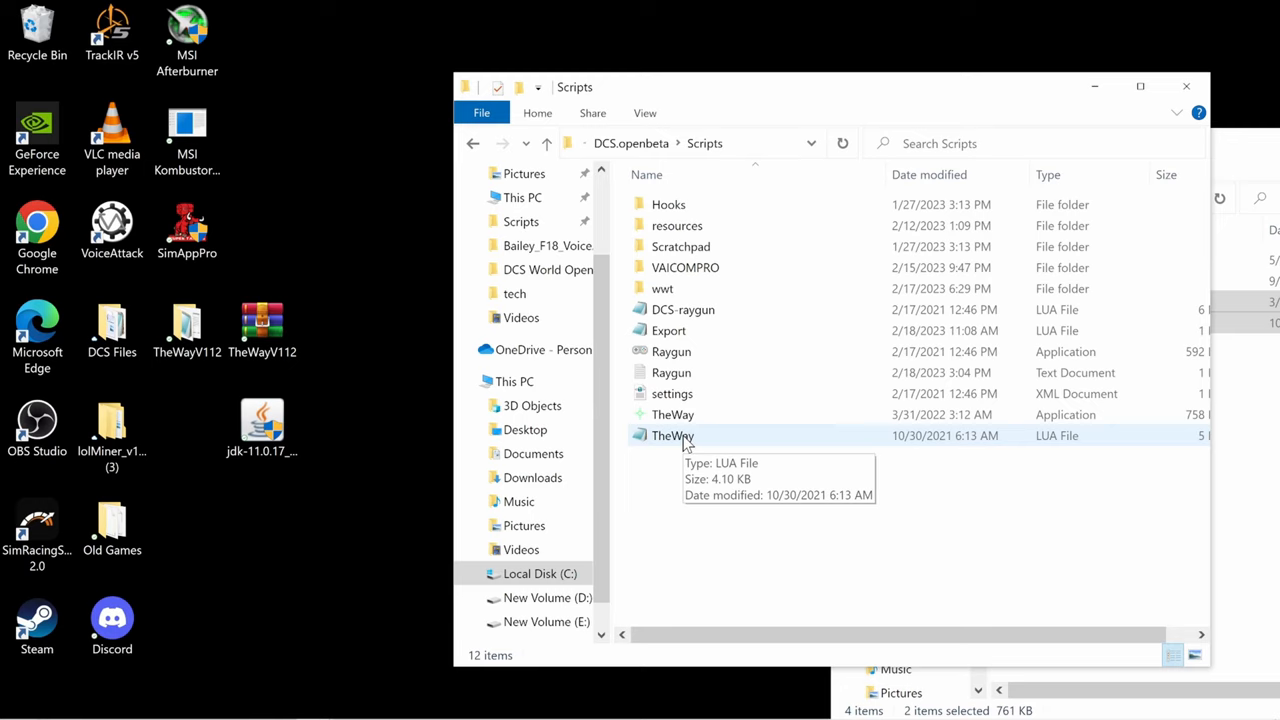
{"action": "mouse_move", "coordinate": [705, 414]}
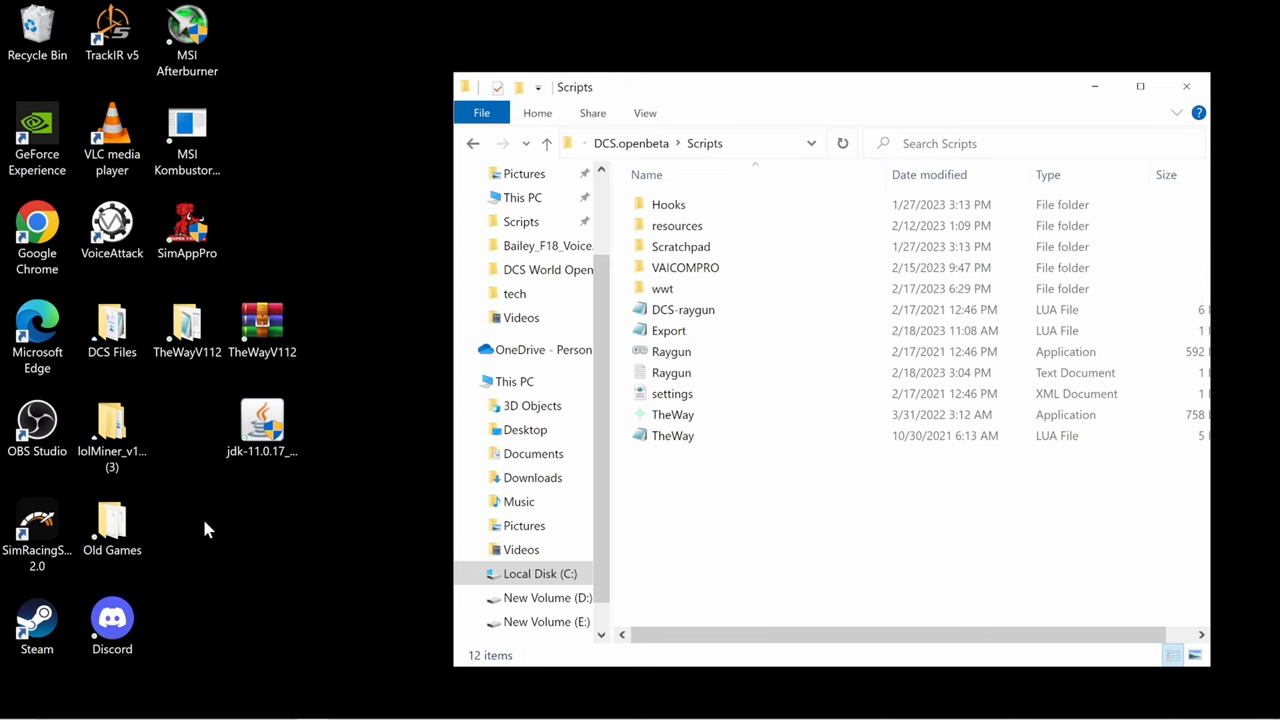
{"action": "mouse_move", "coordinate": [672, 435]}
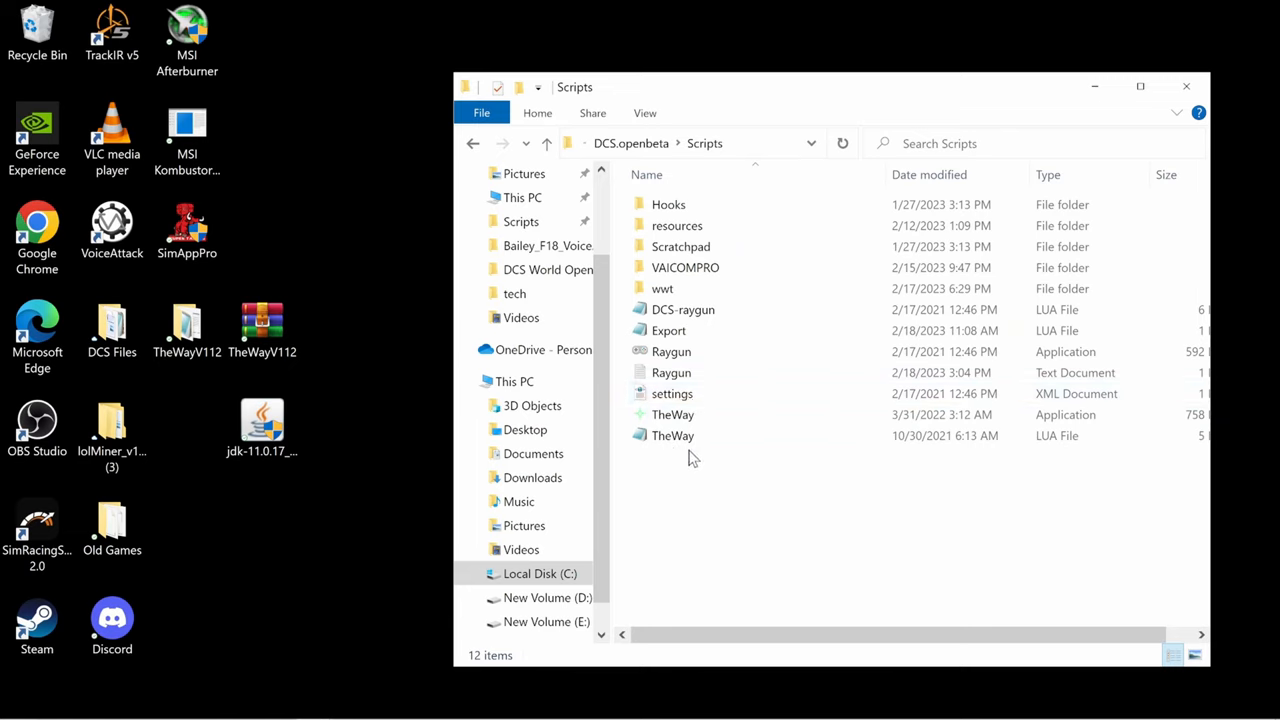
Launch TheWay from the Scripts folder and reposition its window and the JDK installer
{"action": "left_click", "coordinate": [262, 420]}
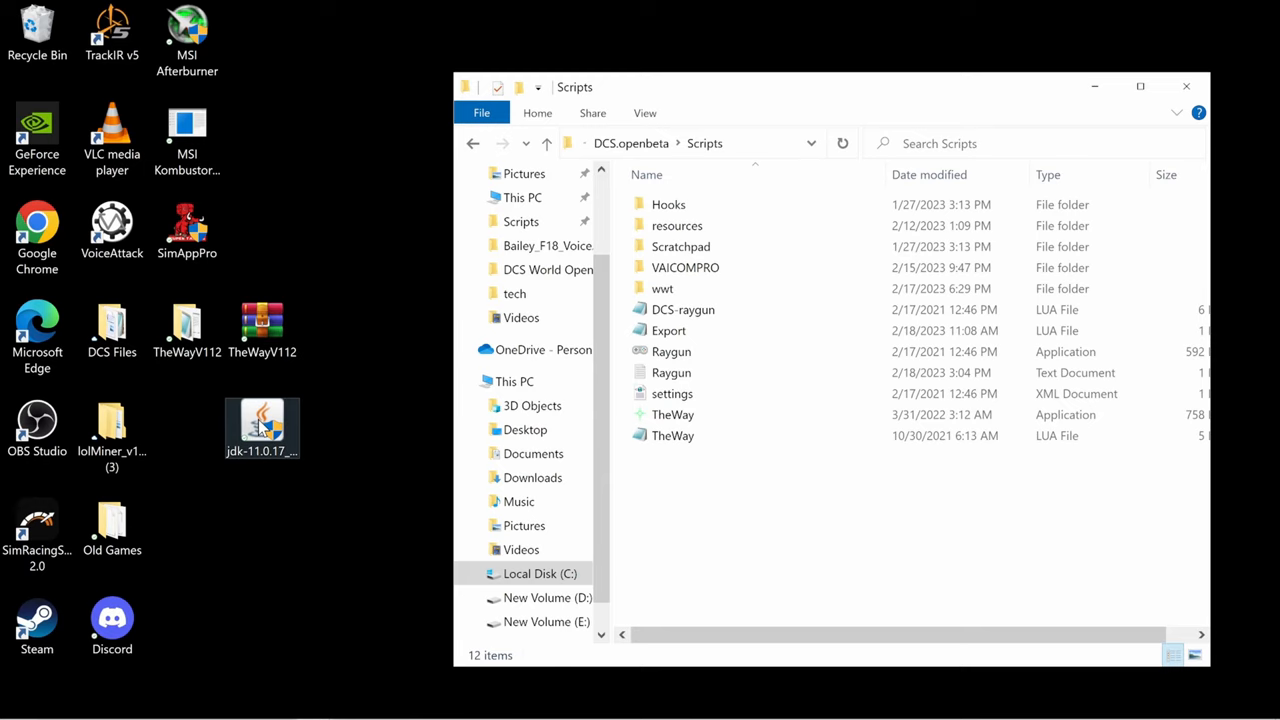
{"action": "mouse_move", "coordinate": [672, 435]}
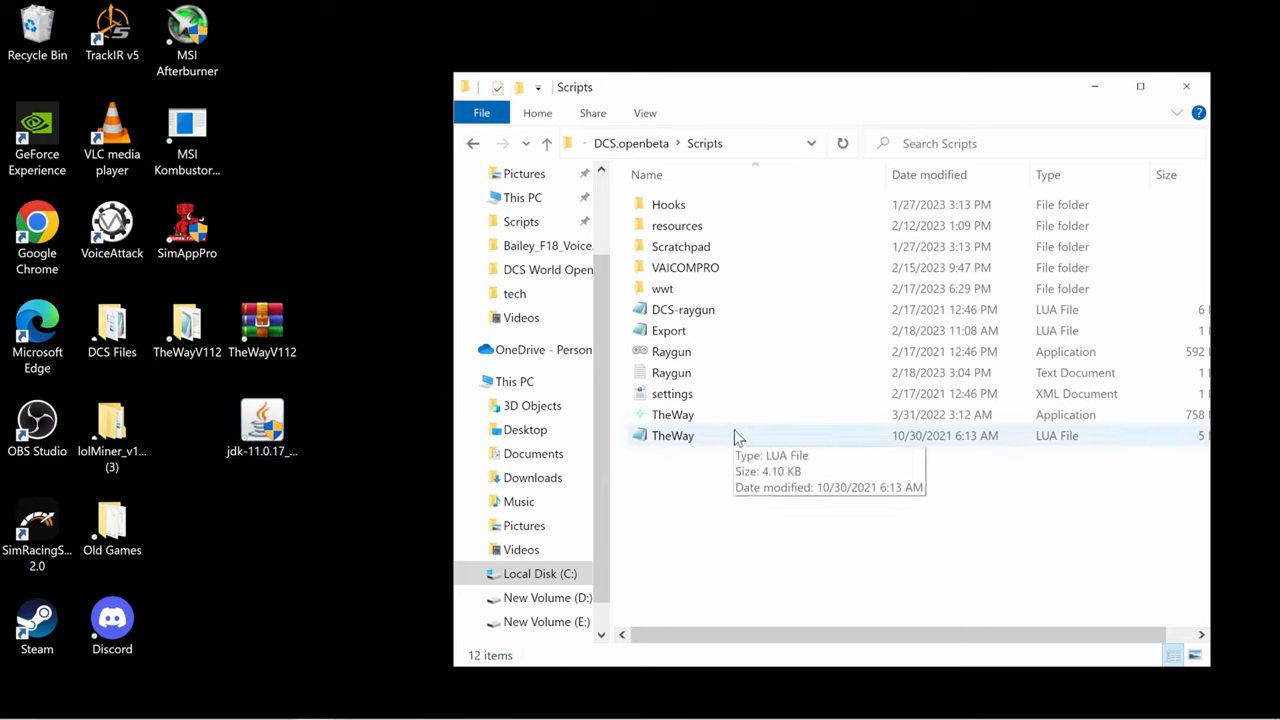
{"action": "mouse_move", "coordinate": [672, 414]}
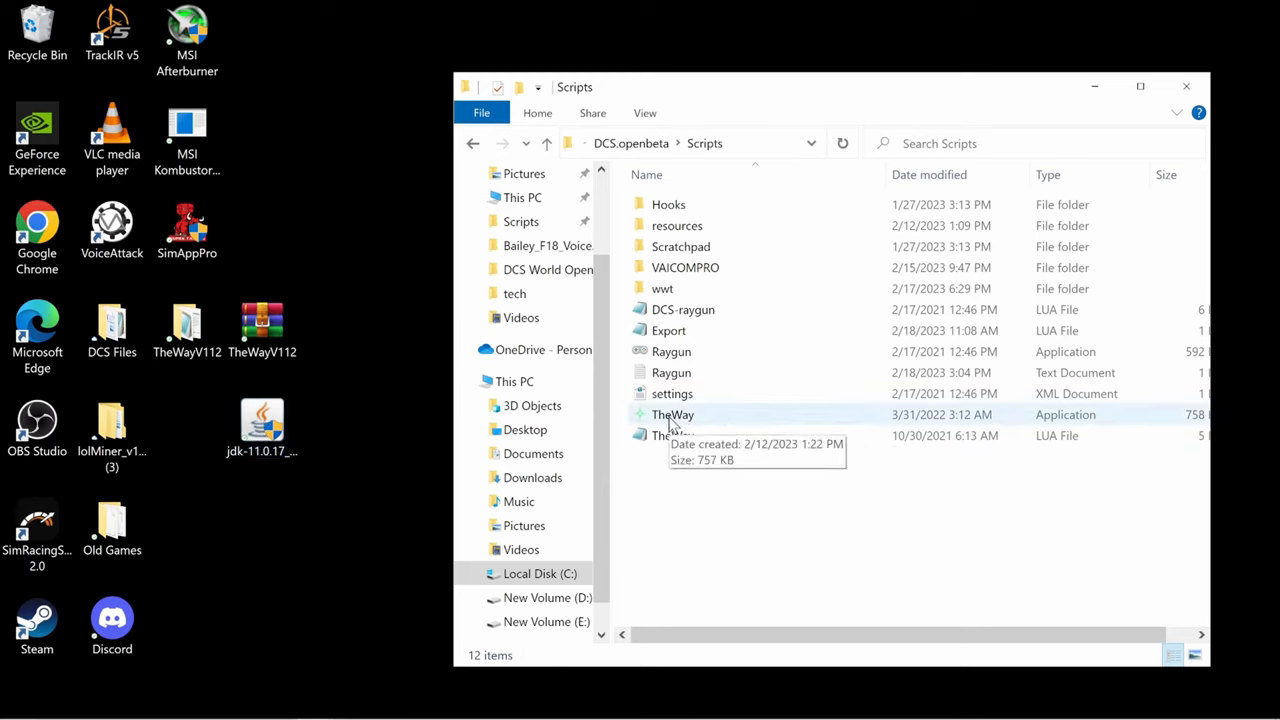
{"action": "left_click", "coordinate": [672, 414]}
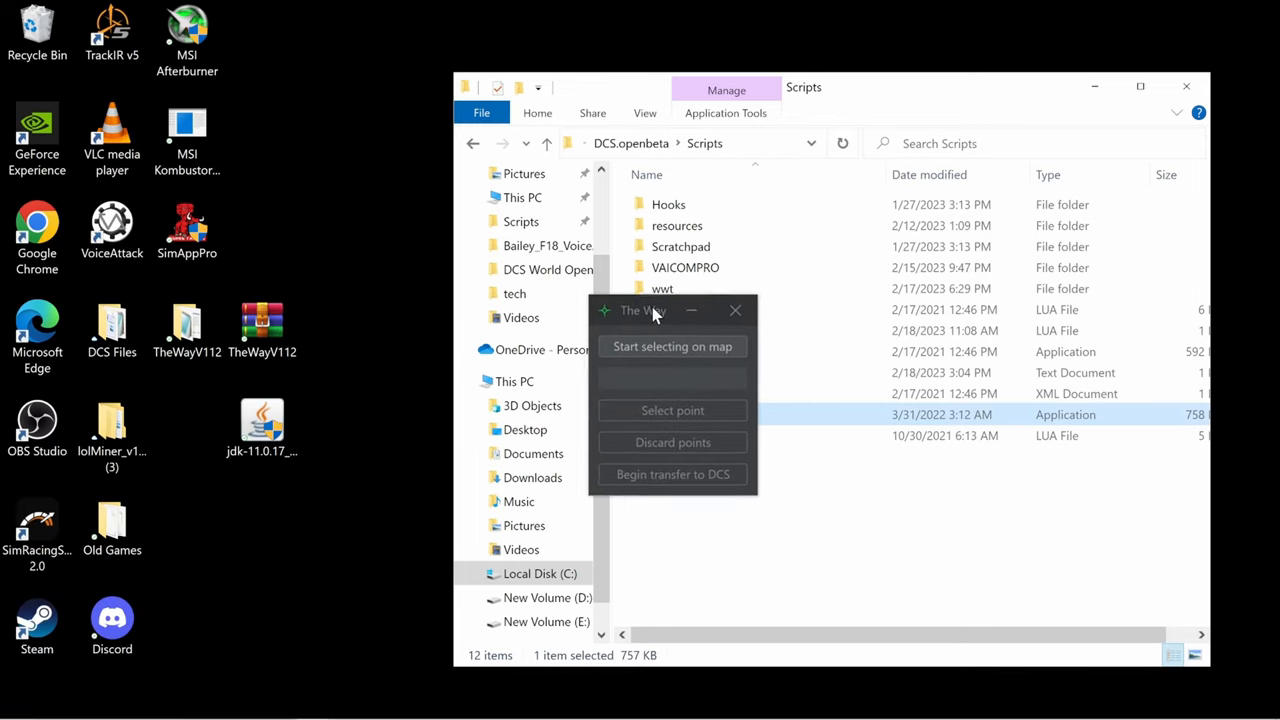
{"action": "left_click_drag", "start_coordinate": [650, 311], "coordinate": [648, 305]}
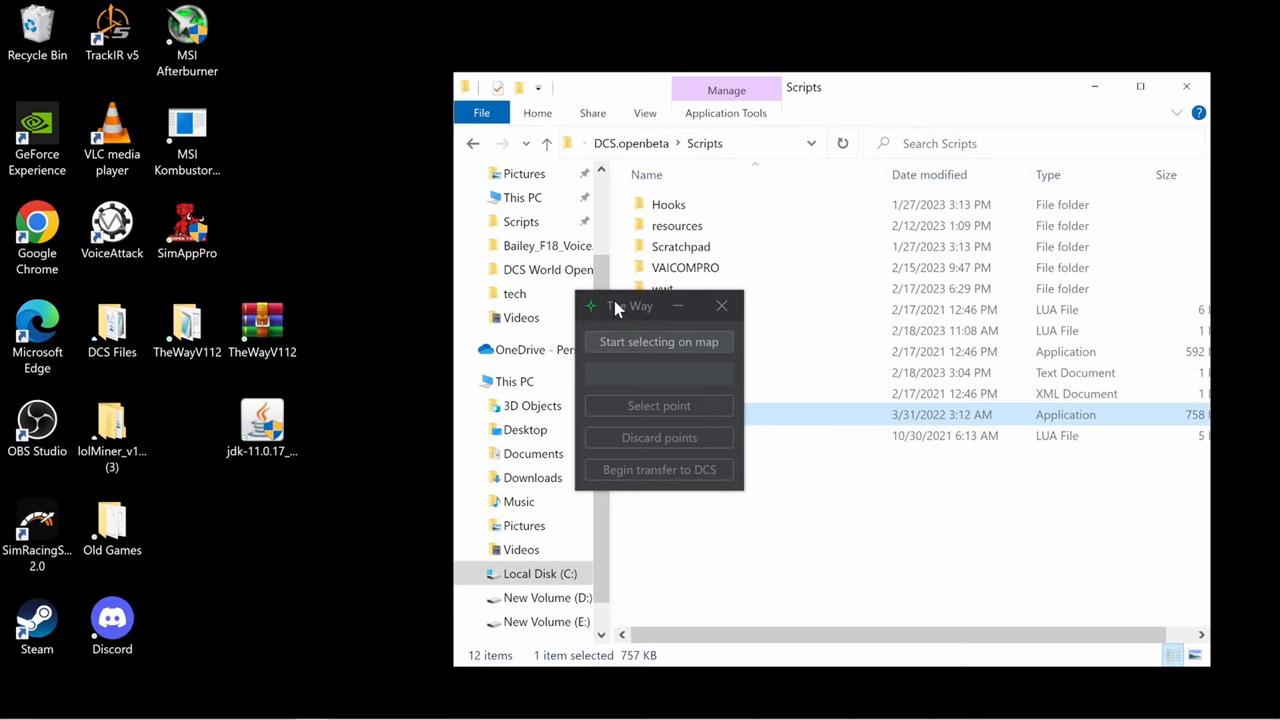
{"action": "mouse_move", "coordinate": [628, 313]}
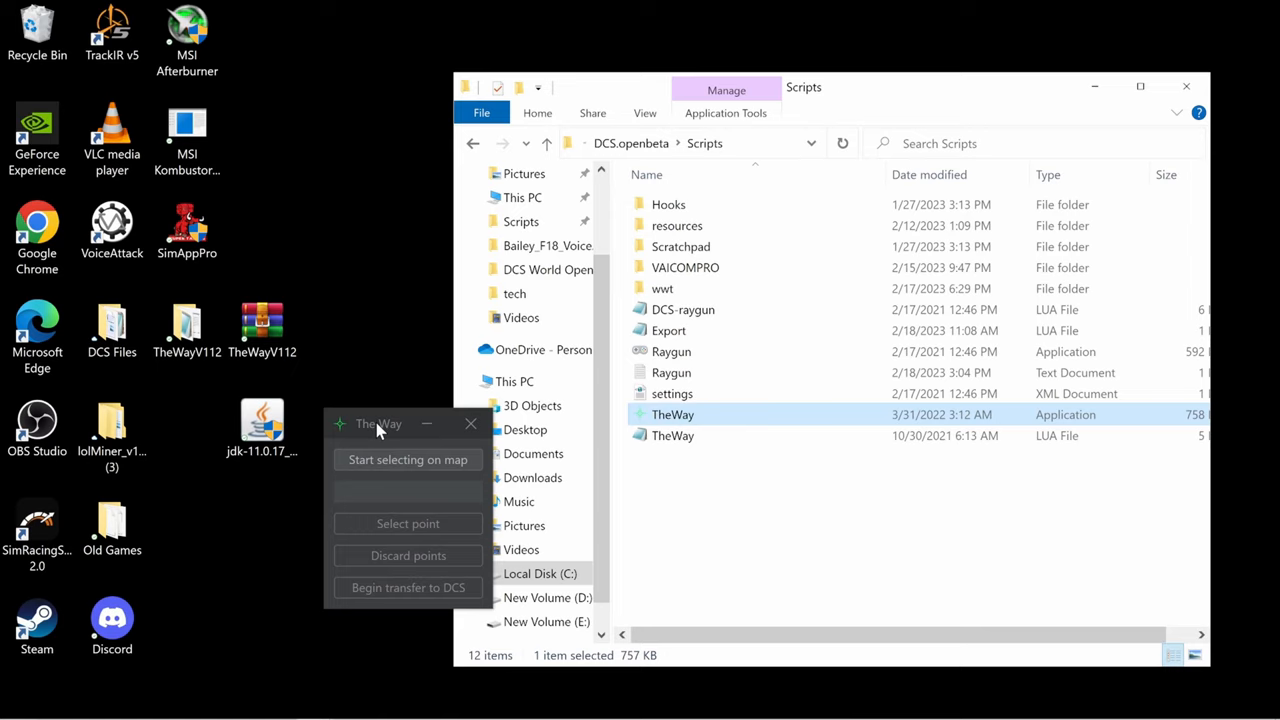
{"action": "left_click_drag", "start_coordinate": [378, 423], "coordinate": [369, 485]}
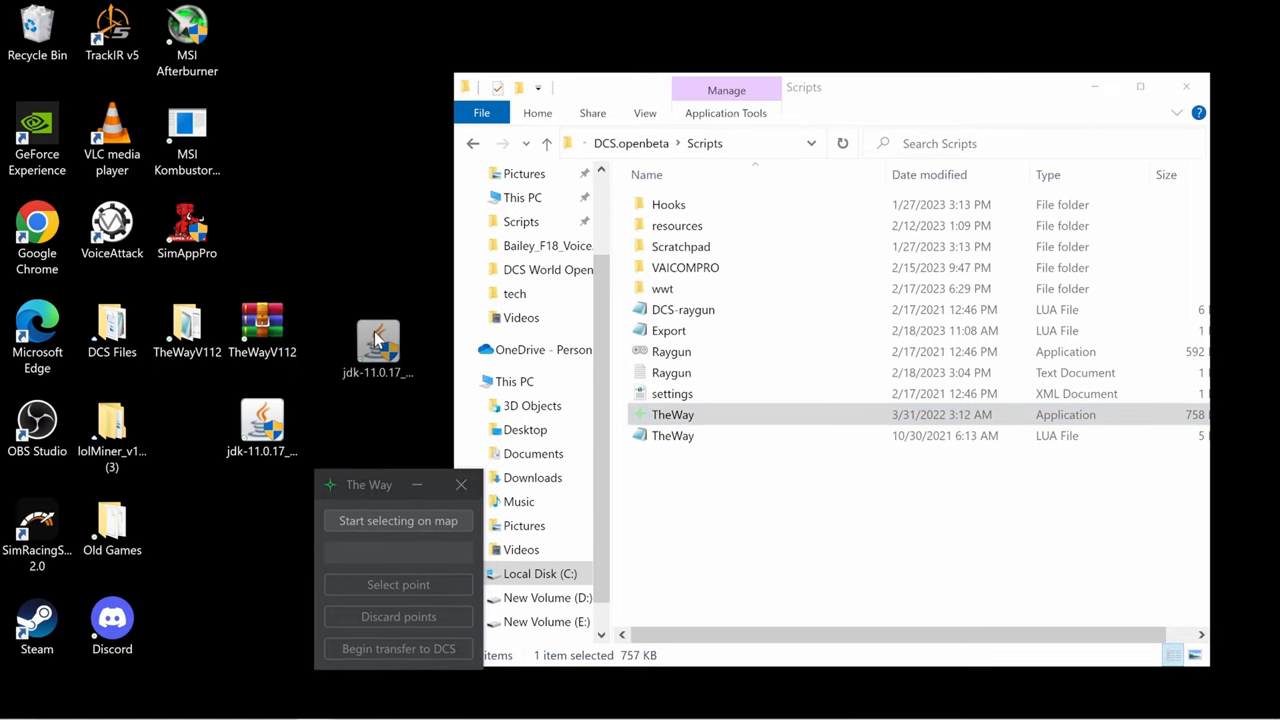
{"action": "left_click_drag", "start_coordinate": [378, 345], "coordinate": [648, 518]}
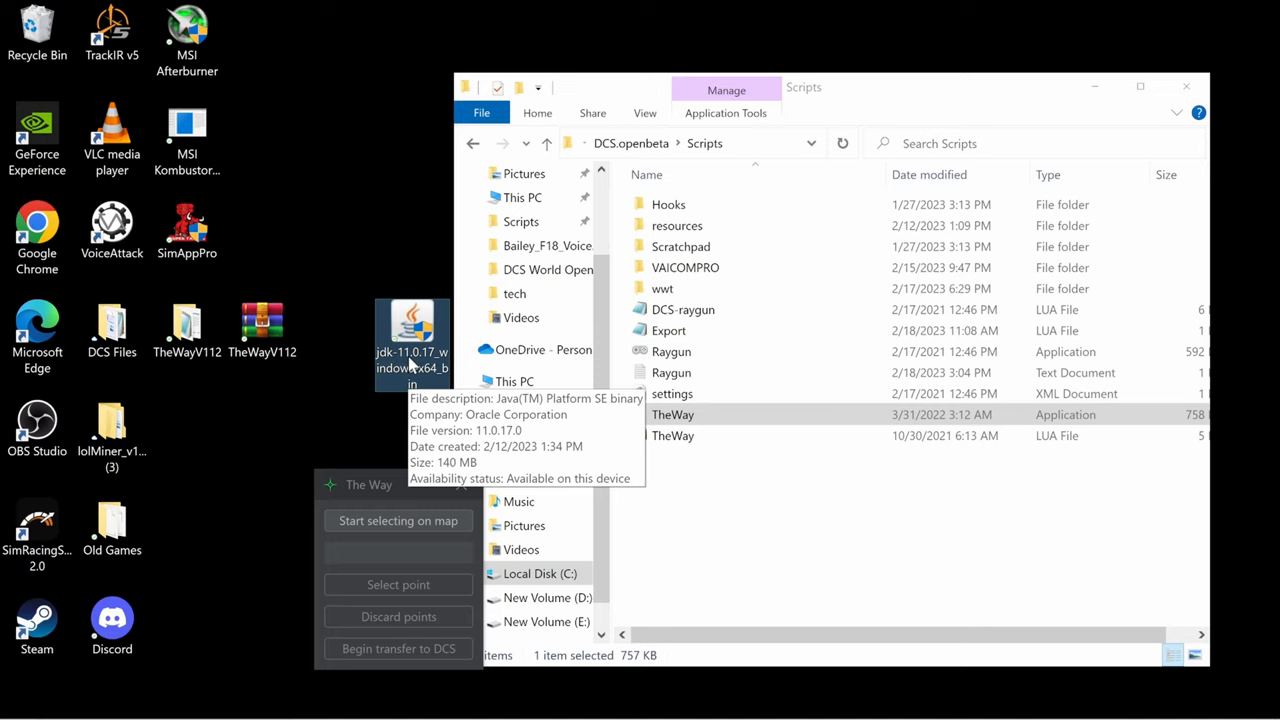
{"action": "mouse_move", "coordinate": [438, 366]}
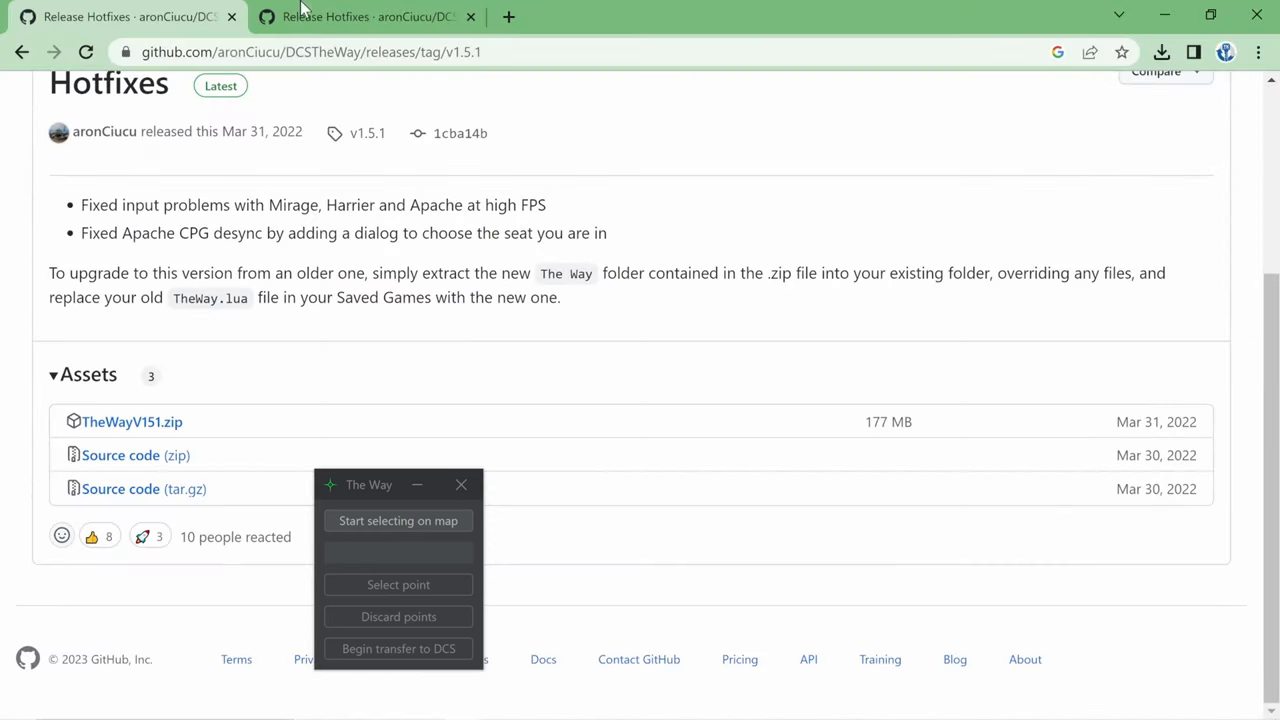
Search Google in a new tab for jdk-11.0.17_windows-x64_bin and scroll the results
{"action": "left_click", "coordinate": [508, 17]}
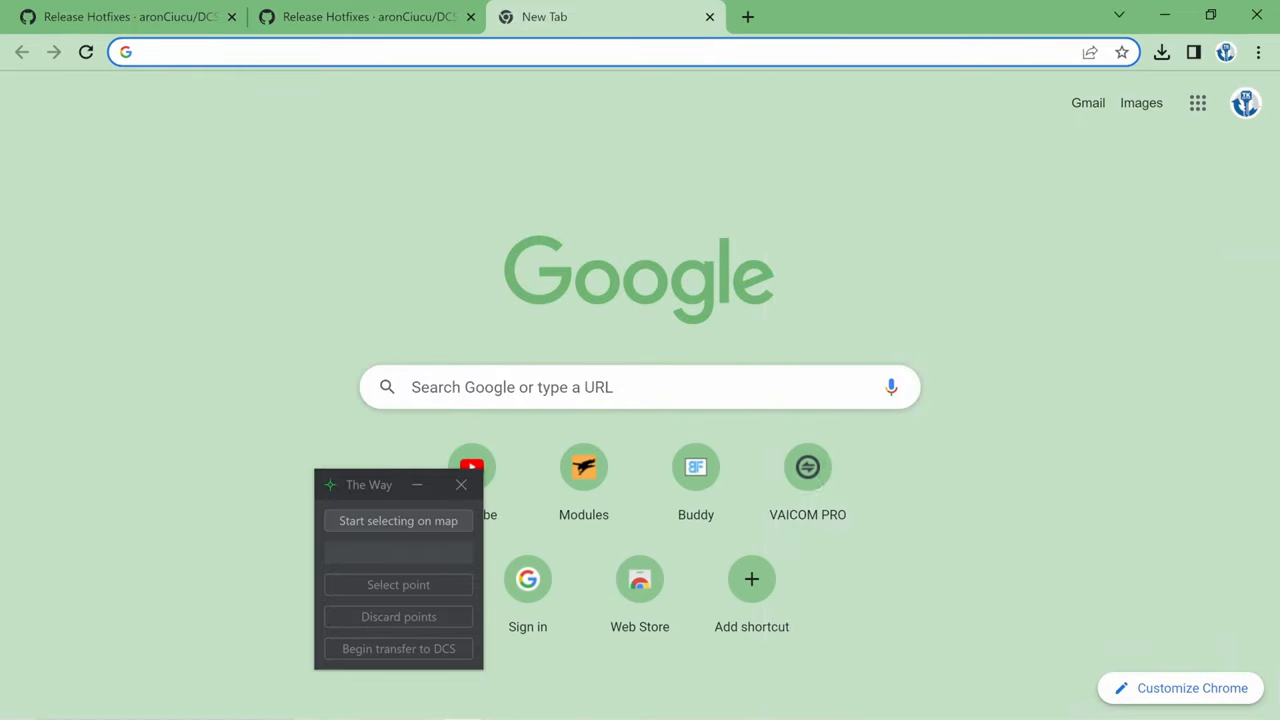
{"action": "type", "text": "jdk-11.0.17_windows-x64_bin"}
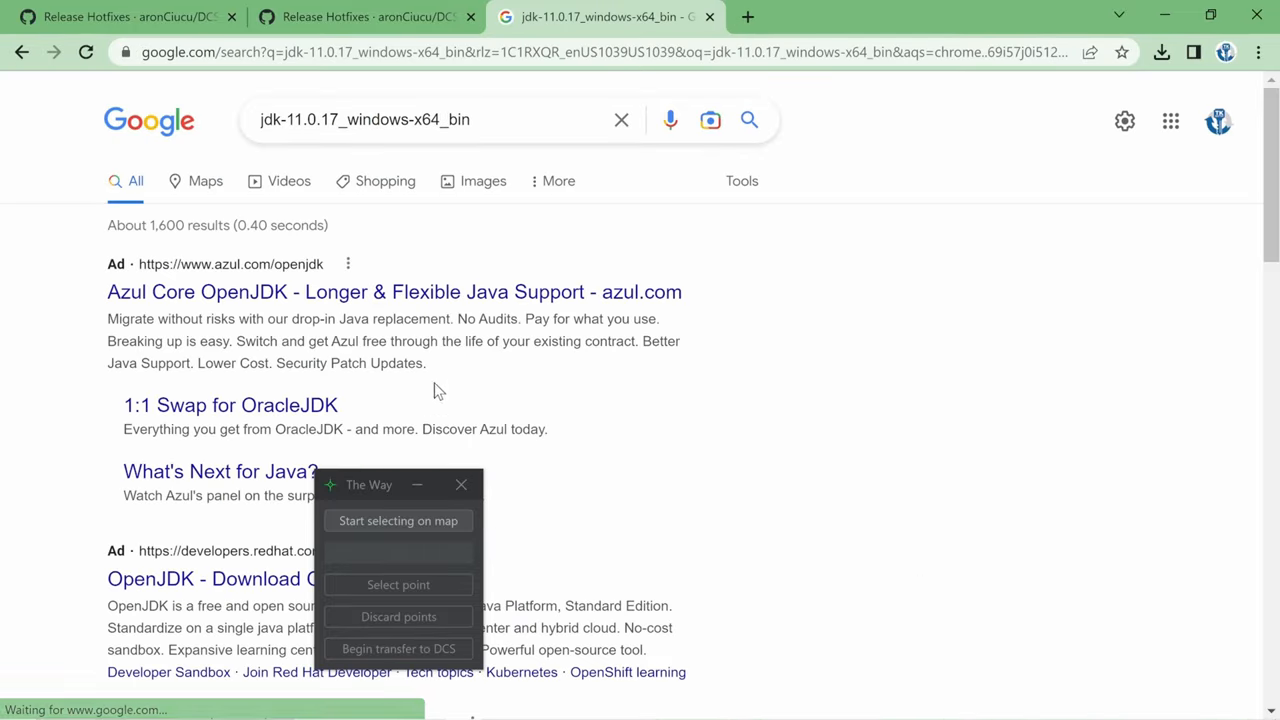
{"action": "scroll", "scroll_direction": "down", "scroll_amount": 3}
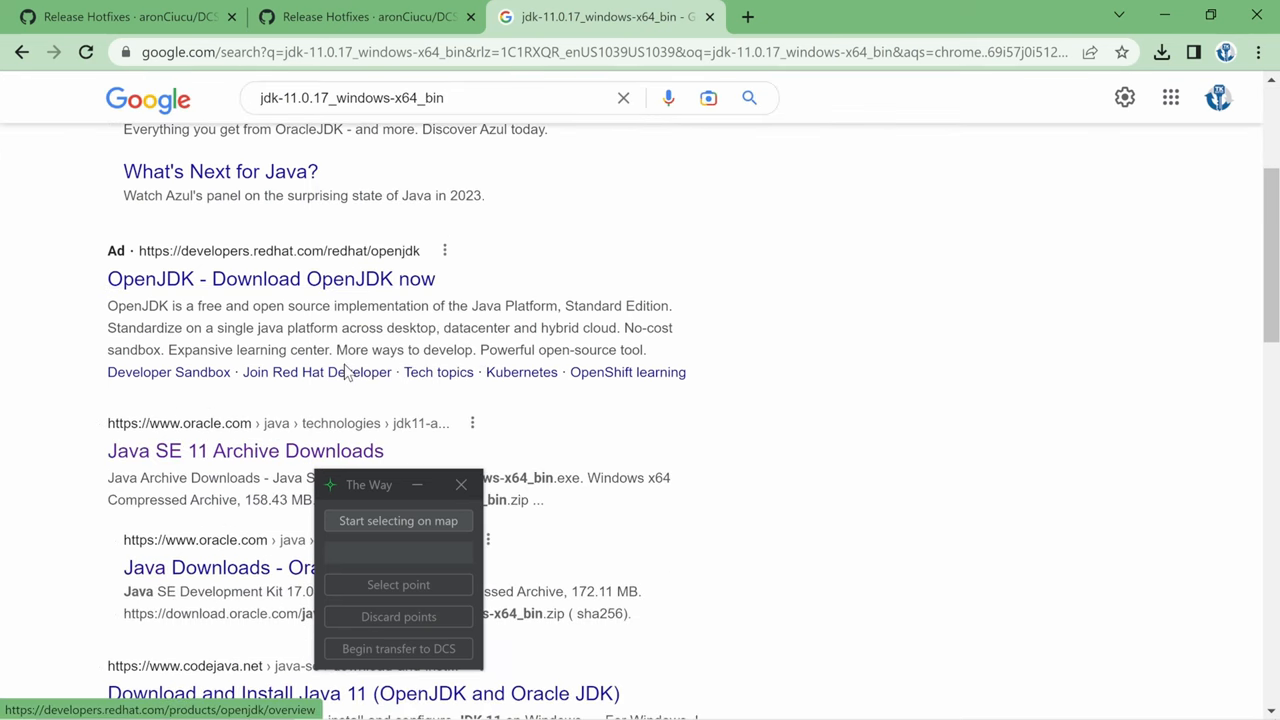
{"action": "scroll", "scroll_direction": "down", "scroll_amount": 3}
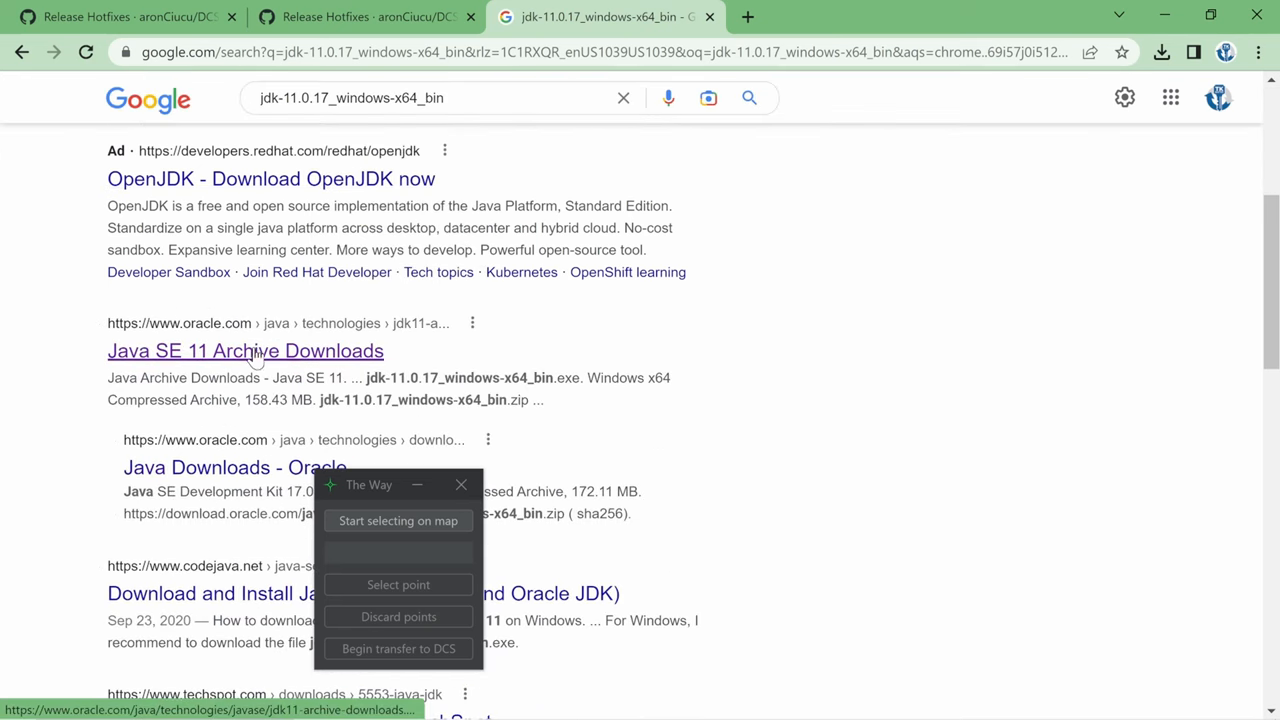
{"action": "mouse_move", "coordinate": [280, 362]}
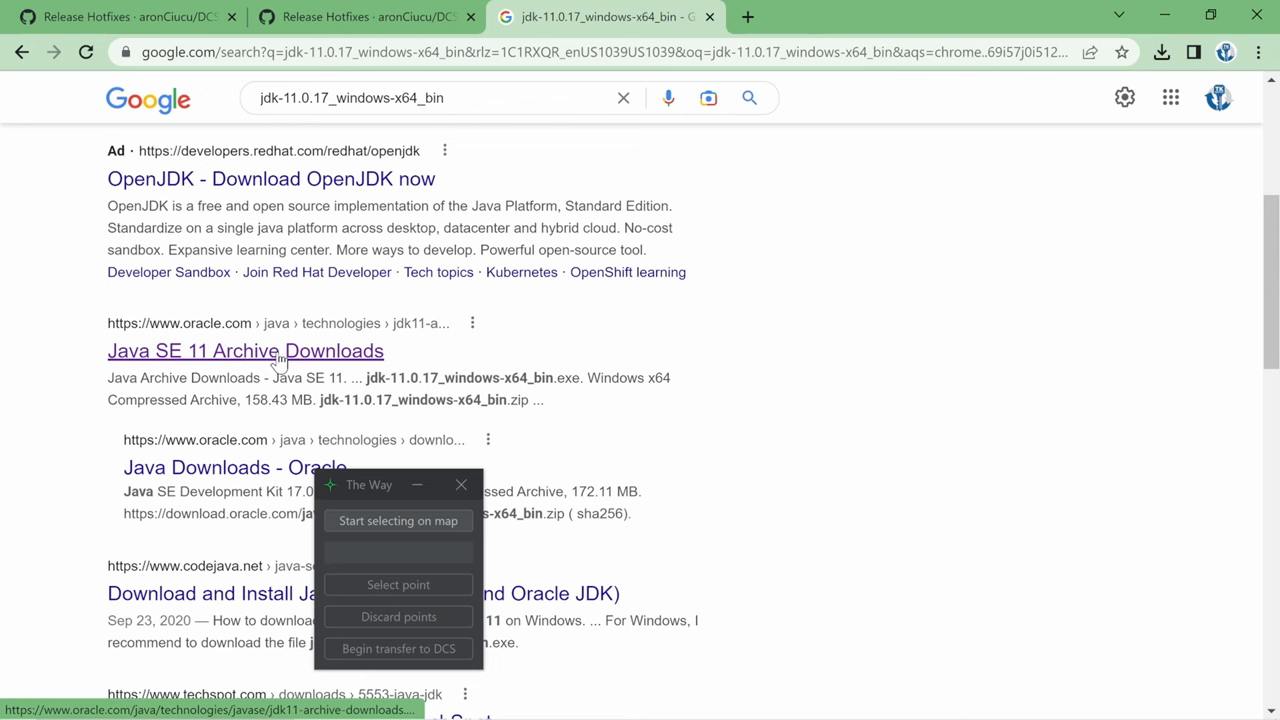
Open Oracle's Java SE 11 Archive Downloads page and scroll to the JDK 11.0.17 Windows x64 installer
{"action": "left_click", "coordinate": [245, 350]}
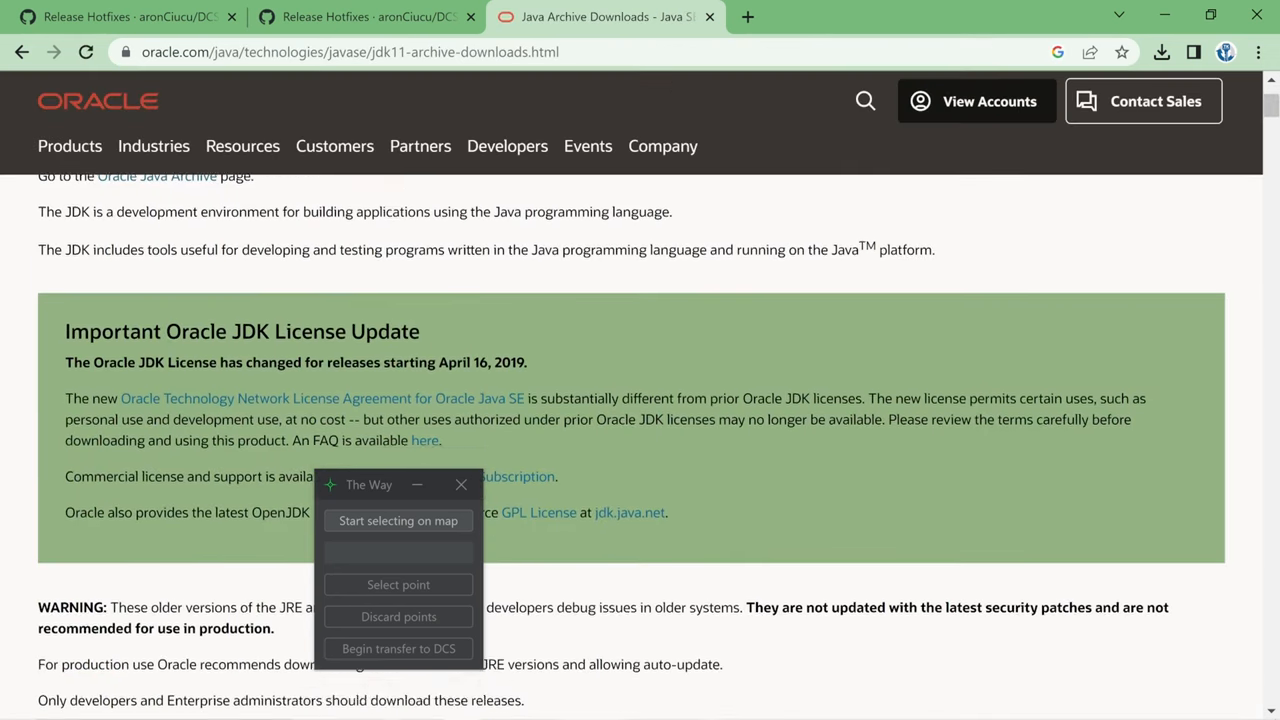
{"action": "scroll", "scroll_direction": "down", "scroll_amount": 3}
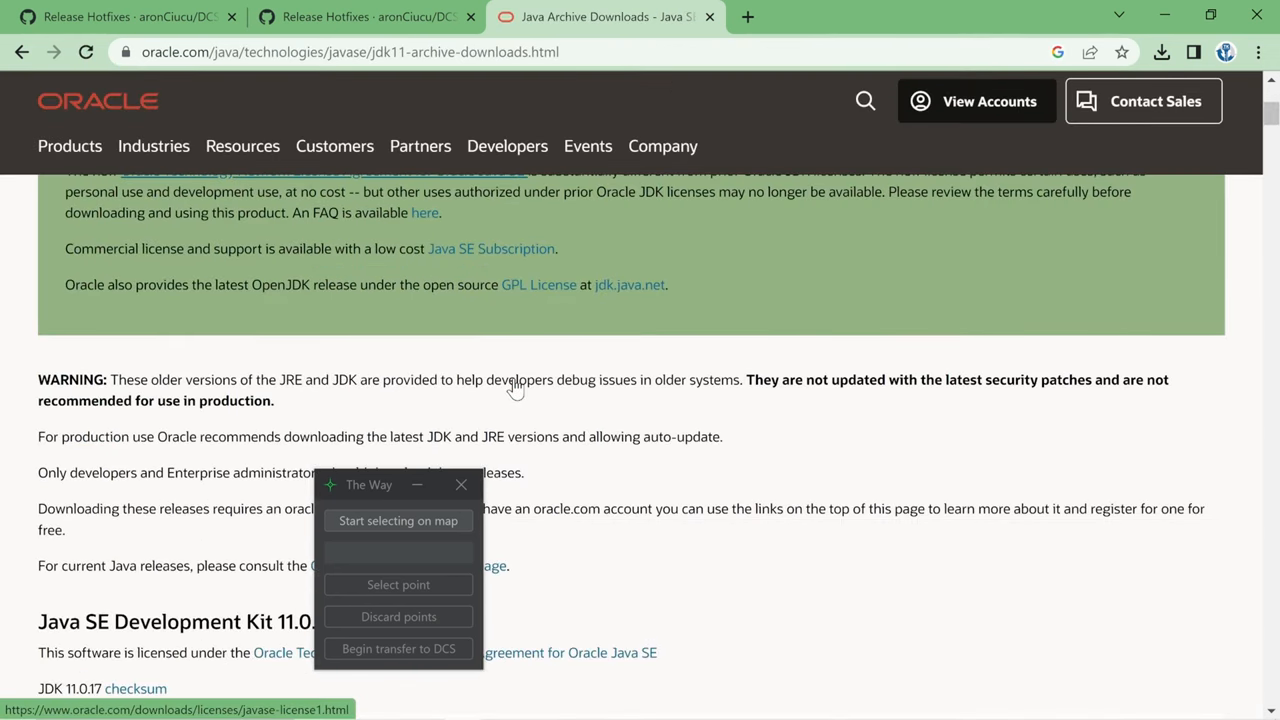
{"action": "scroll", "scroll_direction": "down", "scroll_amount": 3}
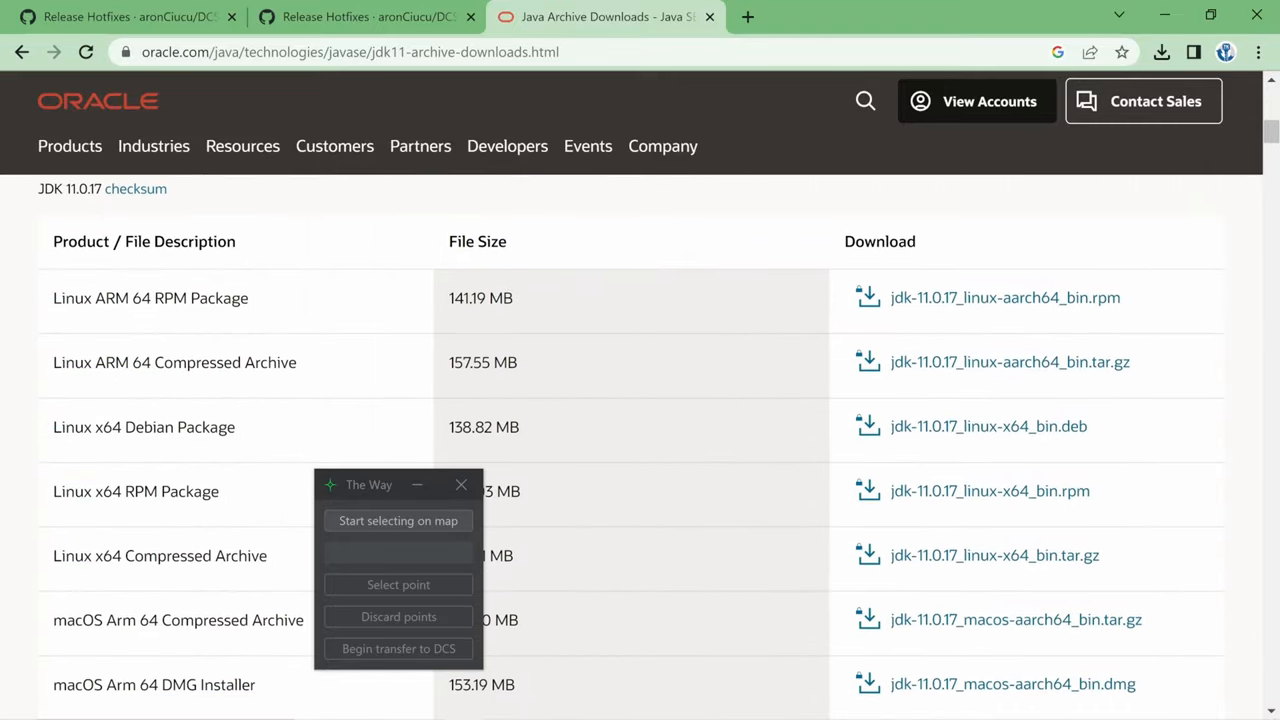
{"action": "scroll", "scroll_direction": "down", "scroll_amount": 3}
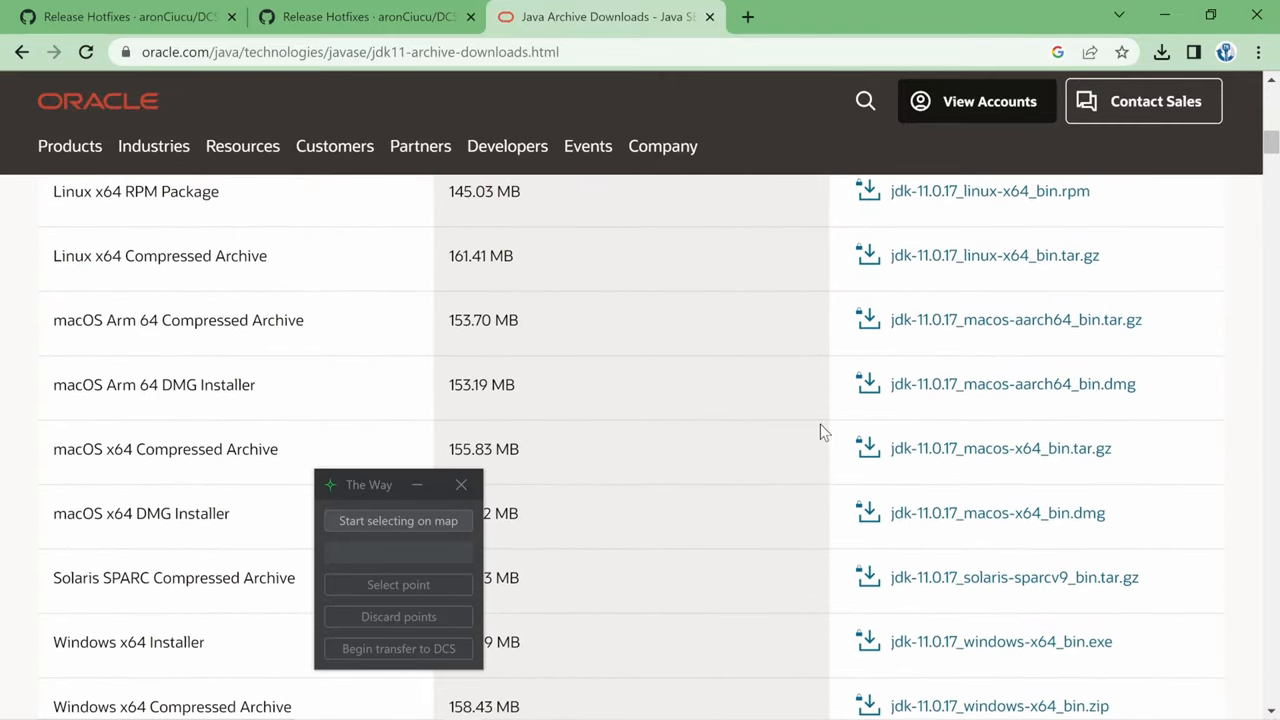
{"action": "scroll", "scroll_direction": "down", "scroll_amount": 3}
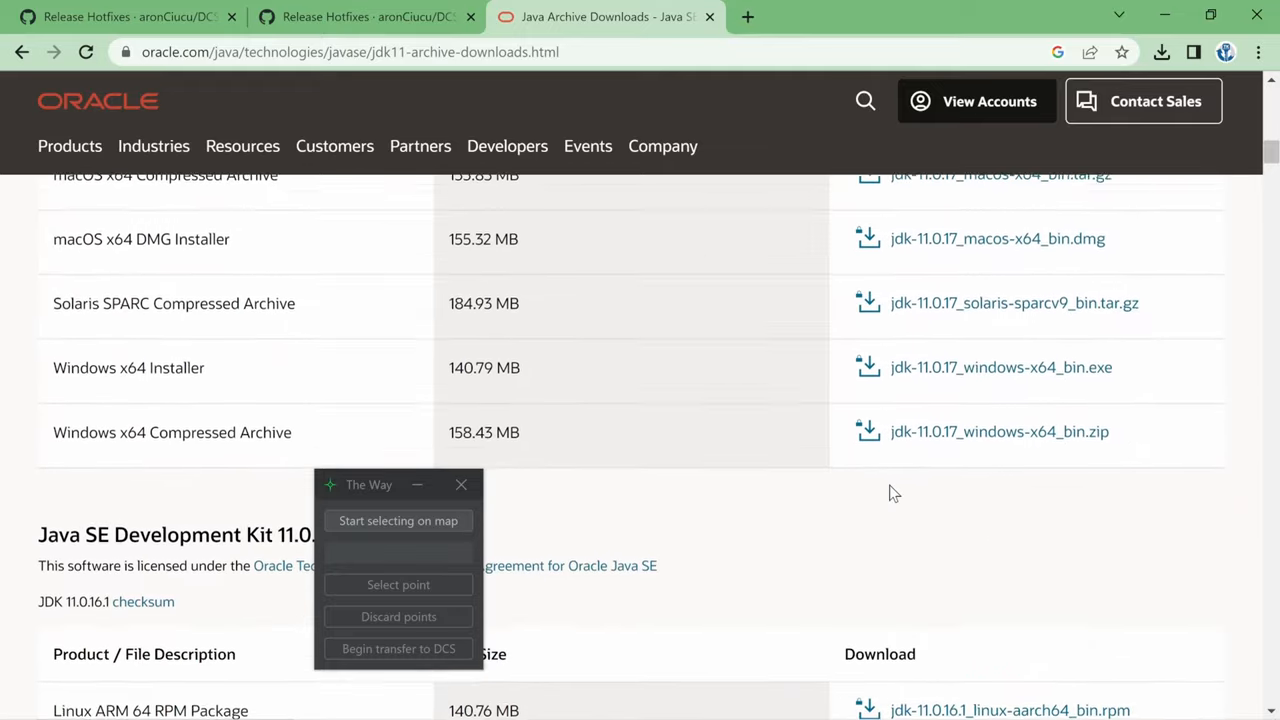
{"action": "scroll", "scroll_direction": "down", "scroll_amount": 3}
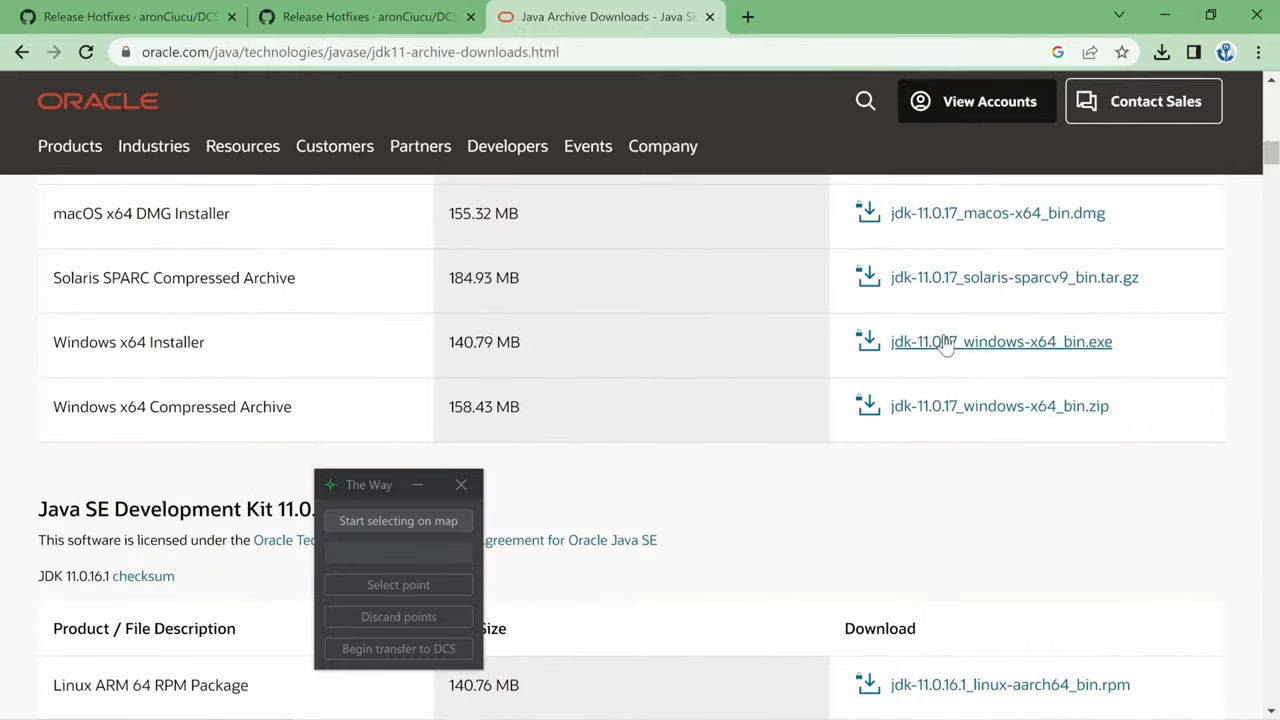
{"action": "mouse_move", "coordinate": [980, 348]}
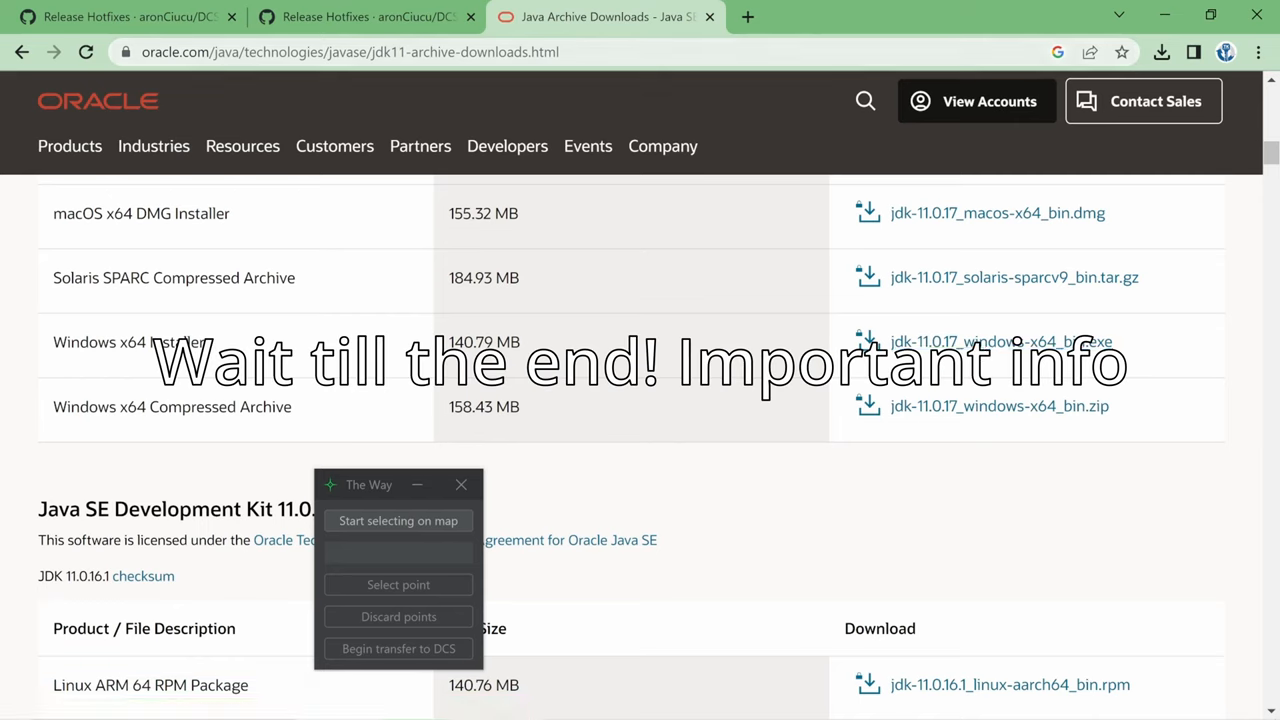
{"action": "left_click", "coordinate": [350, 52]}
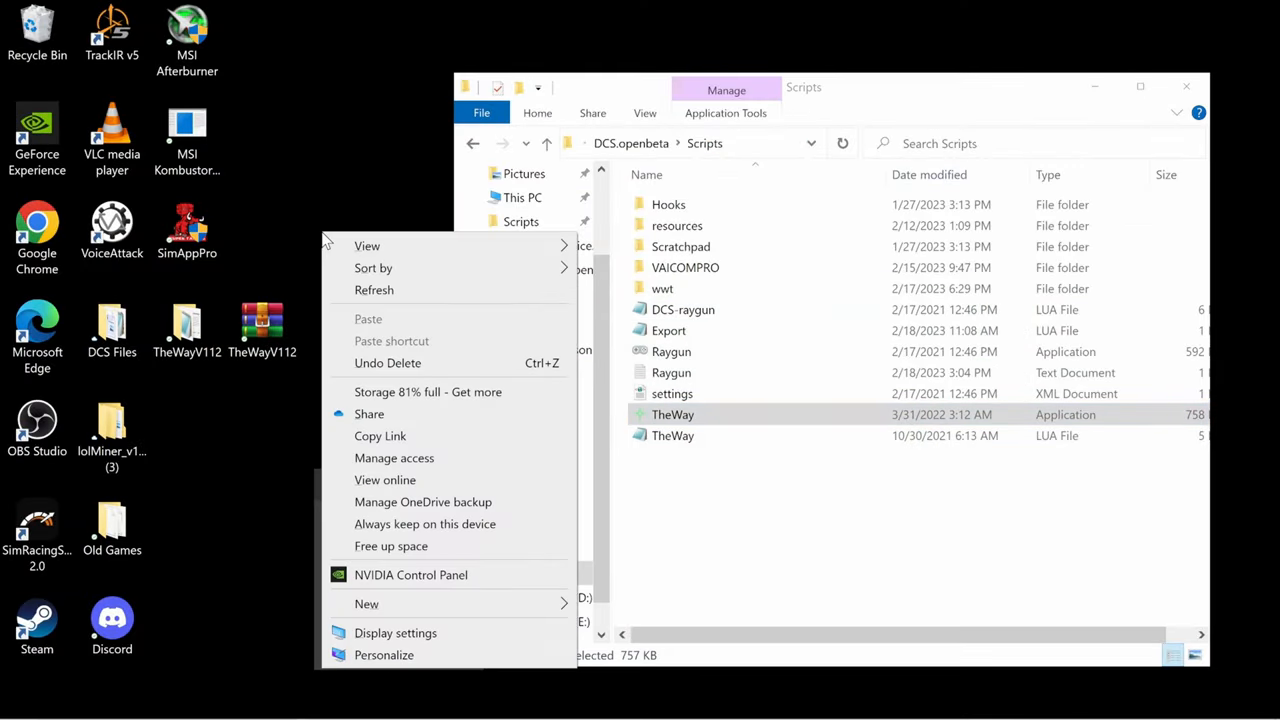
Save the Oracle JDK 11 archive downloads URL in a new desktop text document
{"action": "left_click", "coordinate": [366, 603]}
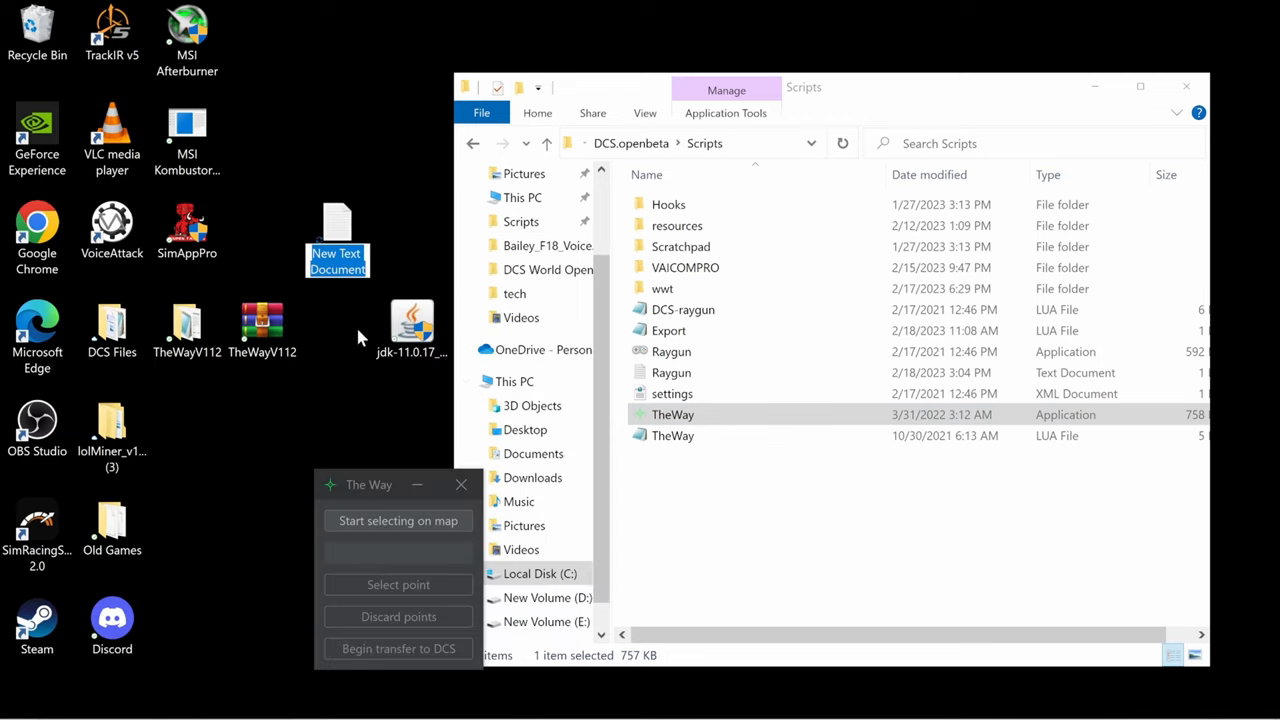
{"action": "double_click", "coordinate": [337, 240]}
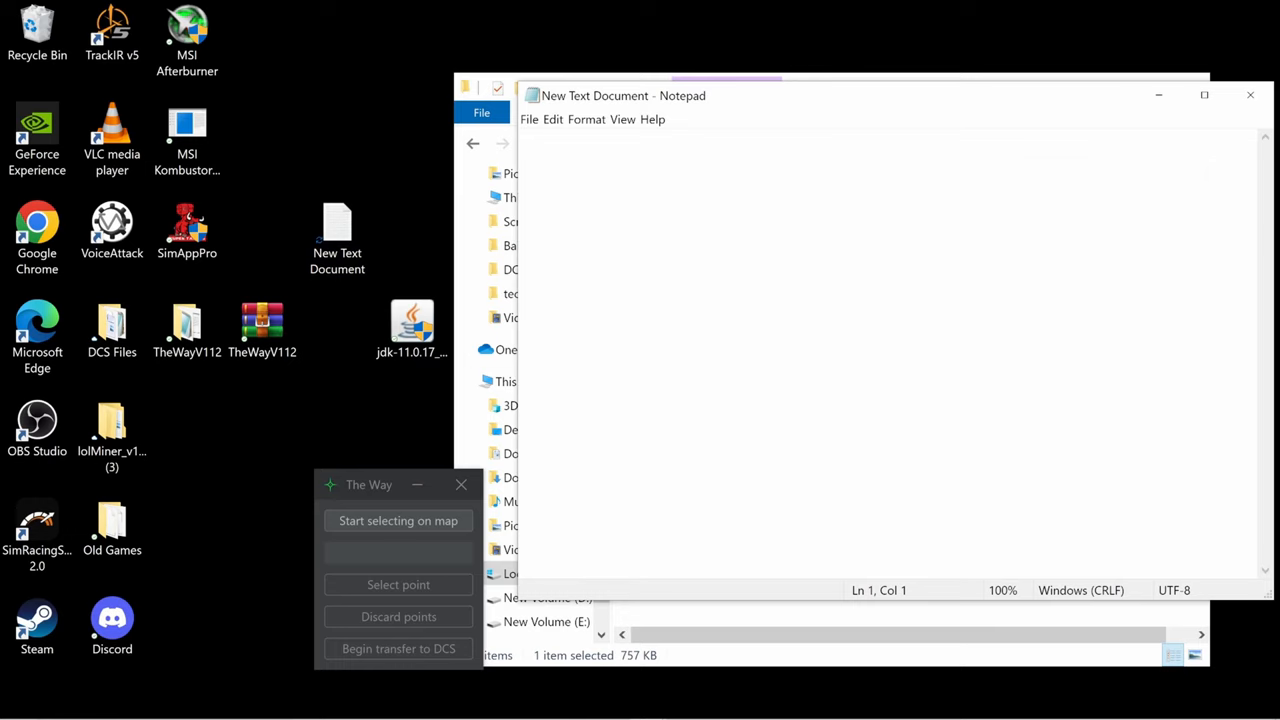
{"action": "type", "text": "https://www.oracle.com/java/technologies/javase/jdk11-archive-downloads.html"}
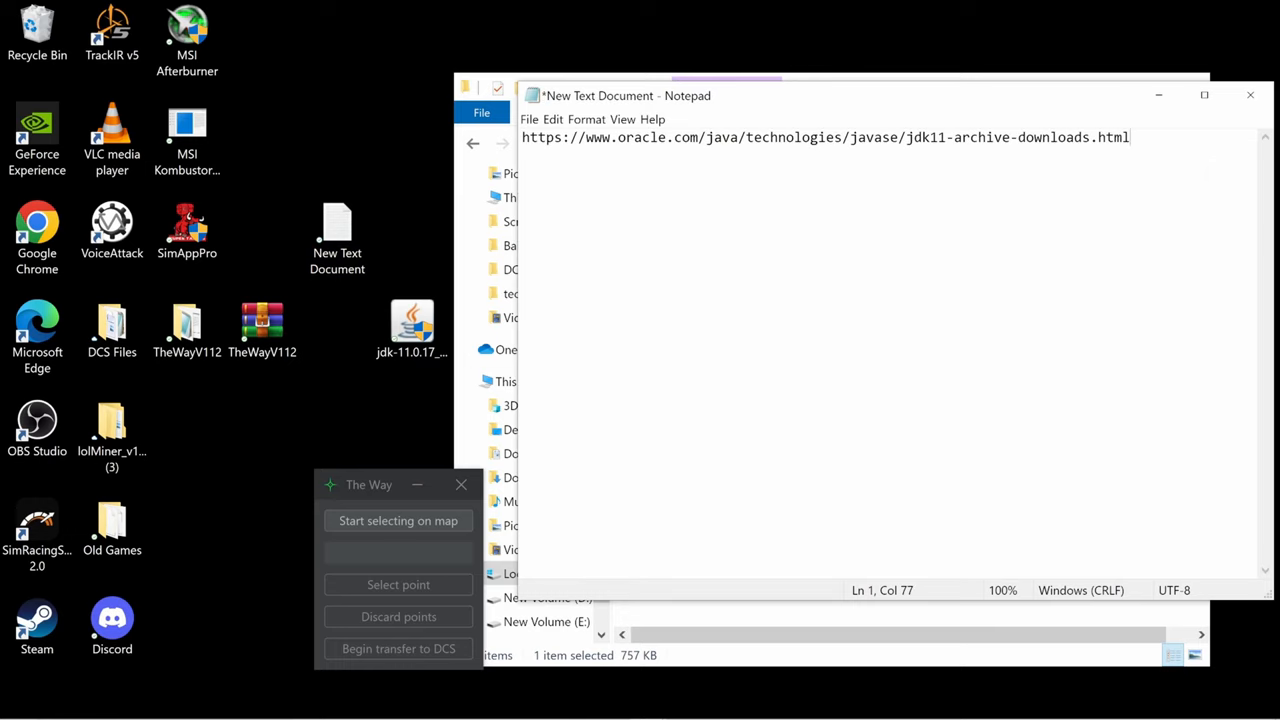
{"action": "left_click", "coordinate": [337, 237]}
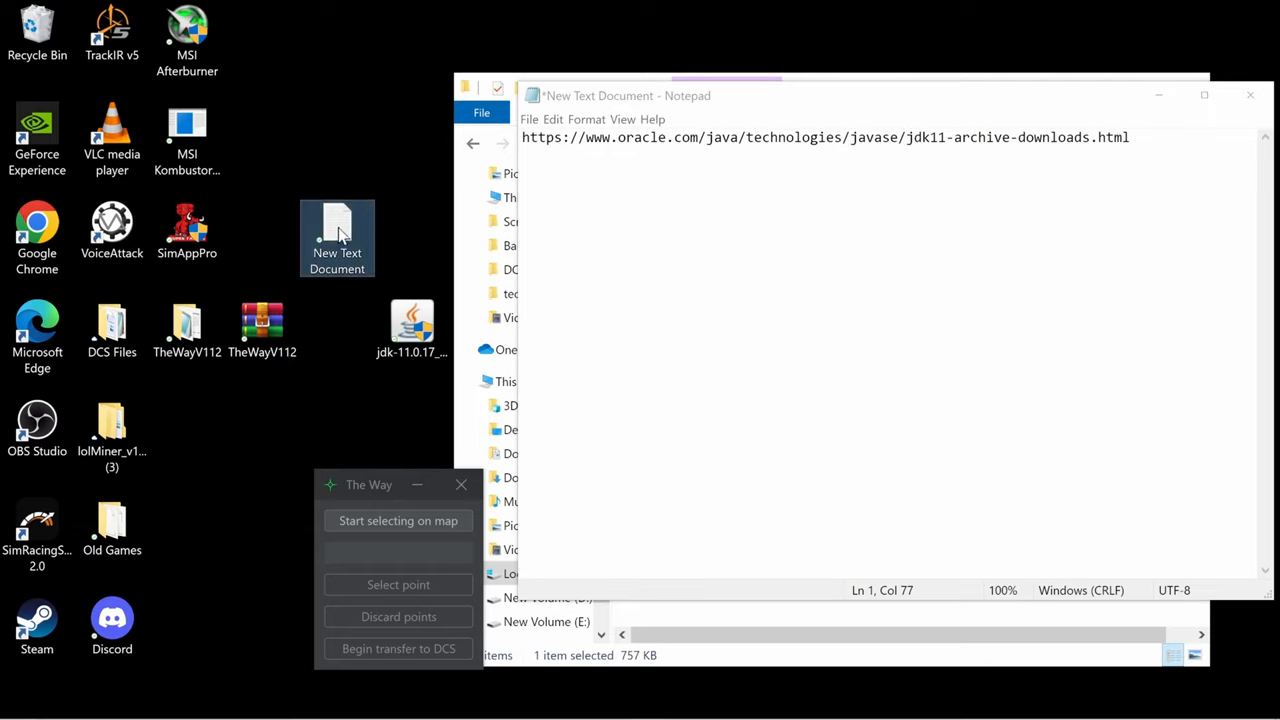
{"action": "mouse_move", "coordinate": [337, 235]}
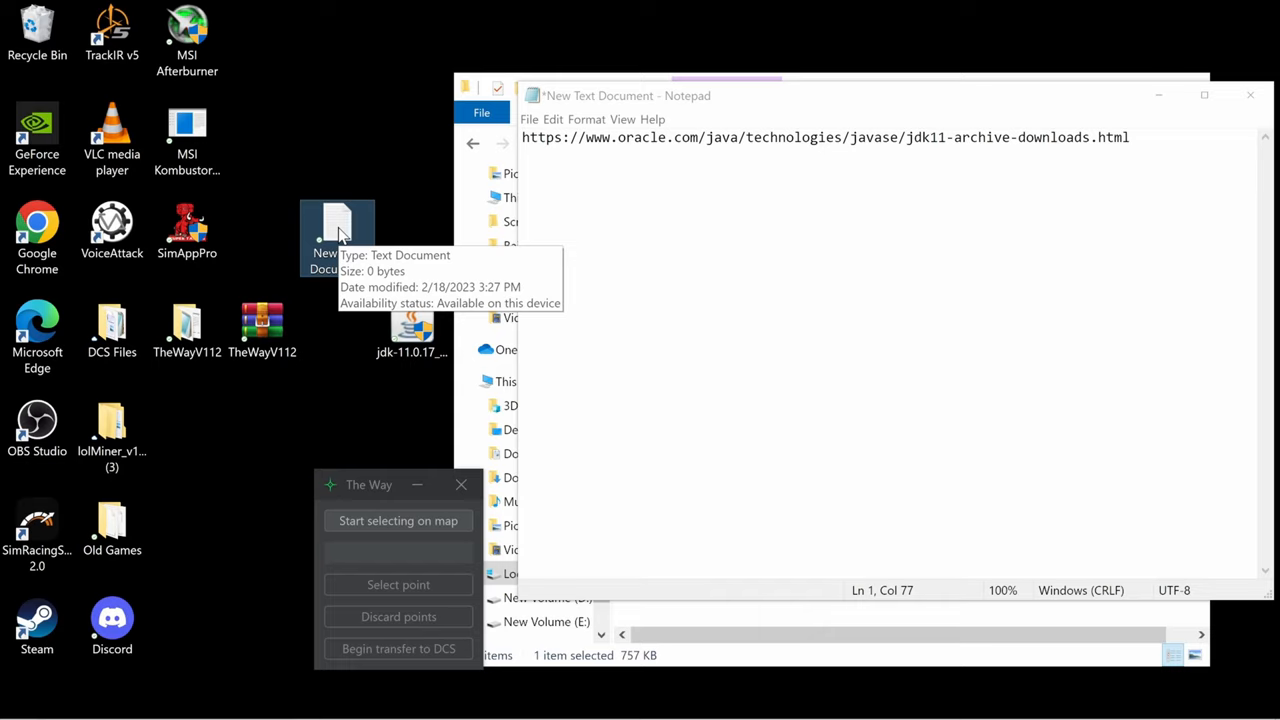
{"action": "double_click", "coordinate": [924, 137]}
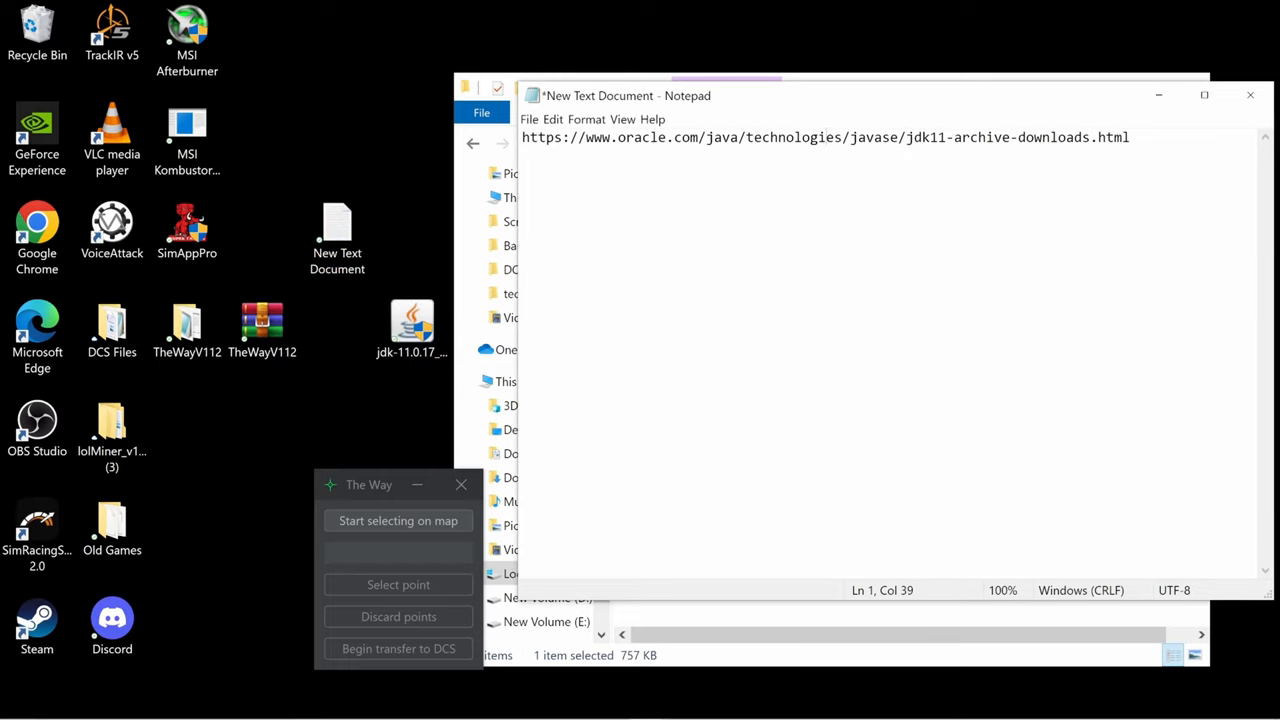
{"action": "key", "text": "ctrl+a"}
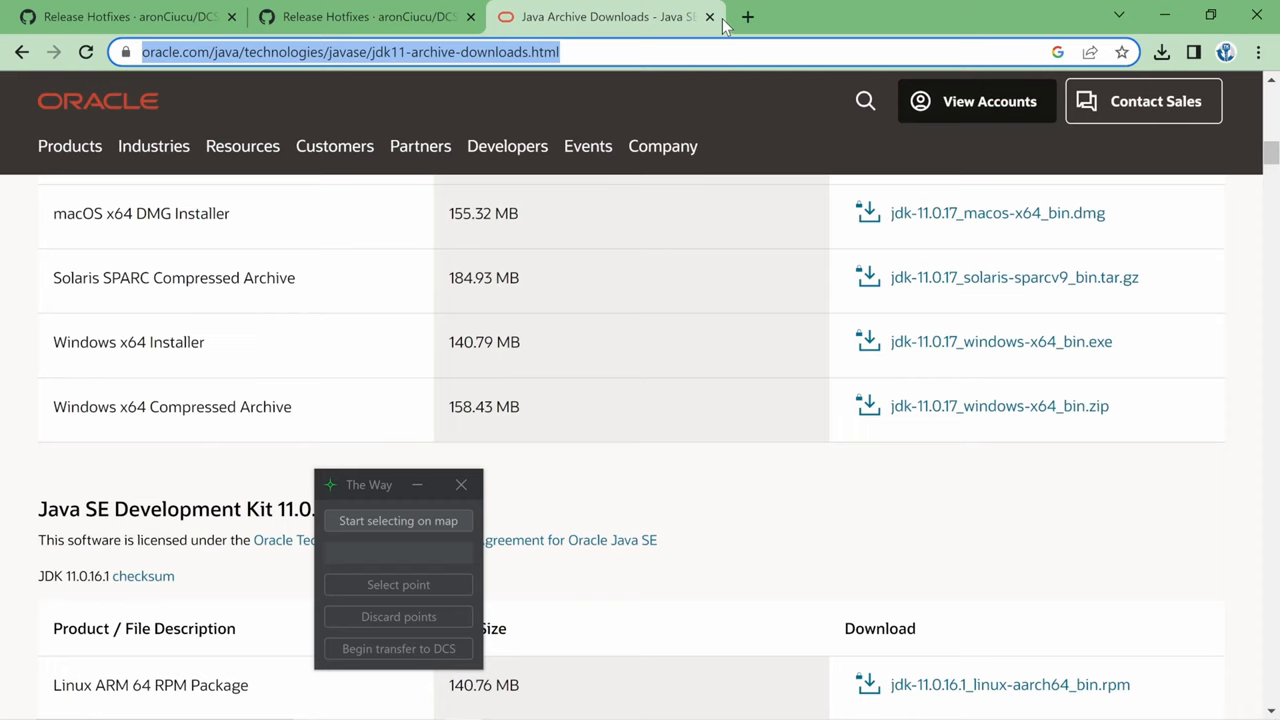
Open the Java SE 11 archive in another tab and scroll to the jdk-11.0.17 Windows x64 installer
{"action": "left_click", "coordinate": [747, 17]}
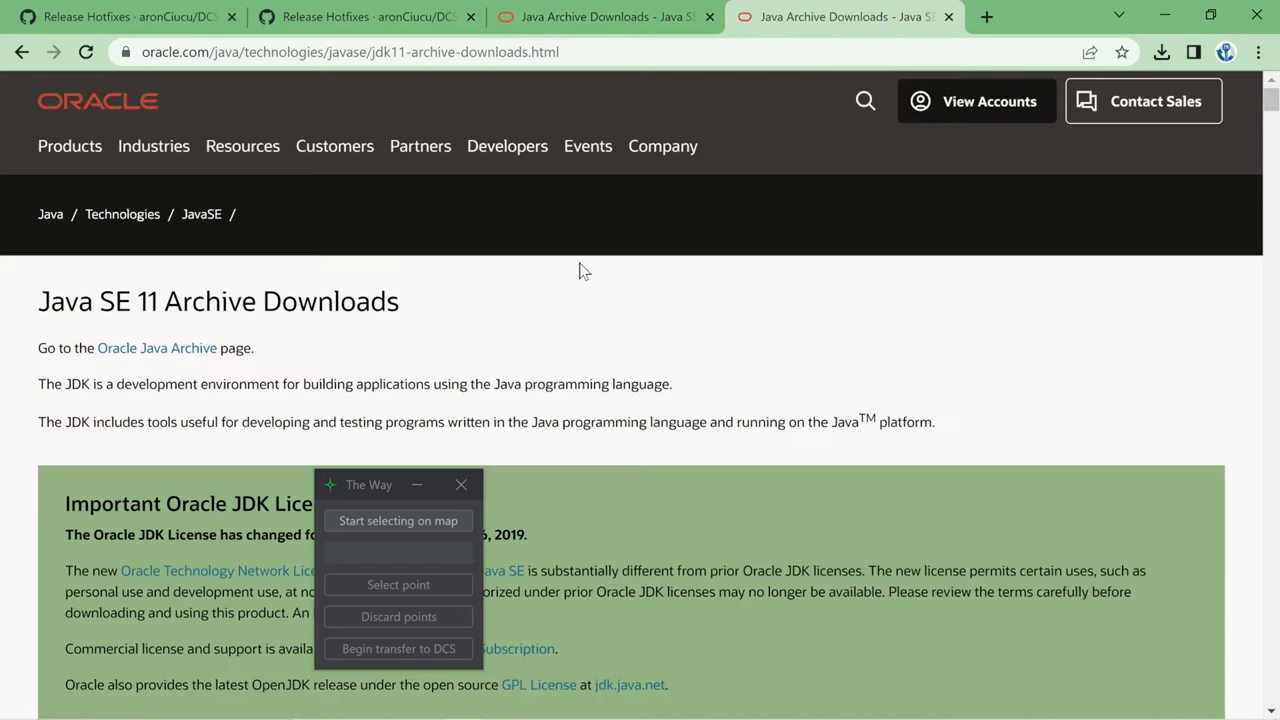
{"action": "scroll", "scroll_direction": "down", "scroll_amount": 3}
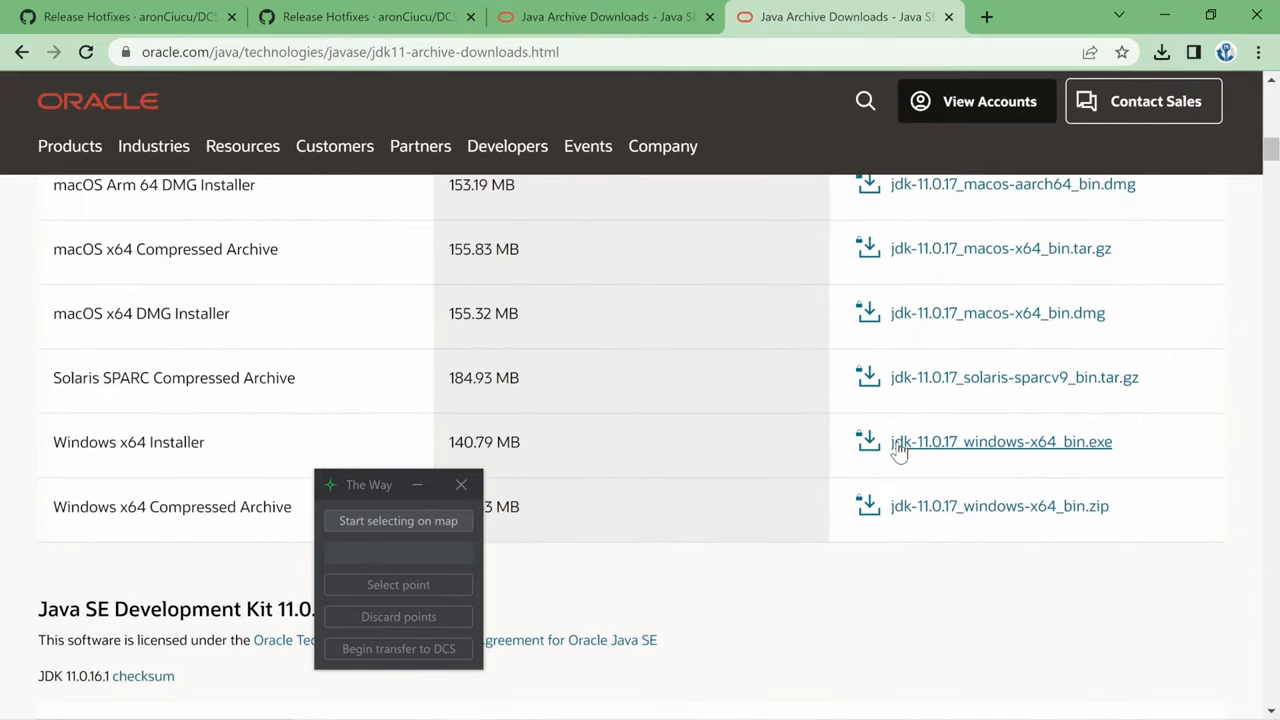
{"action": "mouse_move", "coordinate": [938, 455]}
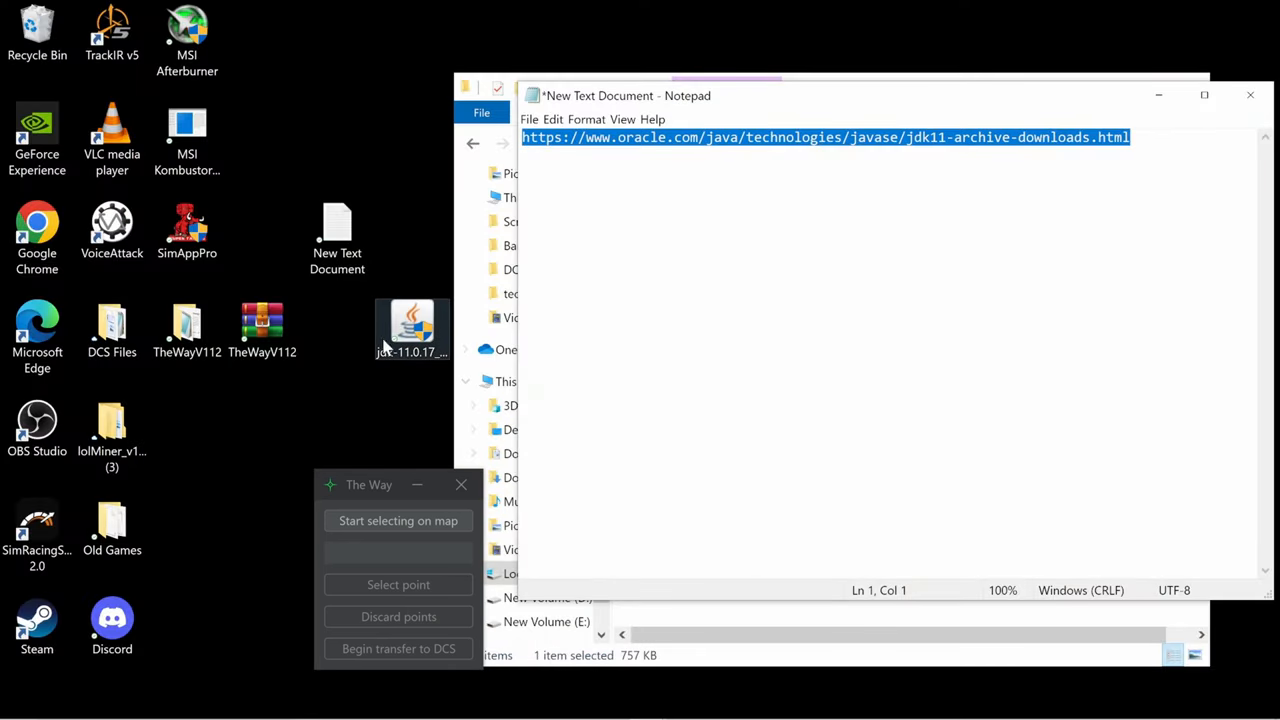
Drag The Way window aside to reveal the DCS.openbeta Scripts folder in File Explorer
{"action": "left_click_drag", "start_coordinate": [368, 485], "coordinate": [656, 215]}
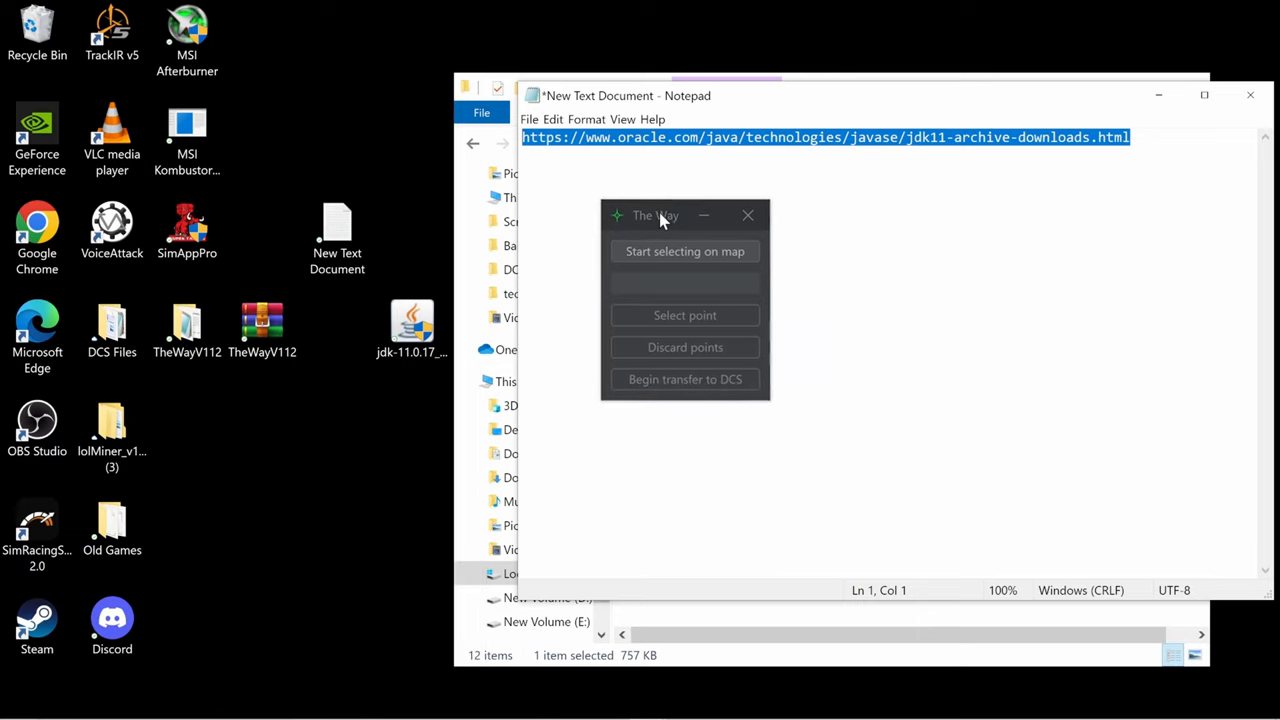
{"action": "left_click_drag", "start_coordinate": [655, 215], "coordinate": [630, 252]}
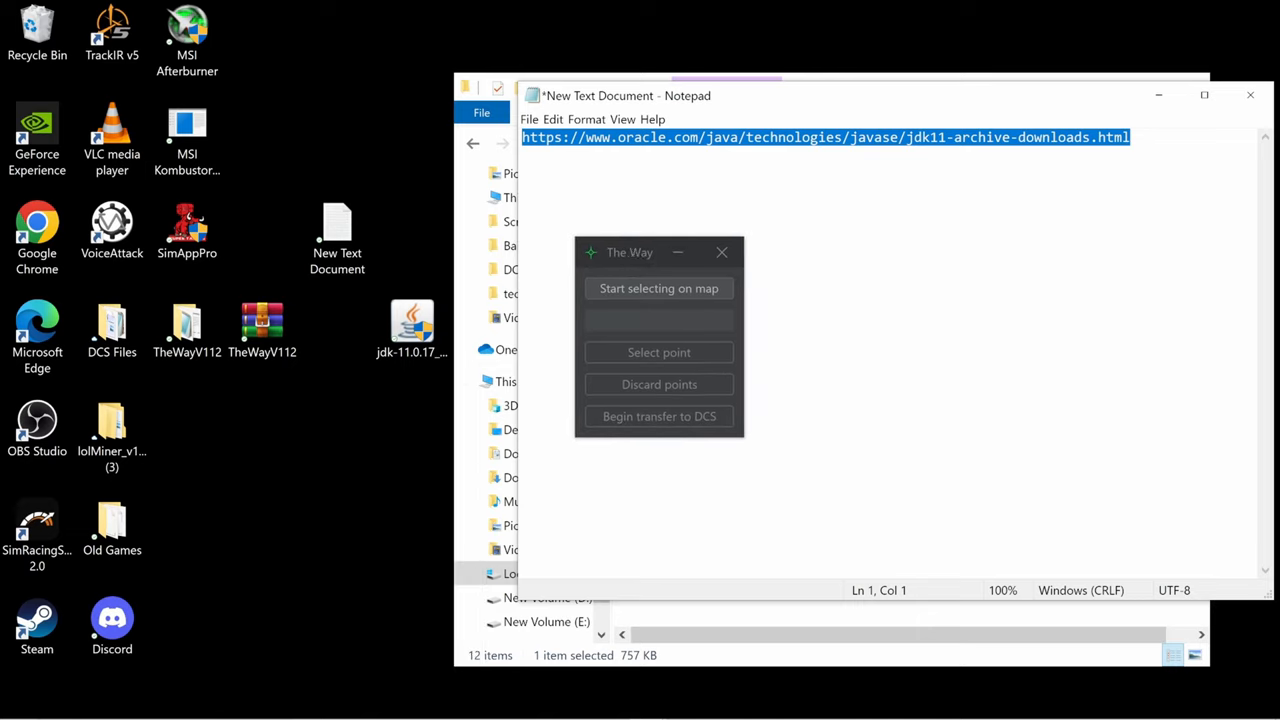
{"action": "mouse_move", "coordinate": [708, 447]}
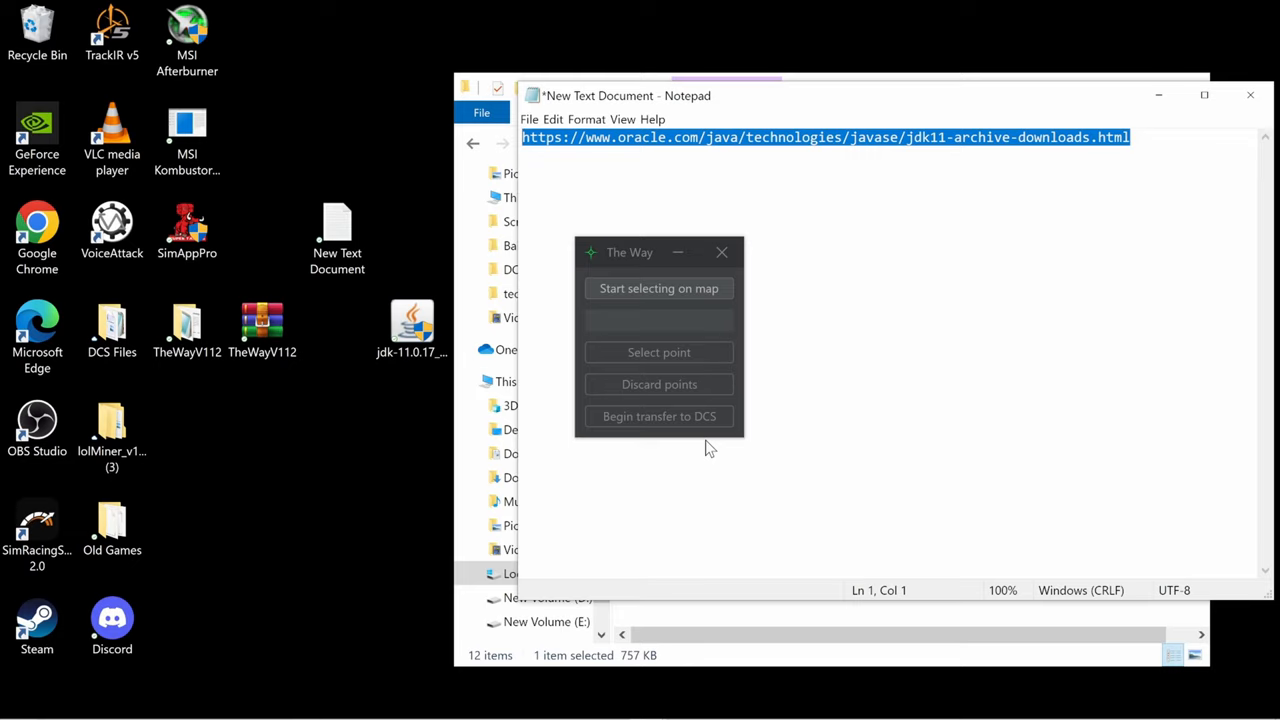
{"action": "mouse_move", "coordinate": [640, 253]}
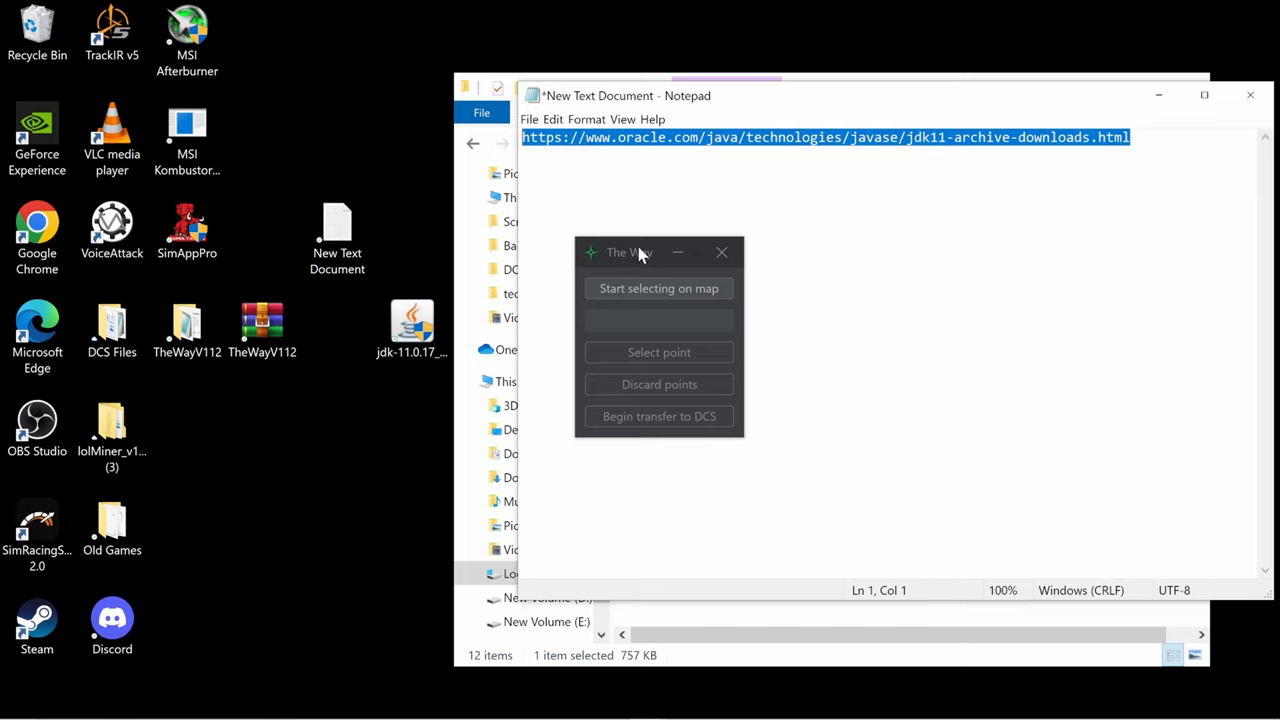
{"action": "left_click_drag", "start_coordinate": [630, 252], "coordinate": [643, 315]}
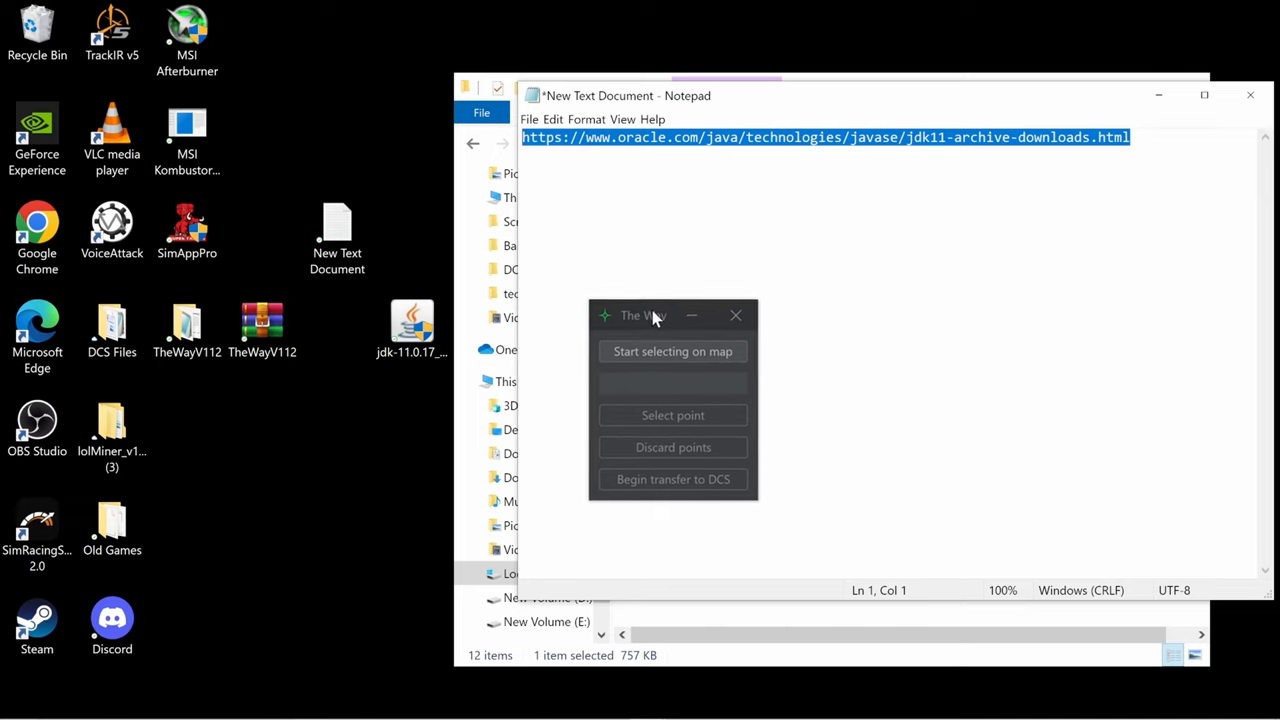
{"action": "left_click_drag", "start_coordinate": [650, 315], "coordinate": [645, 341]}
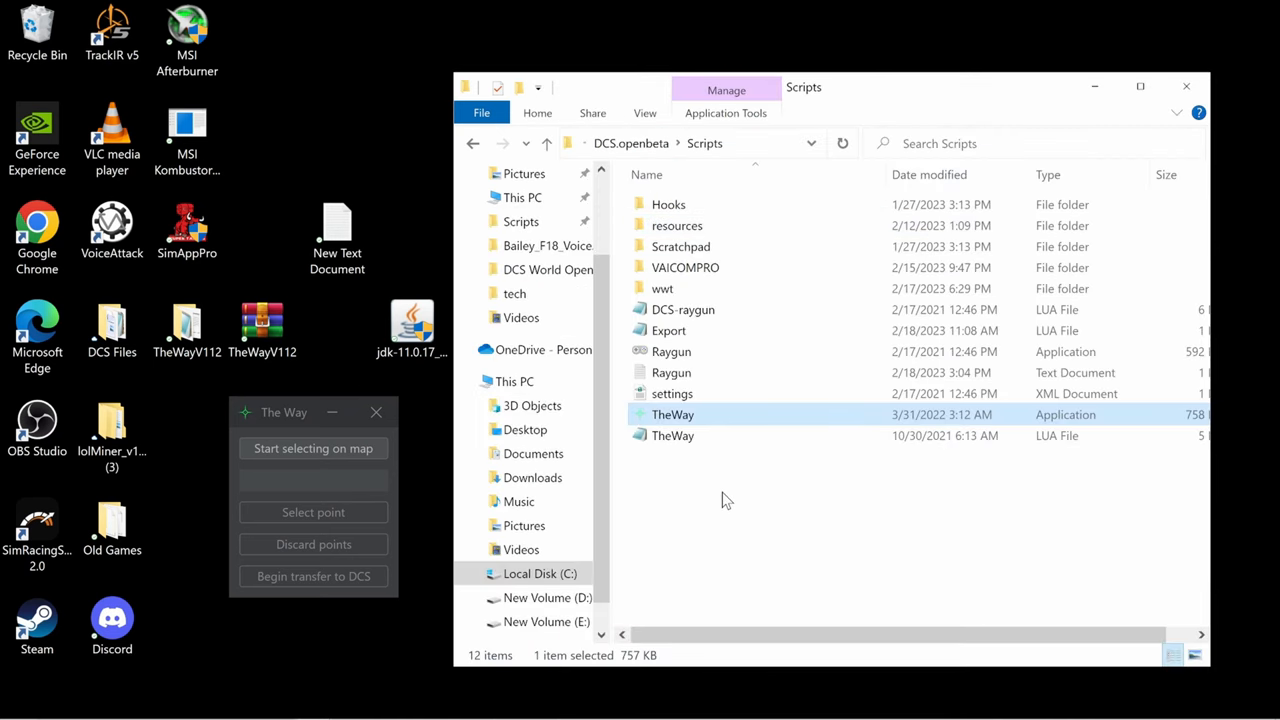
{"action": "mouse_move", "coordinate": [672, 414]}
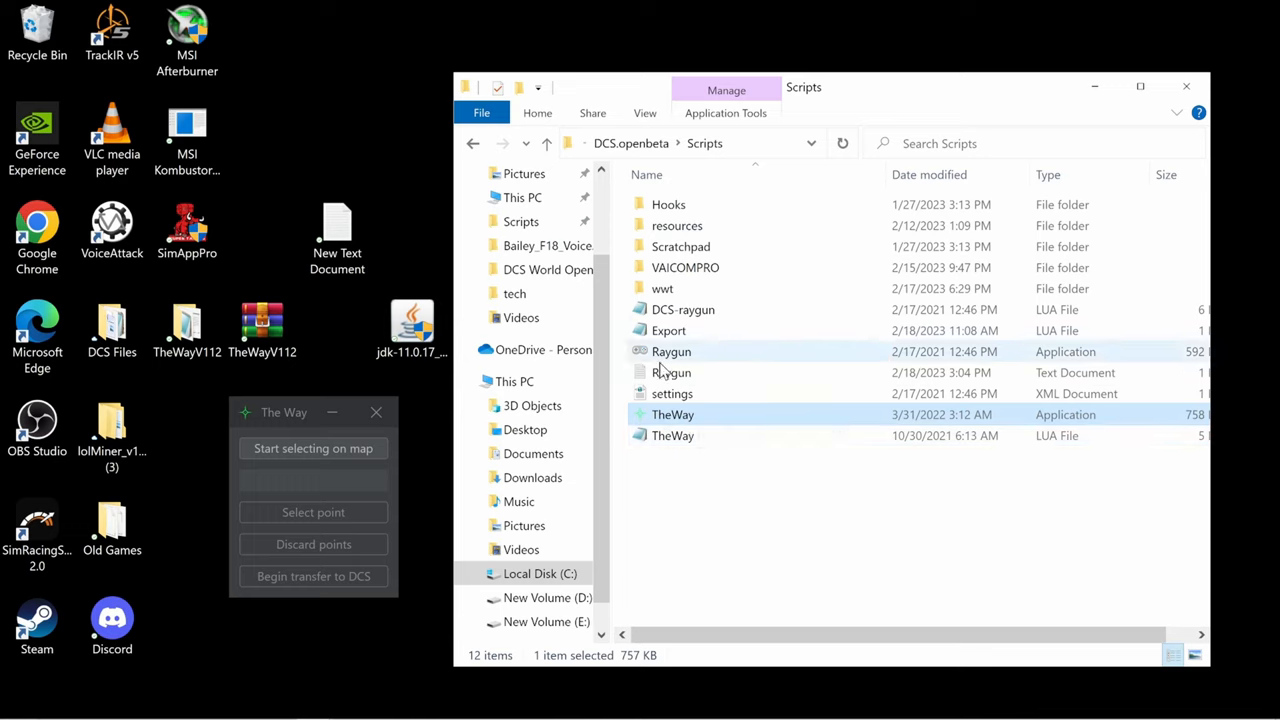
{"action": "mouse_move", "coordinate": [668, 330]}
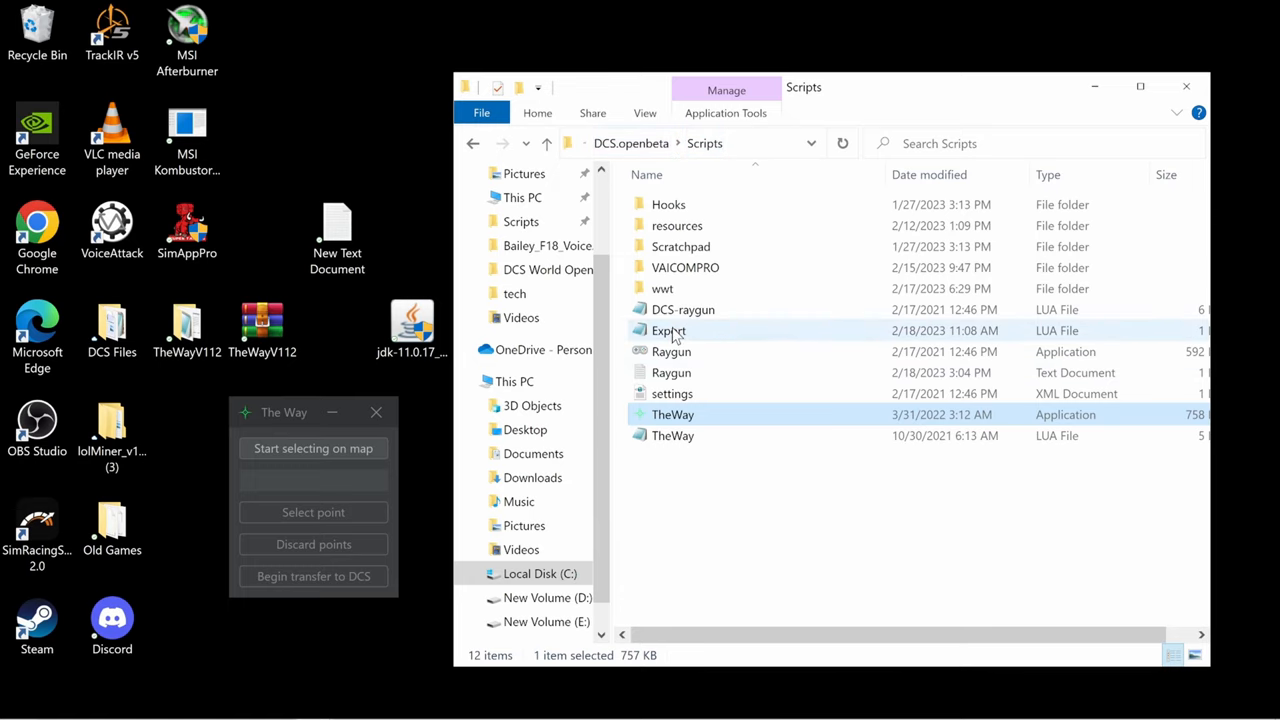
Open Export.lua from the Scripts folder in Notepad
{"action": "double_click", "coordinate": [669, 330]}
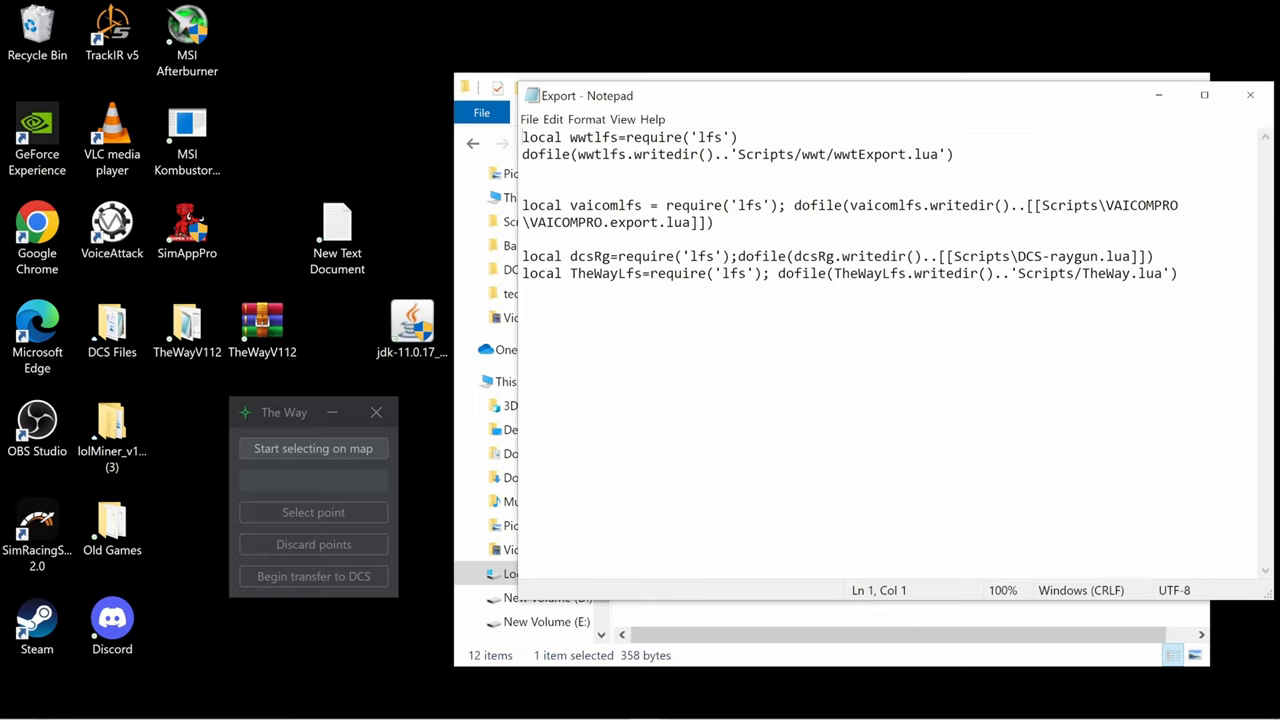
Paste the TheWayLfs dofile line from Export.lua into the New Text Document
{"action": "left_click_drag", "start_coordinate": [908, 273], "coordinate": [1178, 273]}
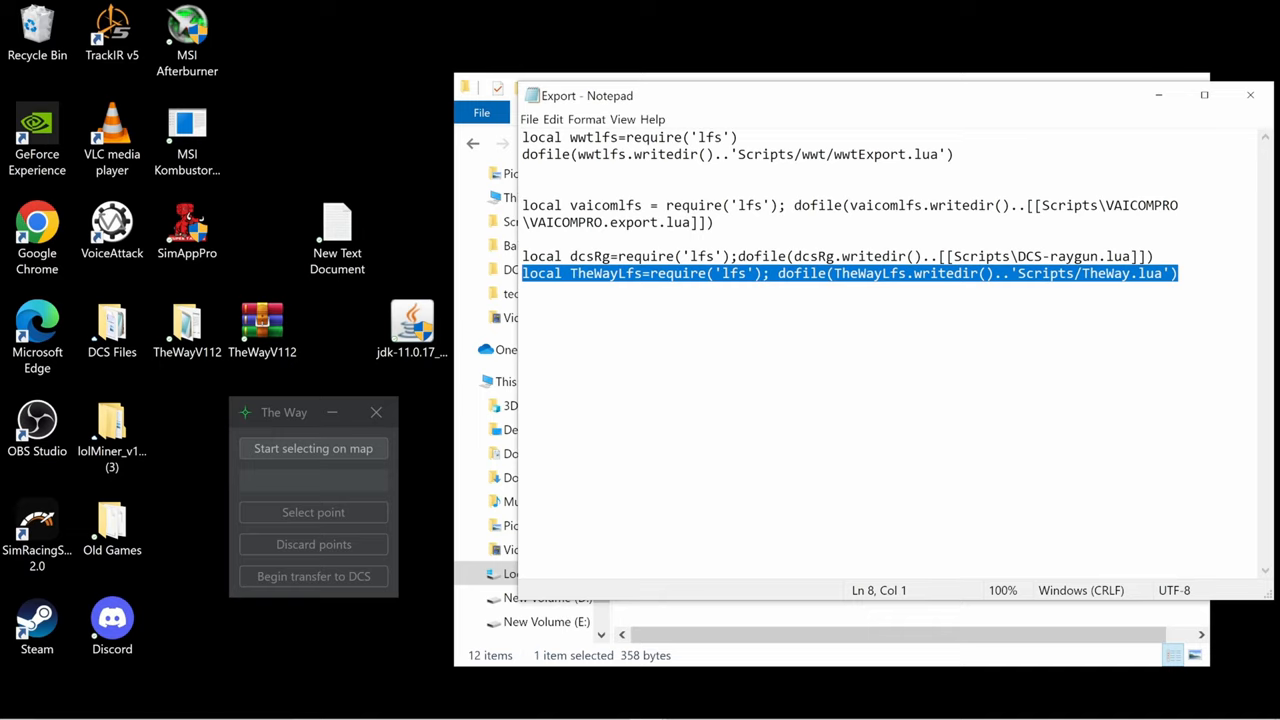
{"action": "left_click", "coordinate": [337, 235]}
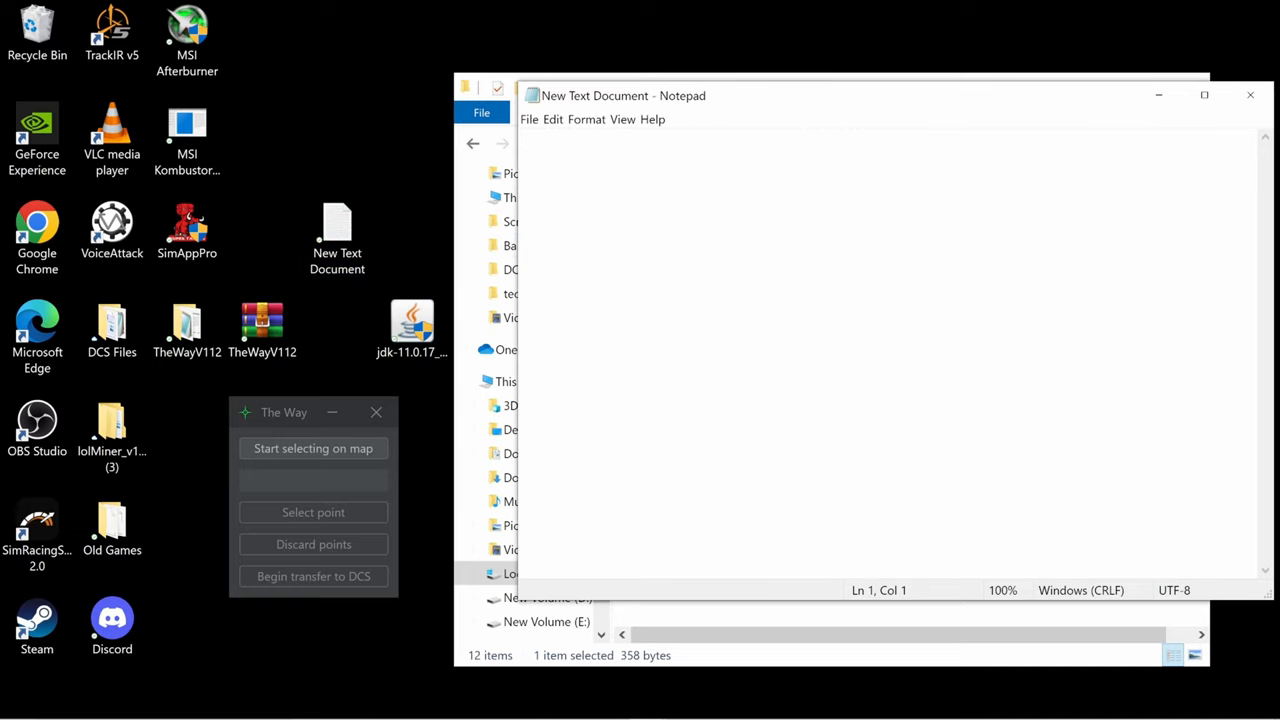
{"action": "type", "text": "local TheWayLfs=require('lfs'); dofile(TheWayLfs.writedir()..'Scripts/TheWay.lua')"}
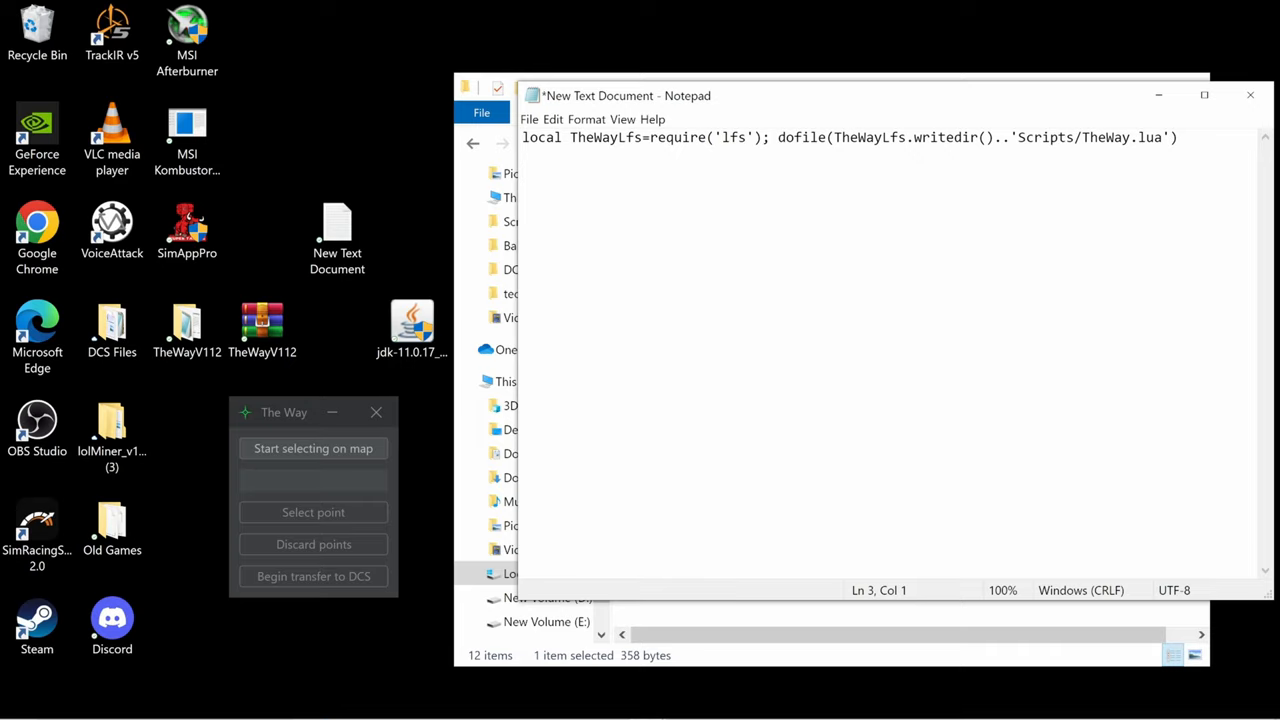
{"action": "left_click_drag", "start_coordinate": [765, 137], "coordinate": [1178, 137]}
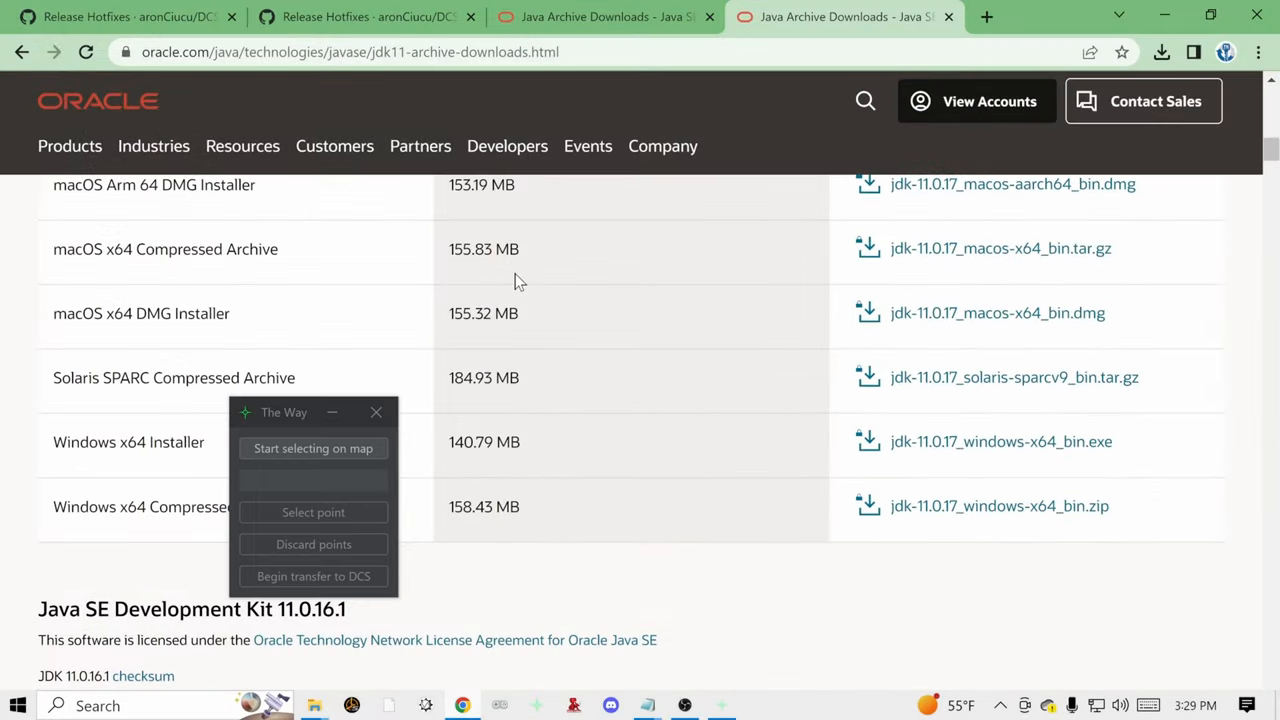
Switch to the DCSTheWay Hotfixes release tab and go back to the 'dcs the way' results
{"action": "left_click", "coordinate": [360, 17]}
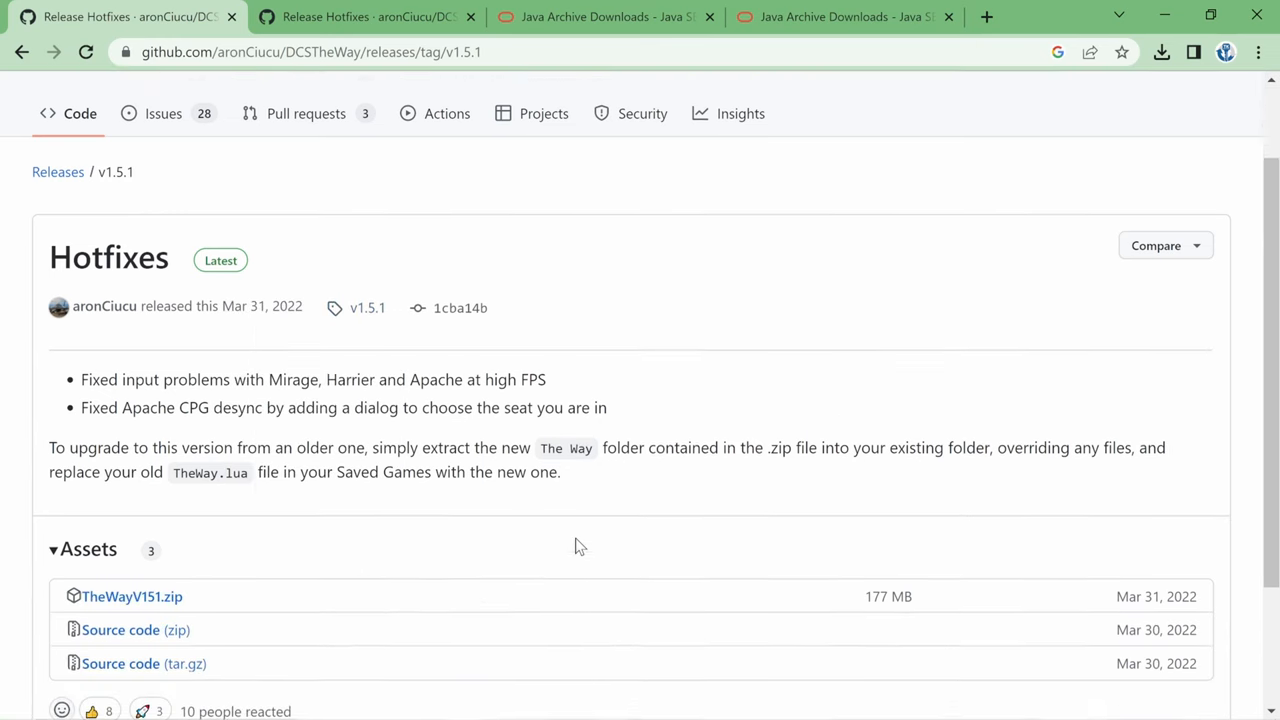
{"action": "scroll", "scroll_direction": "down", "scroll_amount": 3}
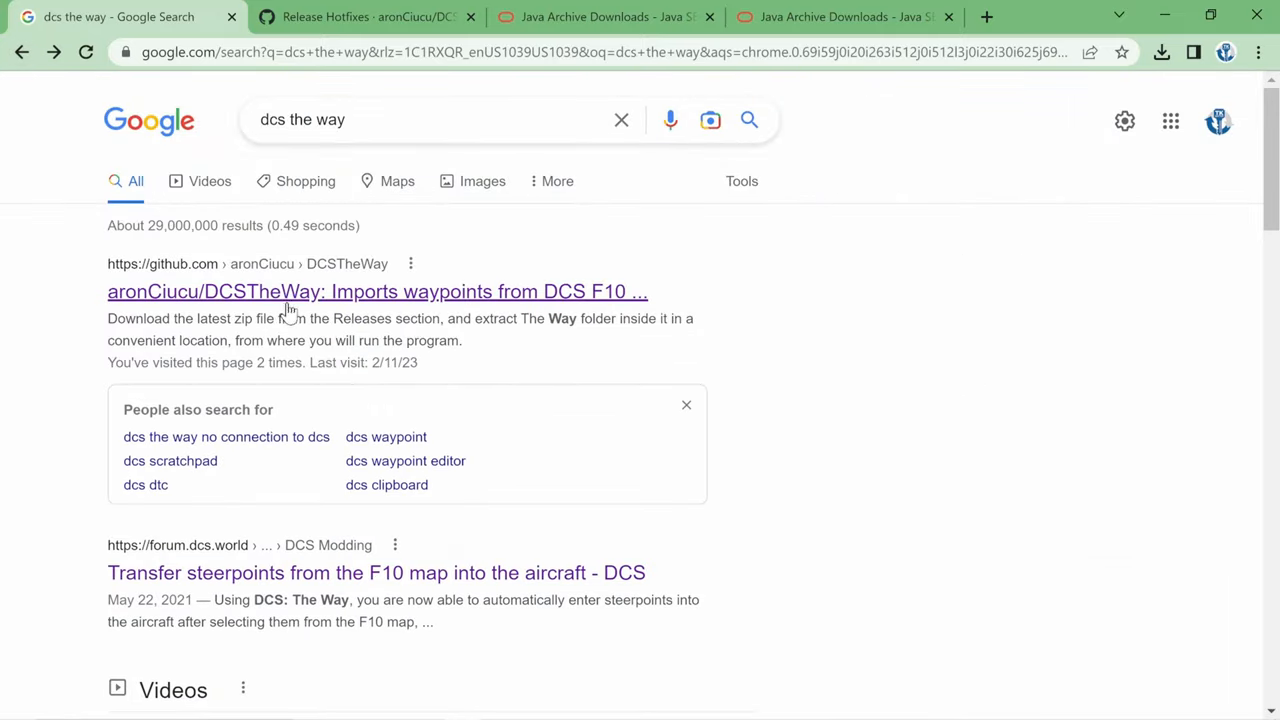
Open the aronCiucu/DCSTheWay repository and scroll the README through How to install to usage
{"action": "left_click", "coordinate": [377, 291]}
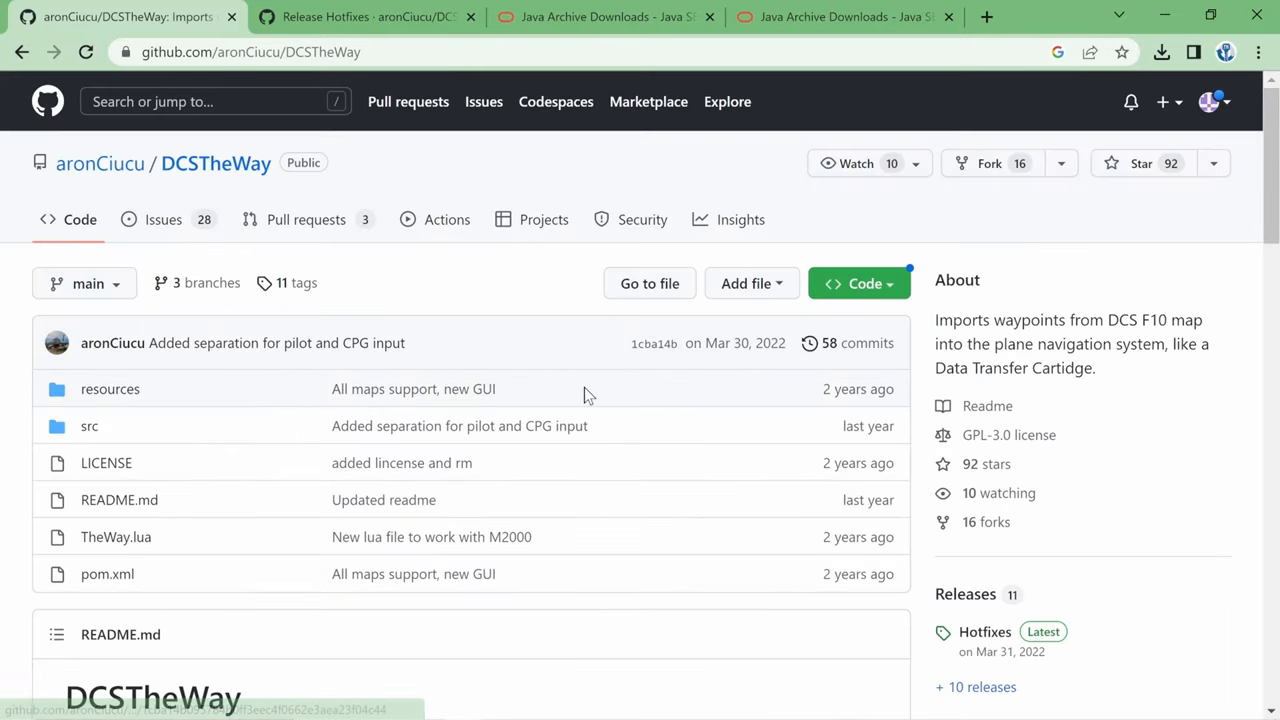
{"action": "scroll", "scroll_direction": "down", "scroll_amount": 3}
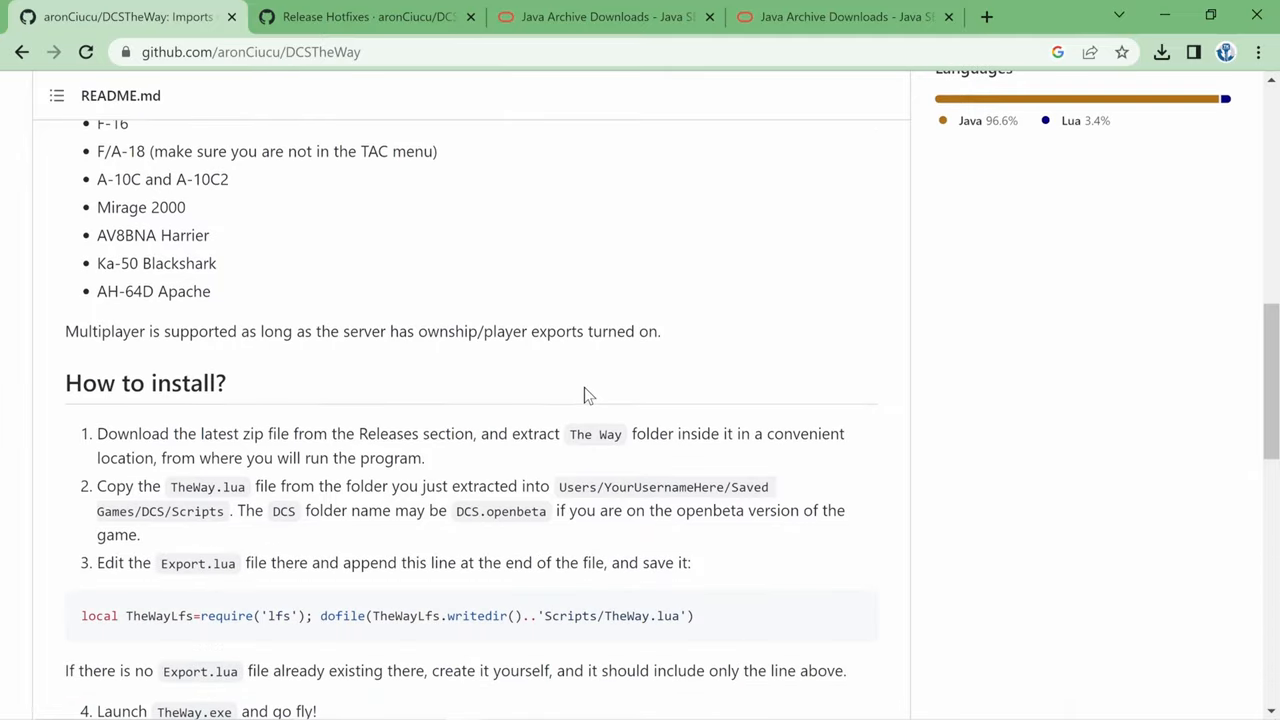
{"action": "scroll", "scroll_direction": "down", "scroll_amount": 3}
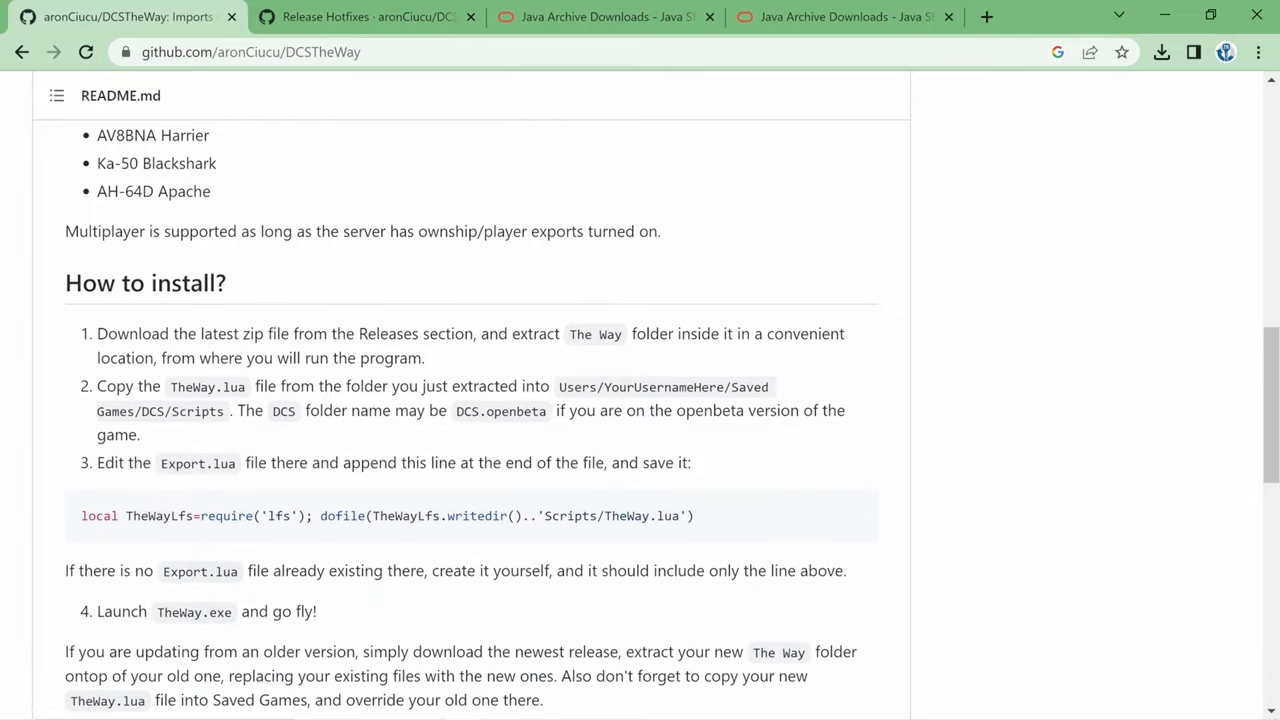
{"action": "scroll", "scroll_direction": "down", "scroll_amount": 3}
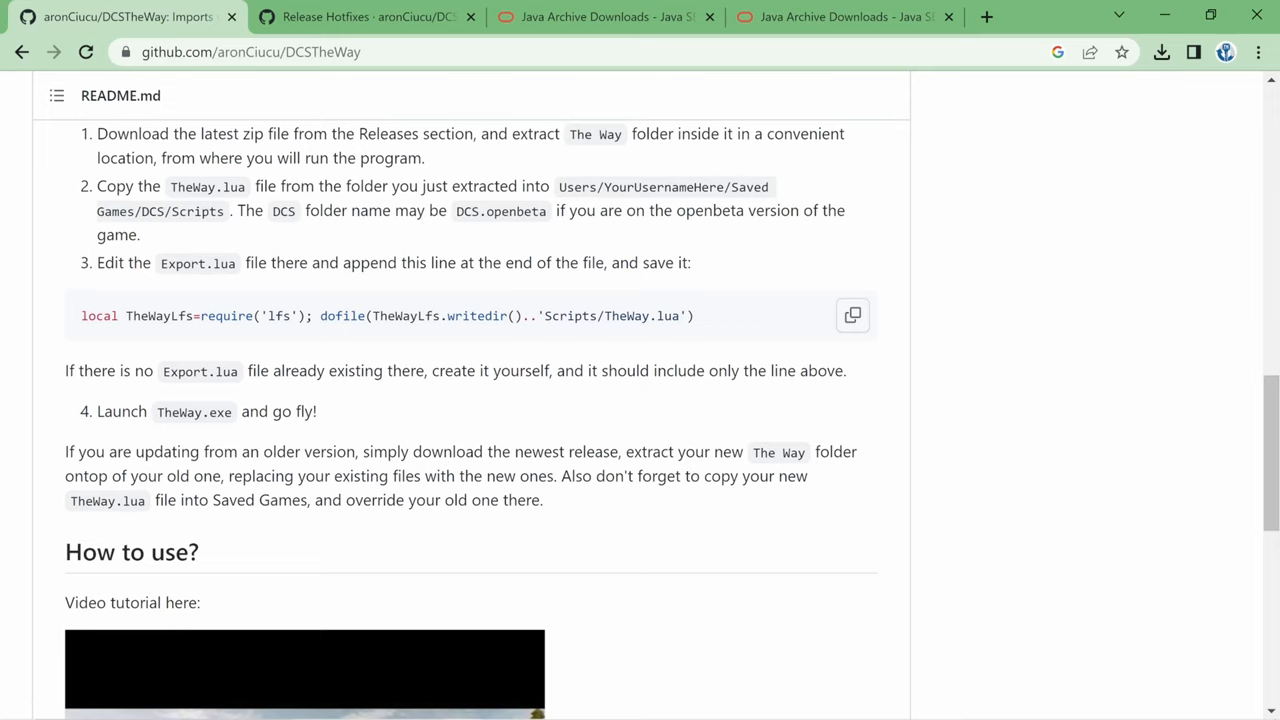
{"action": "left_click", "coordinate": [852, 315]}
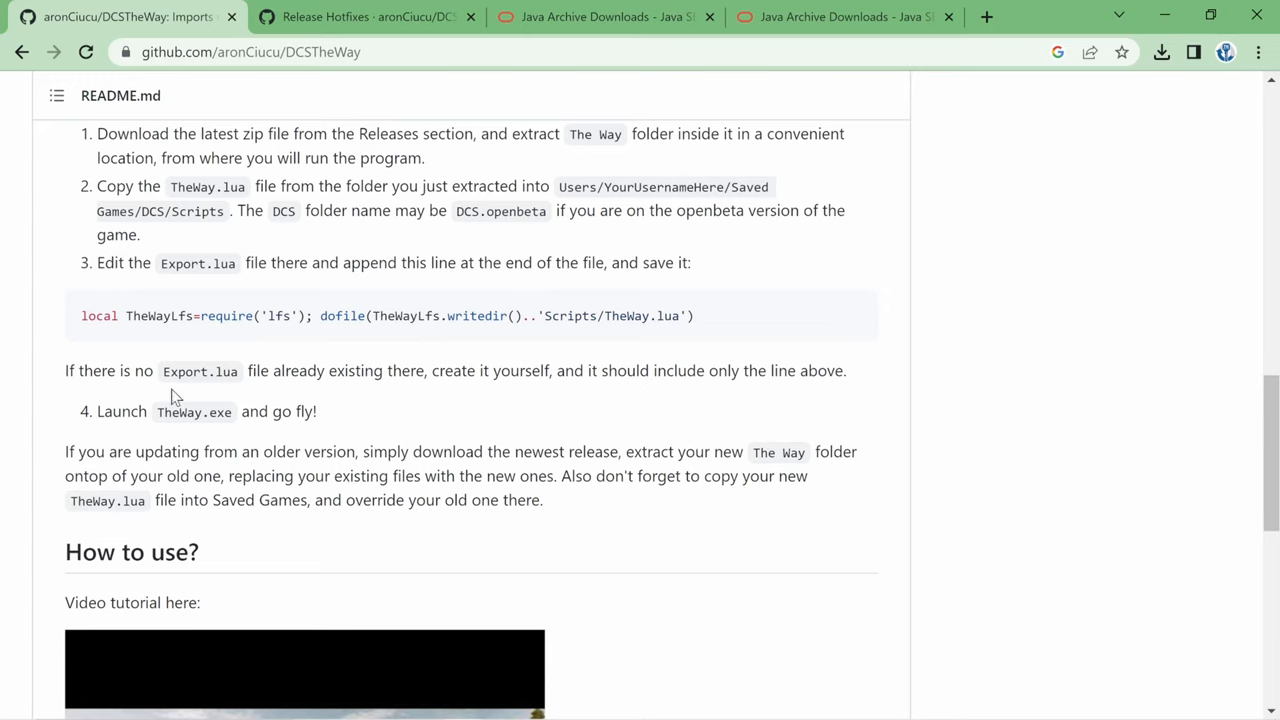
{"action": "scroll", "scroll_direction": "down", "scroll_amount": 3}
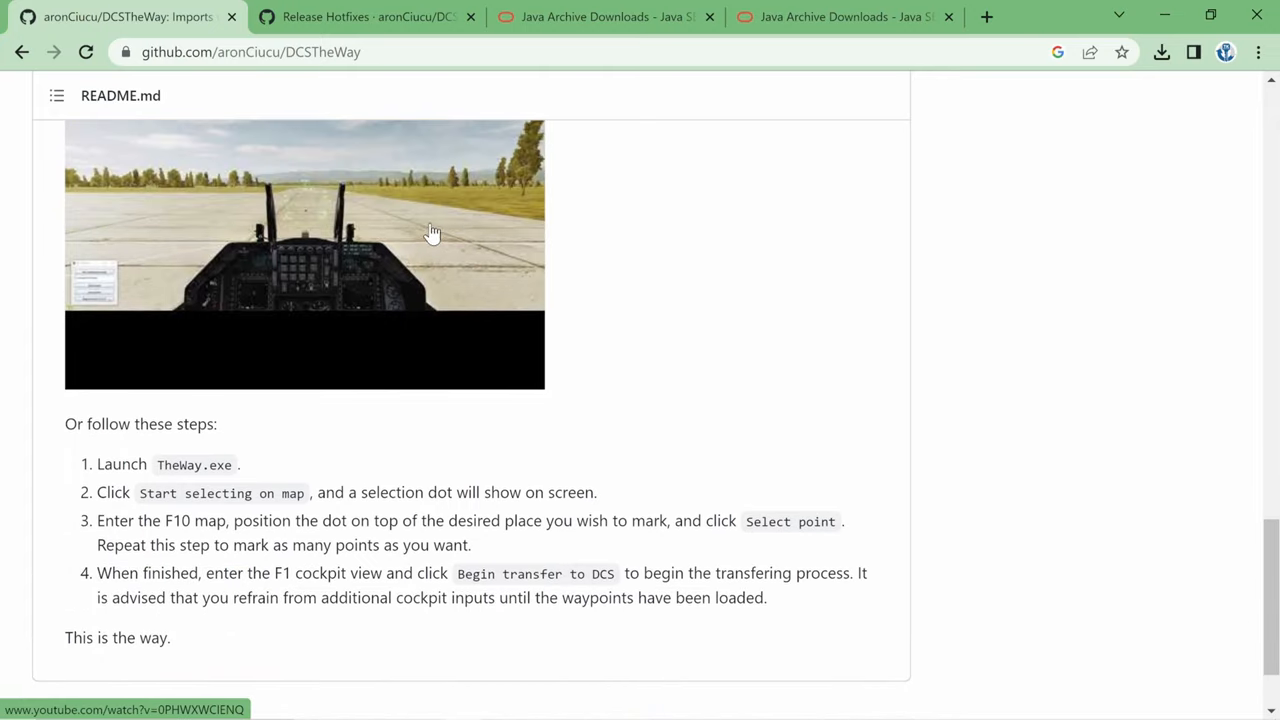
{"action": "mouse_move", "coordinate": [440, 232]}
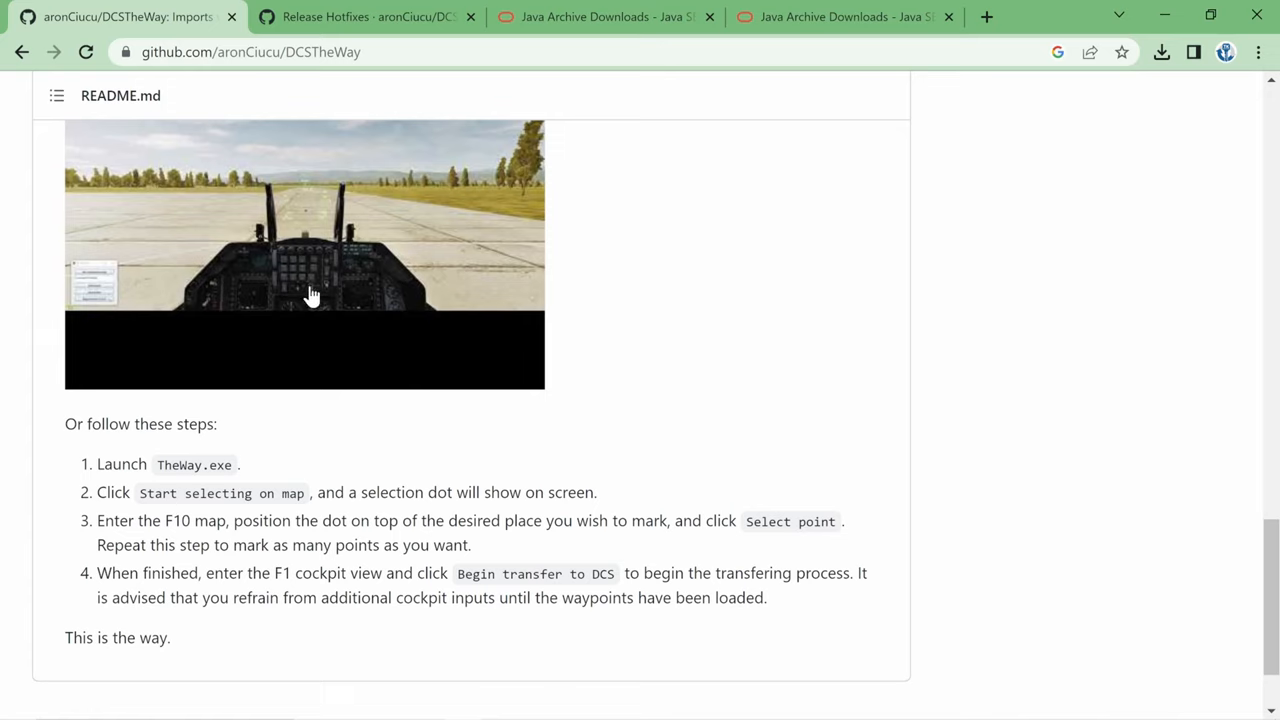
{"action": "mouse_move", "coordinate": [385, 289]}
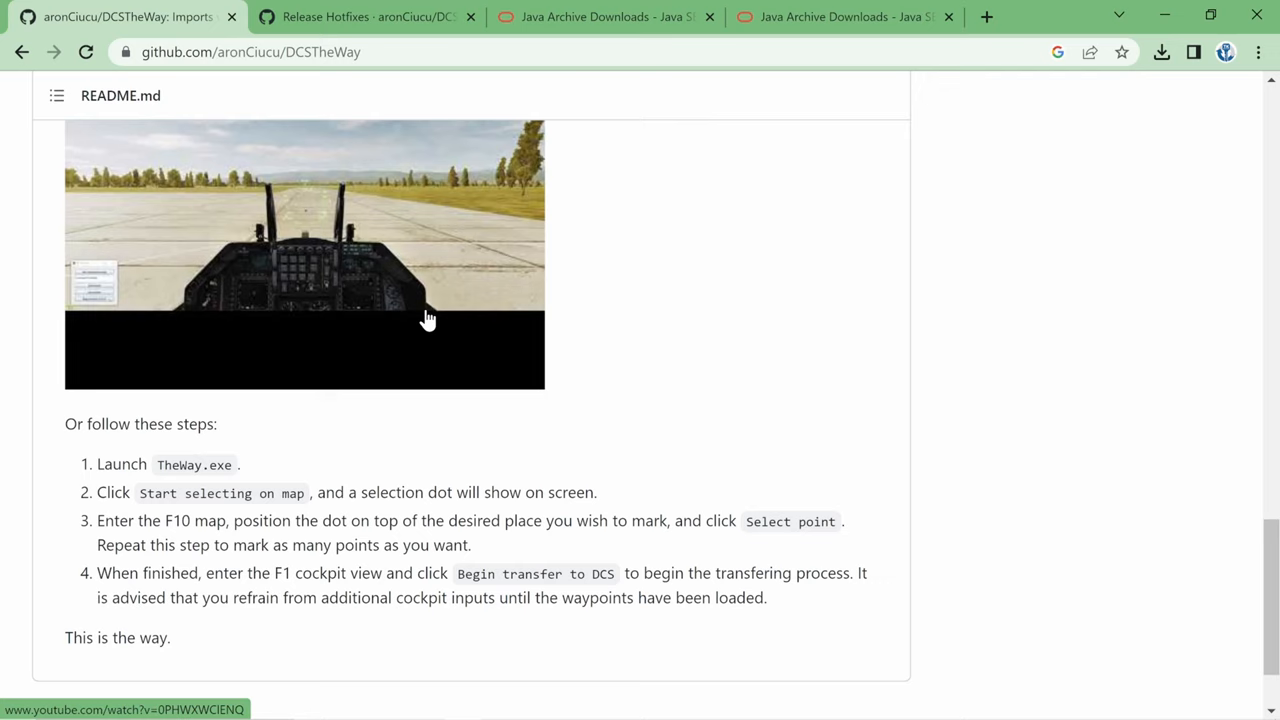
{"action": "mouse_move", "coordinate": [672, 310]}
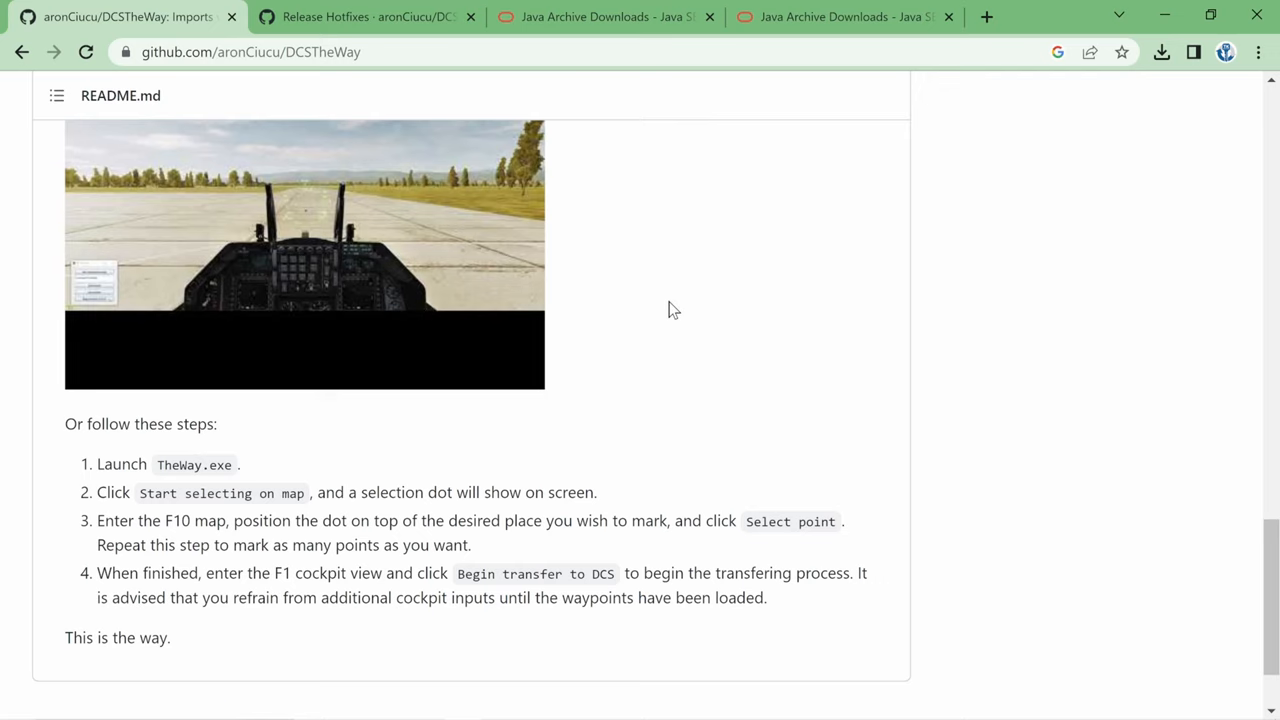
{"action": "scroll", "scroll_direction": "up", "scroll_amount": 3}
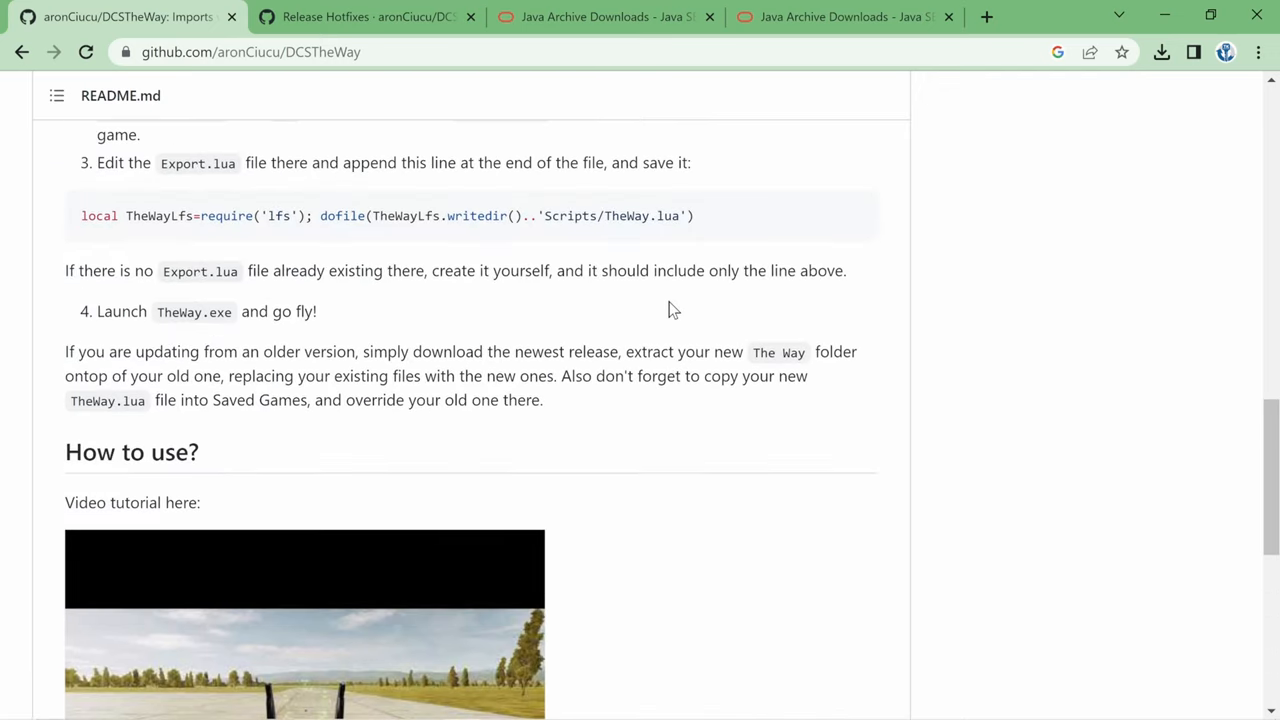
{"action": "scroll", "scroll_direction": "up", "scroll_amount": 3}
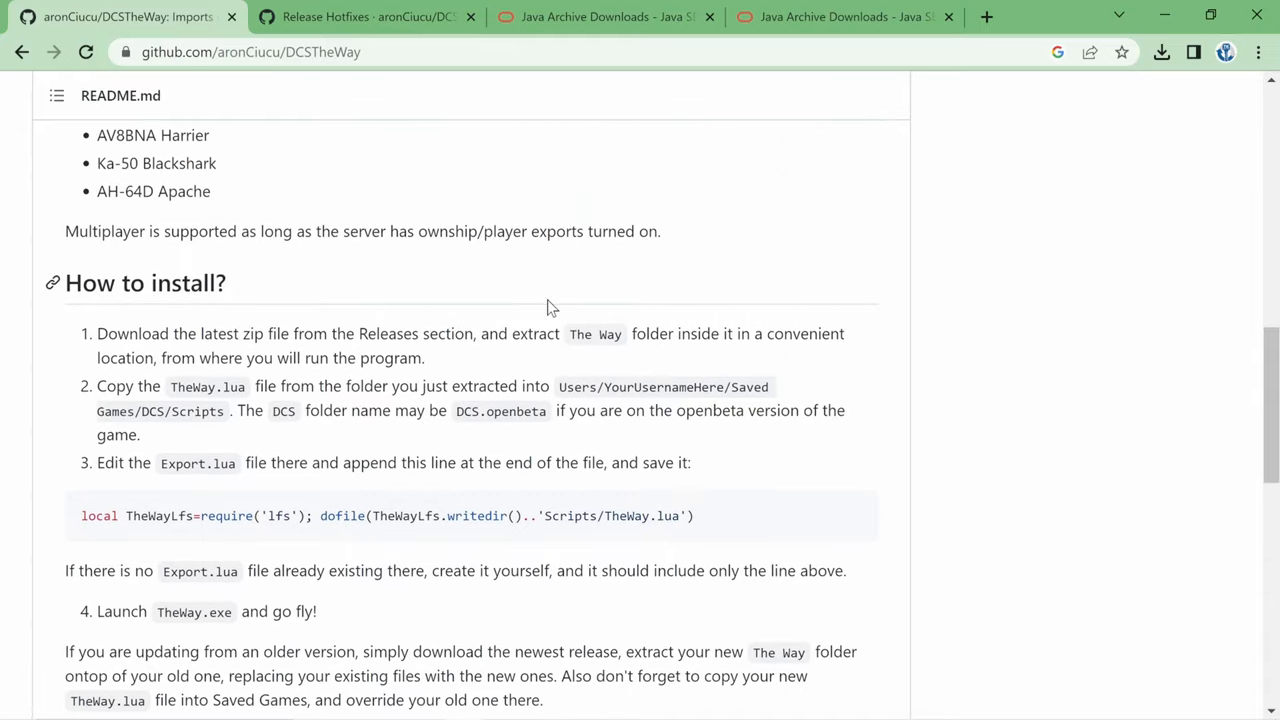
{"action": "scroll", "scroll_direction": "up", "scroll_amount": 3}
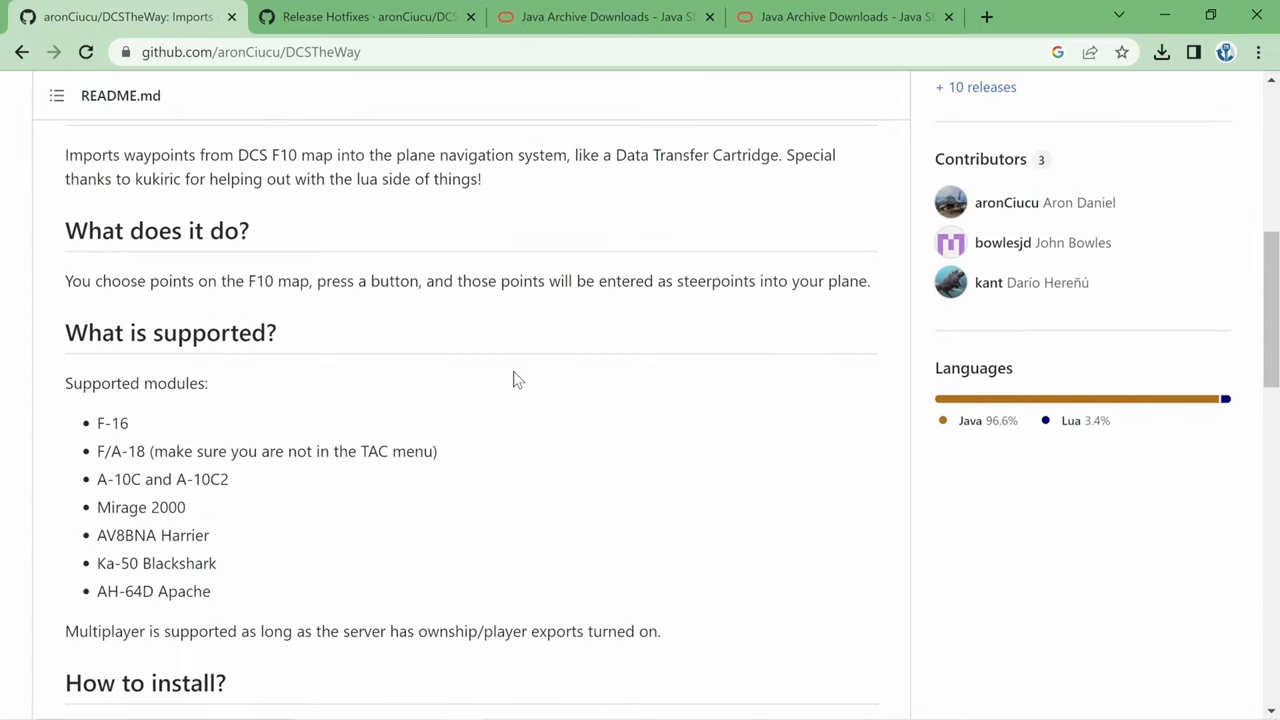